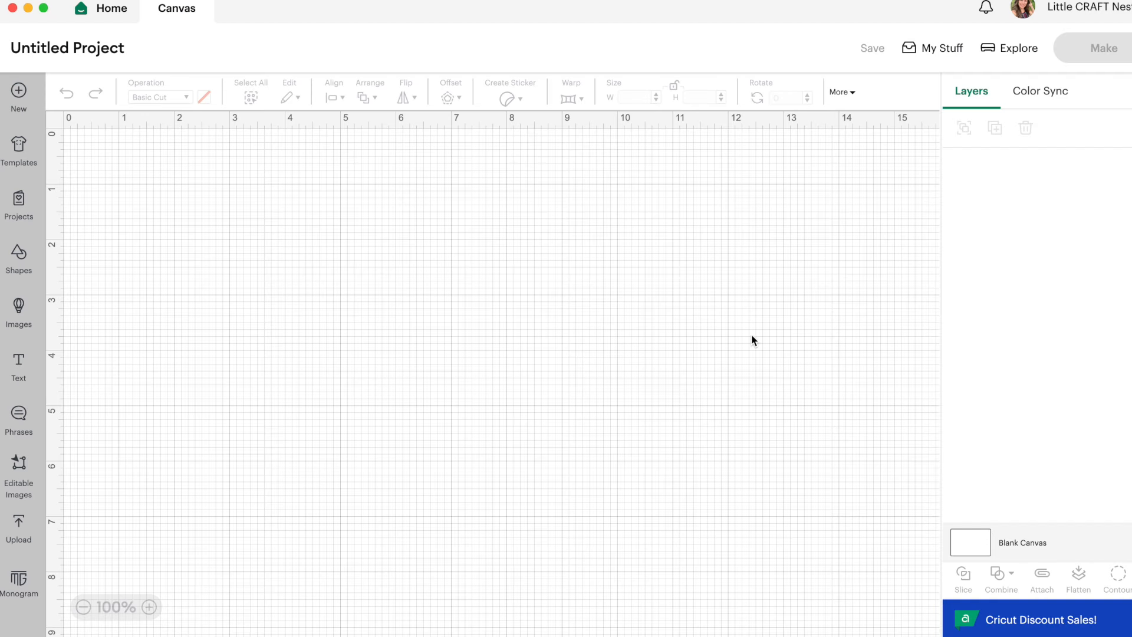
mouse_move(757, 330)
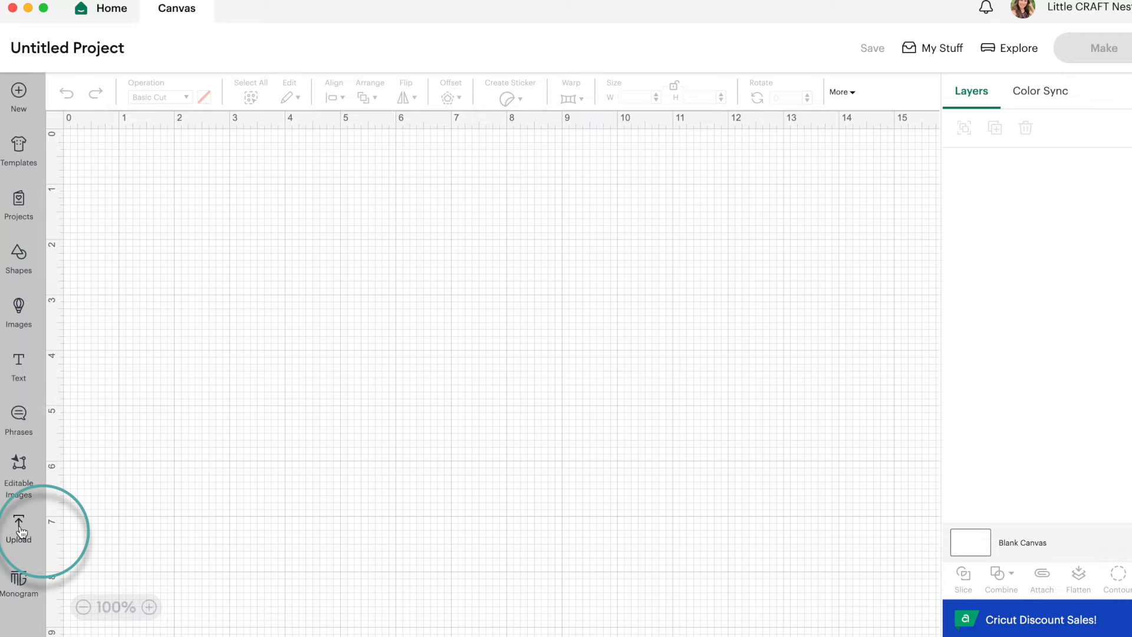
Open Upload and choose the Mickey, Minnie, Donald Duck and Goofy autographs from Recent Uploads
click(18, 524)
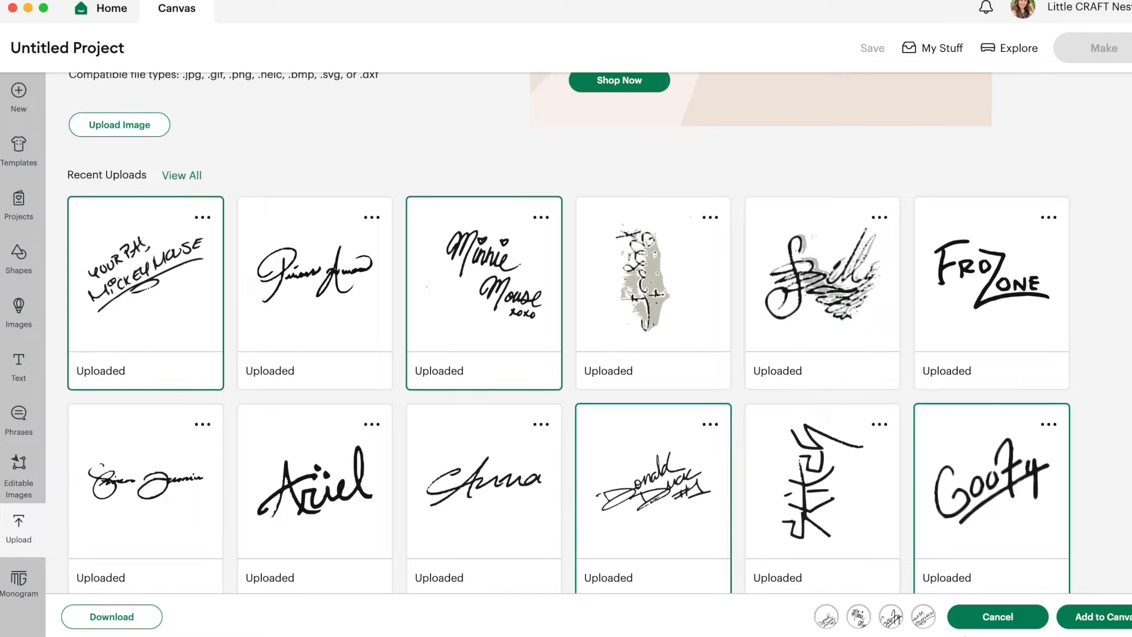
Add the four selected autograph images to the canvas as separate layers
click(1100, 617)
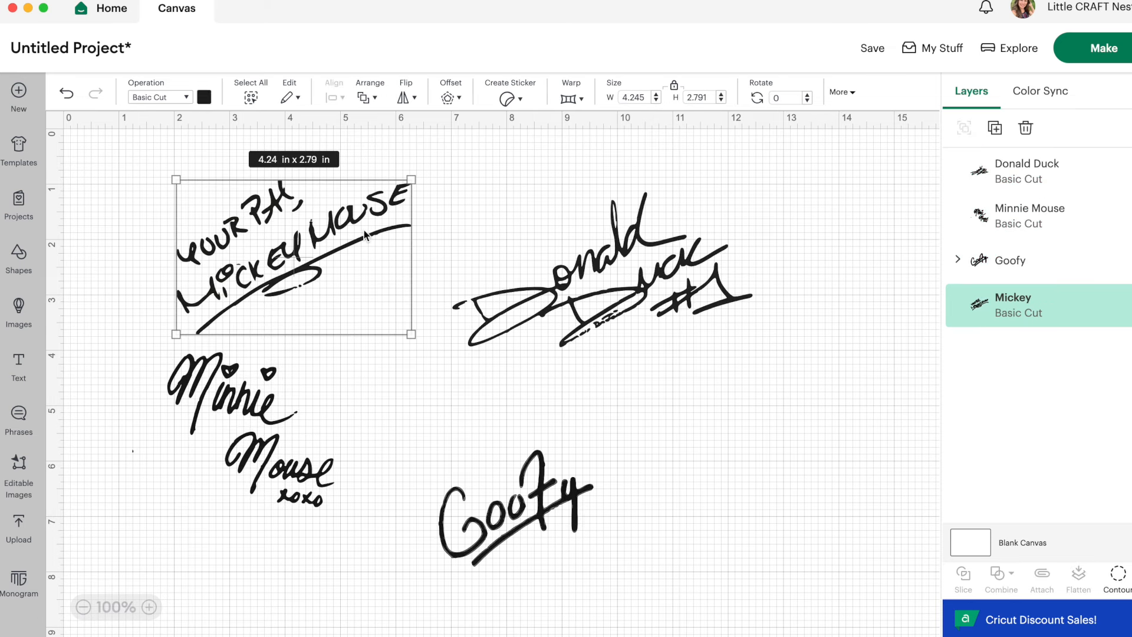
mouse_move(289, 466)
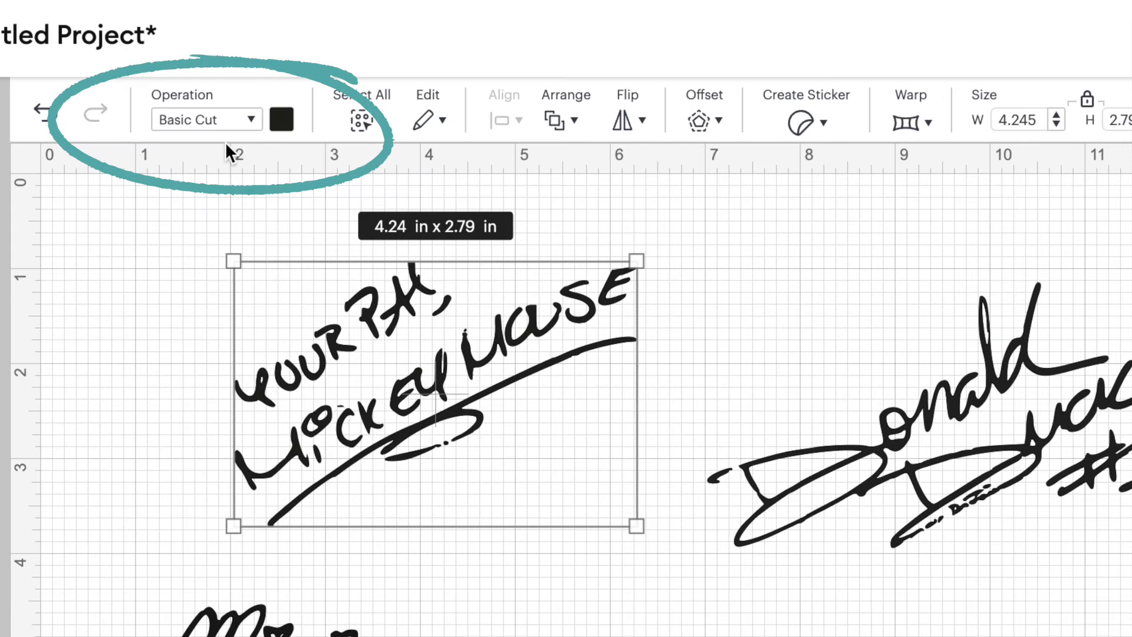
mouse_move(434, 525)
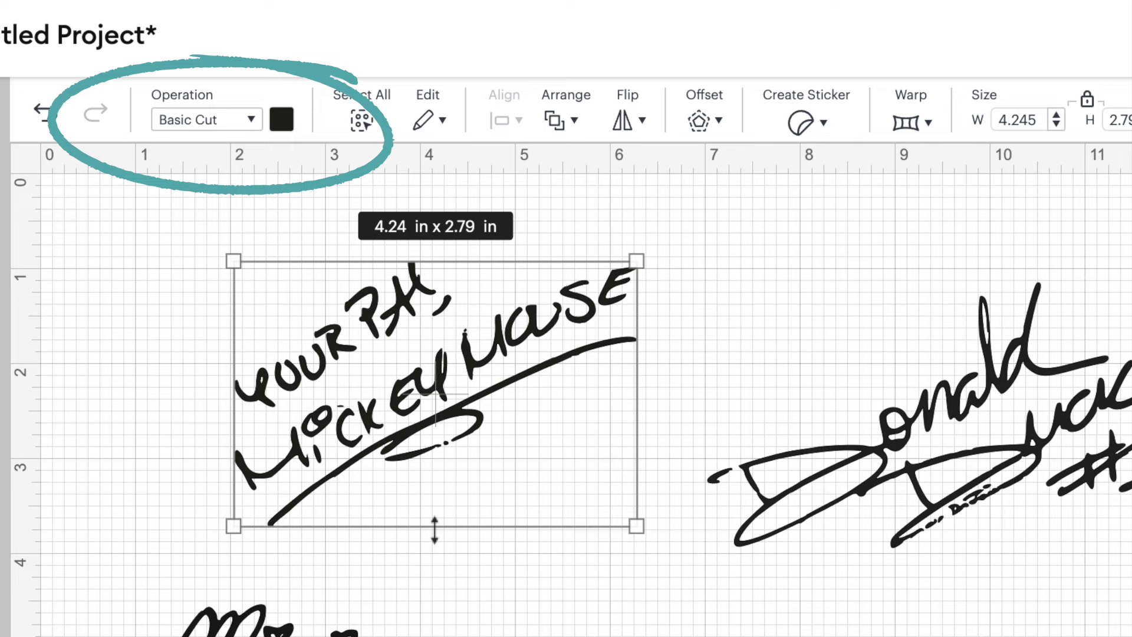
click(206, 119)
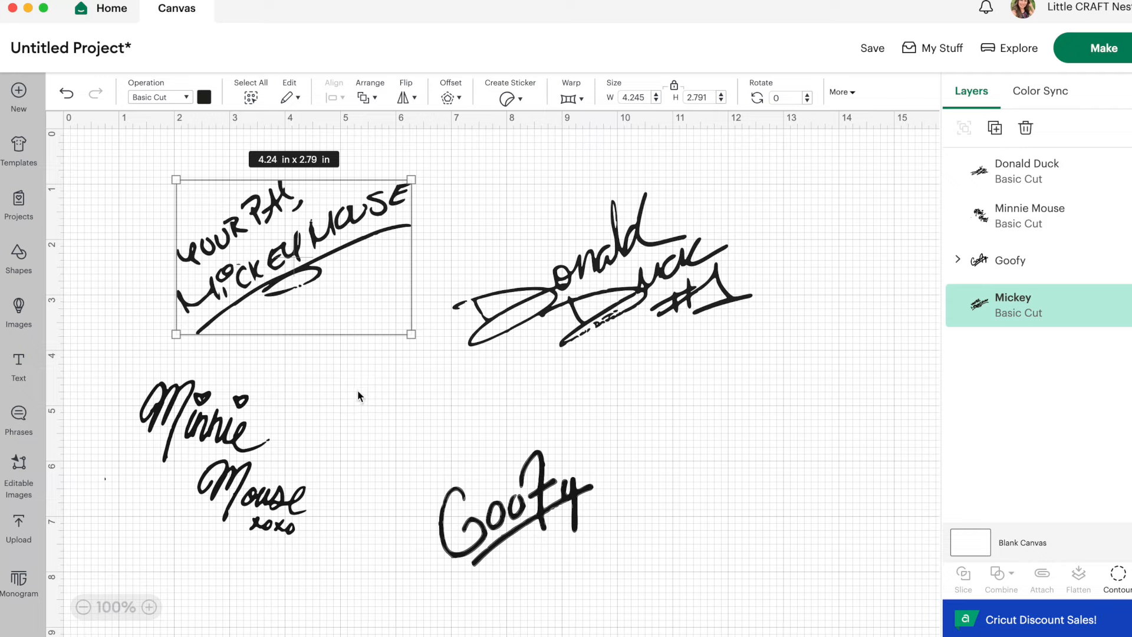
mouse_move(373, 409)
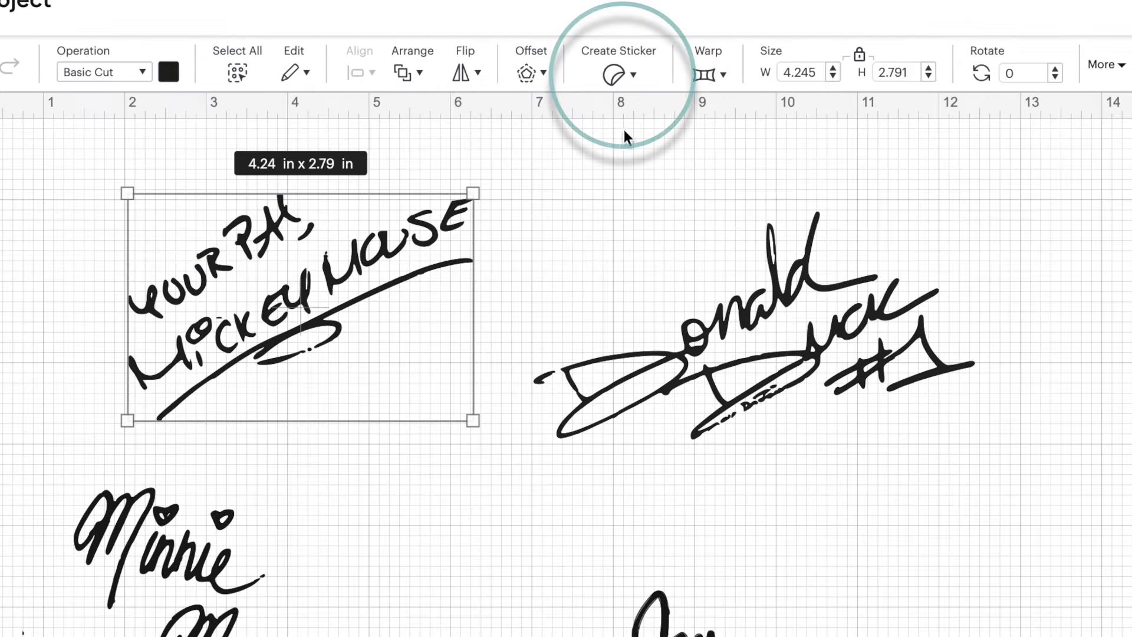
Start Create Sticker on the Mickey autograph and reach the Die Cut and Kiss Cut choices
click(611, 74)
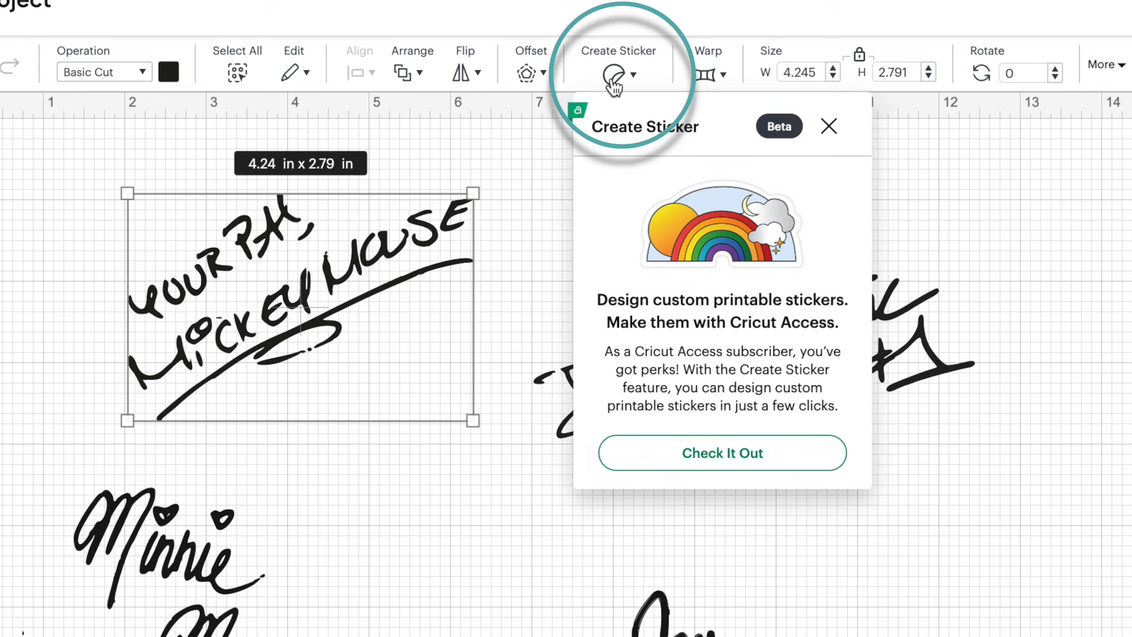
click(721, 453)
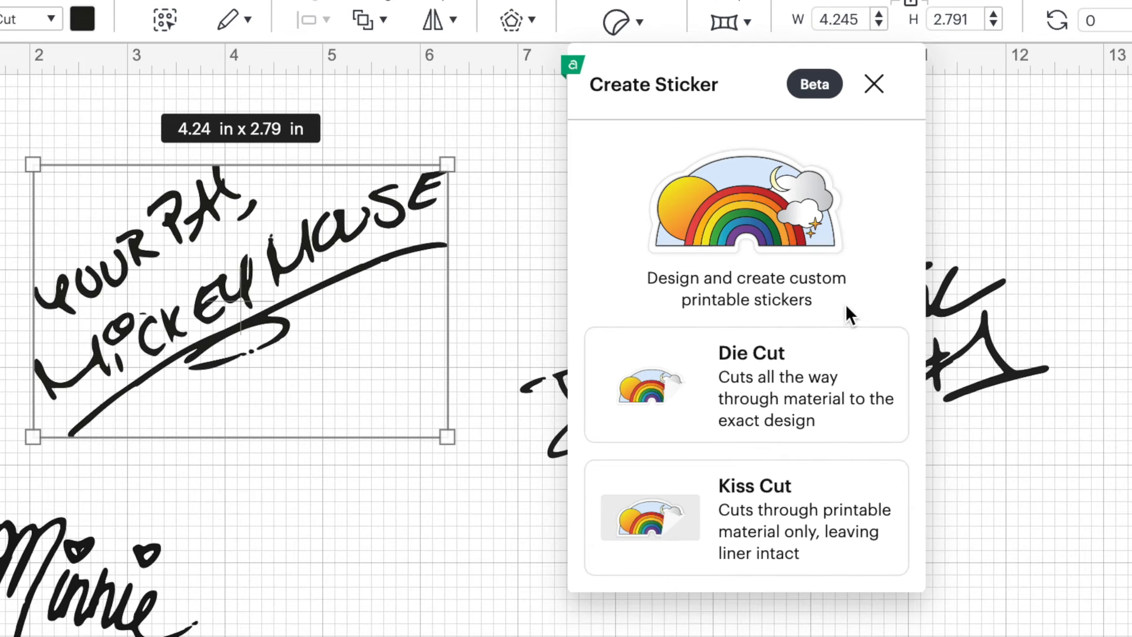
mouse_move(661, 386)
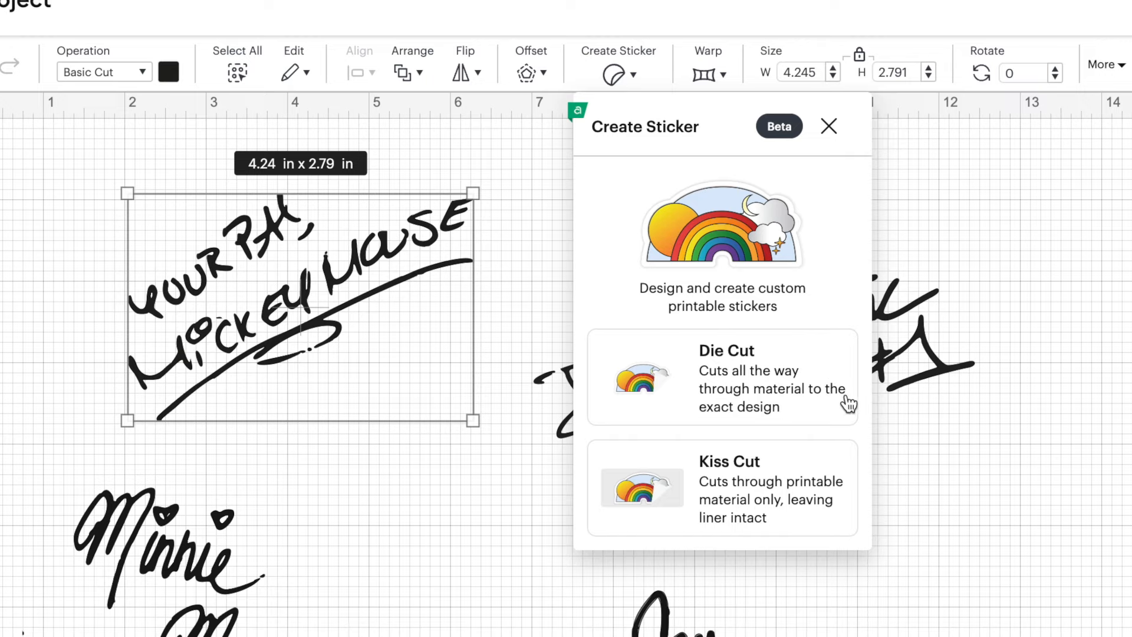
mouse_move(837, 512)
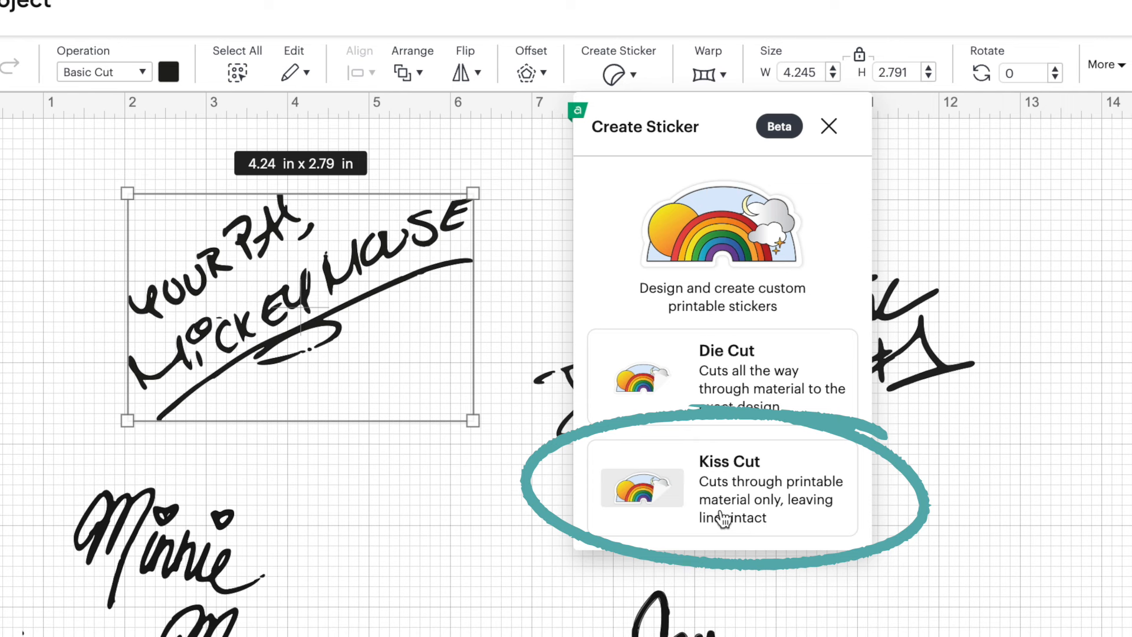
Make Mickey a kiss-cut sticker, trying the Standard border before settling on Wide
click(722, 487)
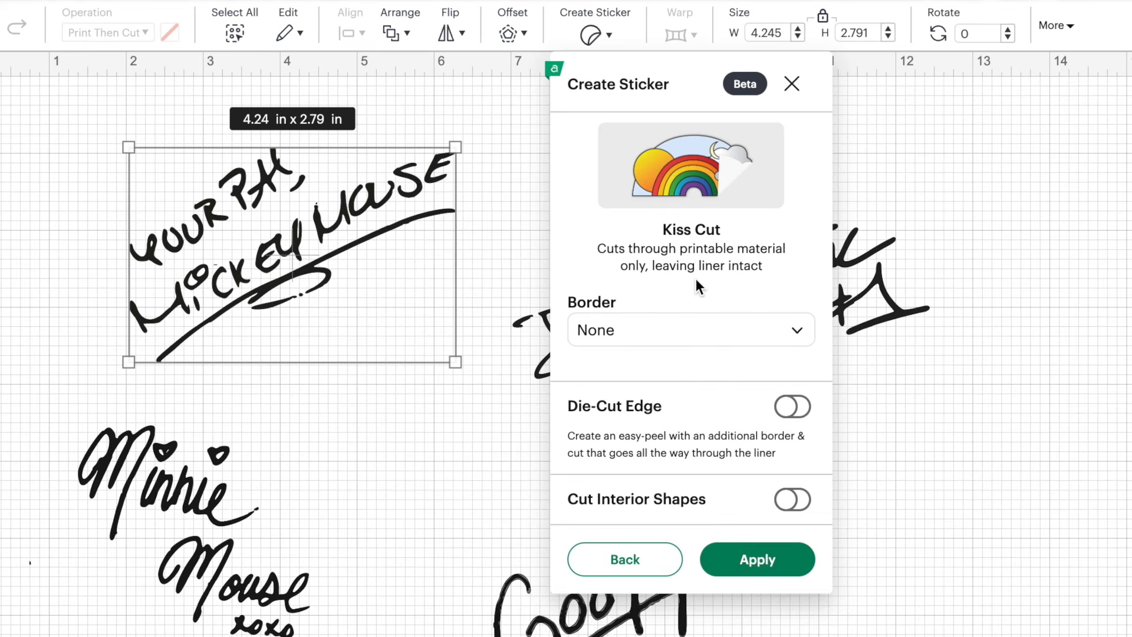
mouse_move(740, 361)
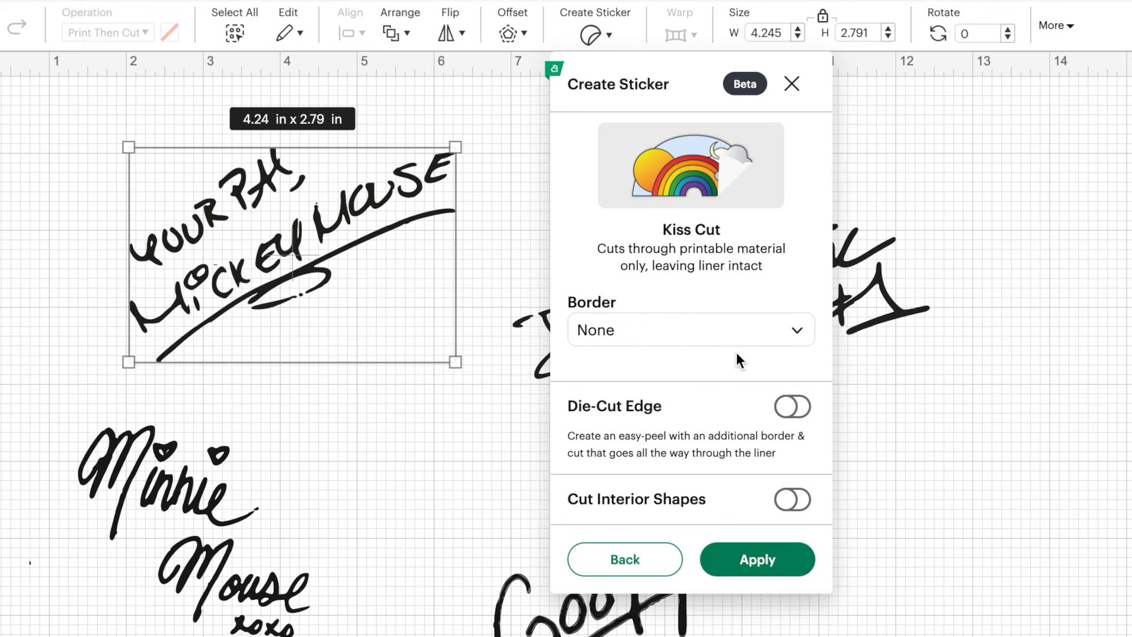
mouse_move(651, 333)
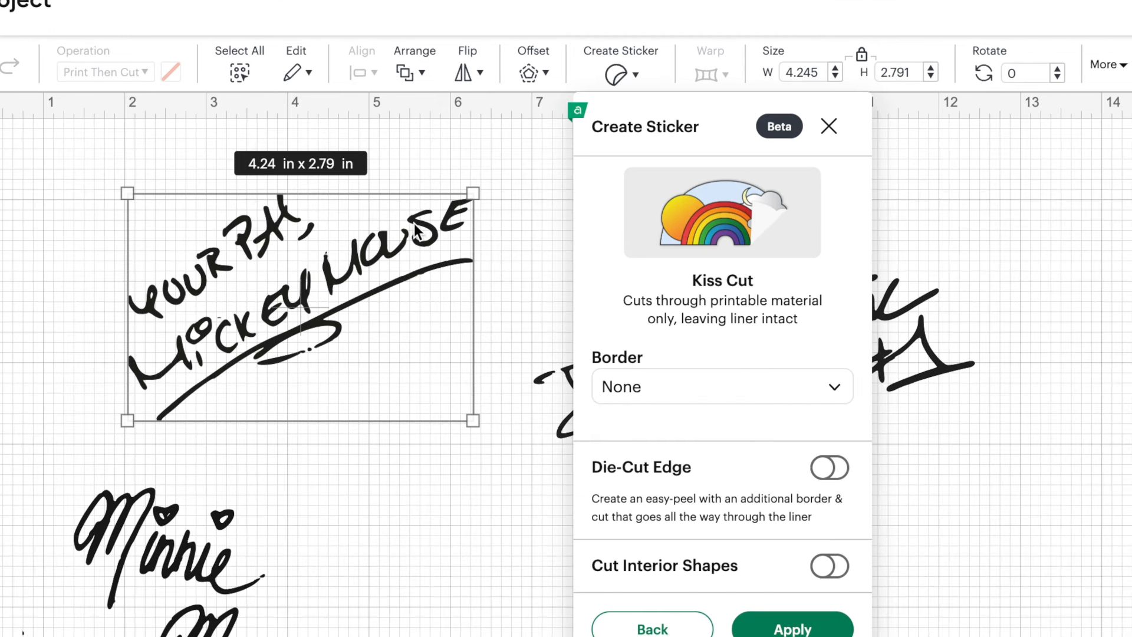
mouse_move(322, 273)
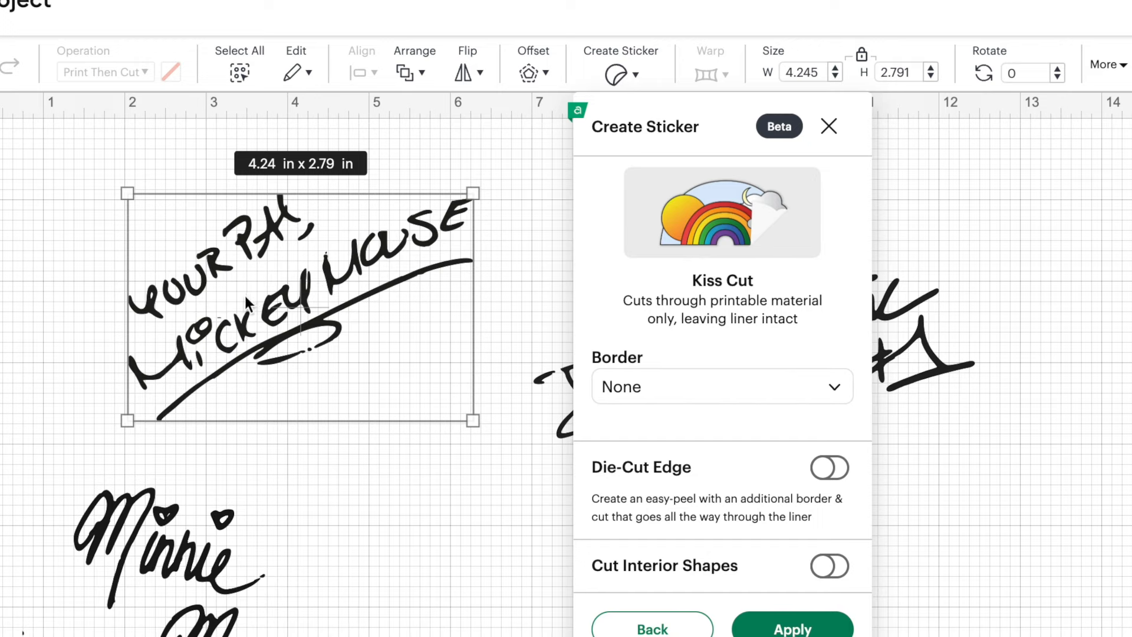
mouse_move(285, 325)
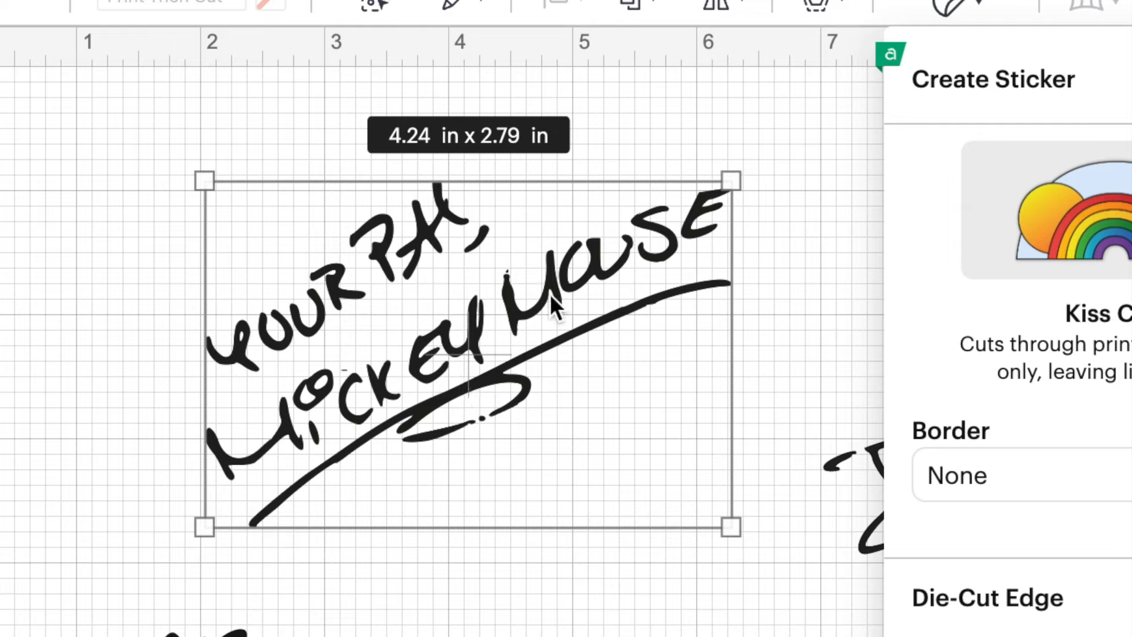
mouse_move(668, 322)
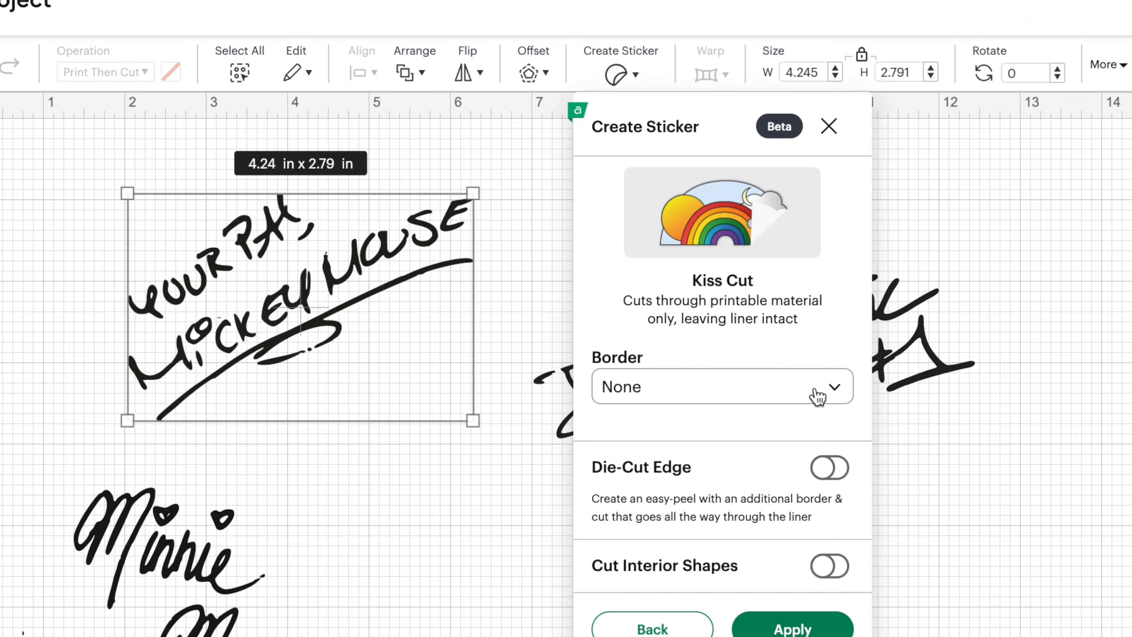
click(721, 386)
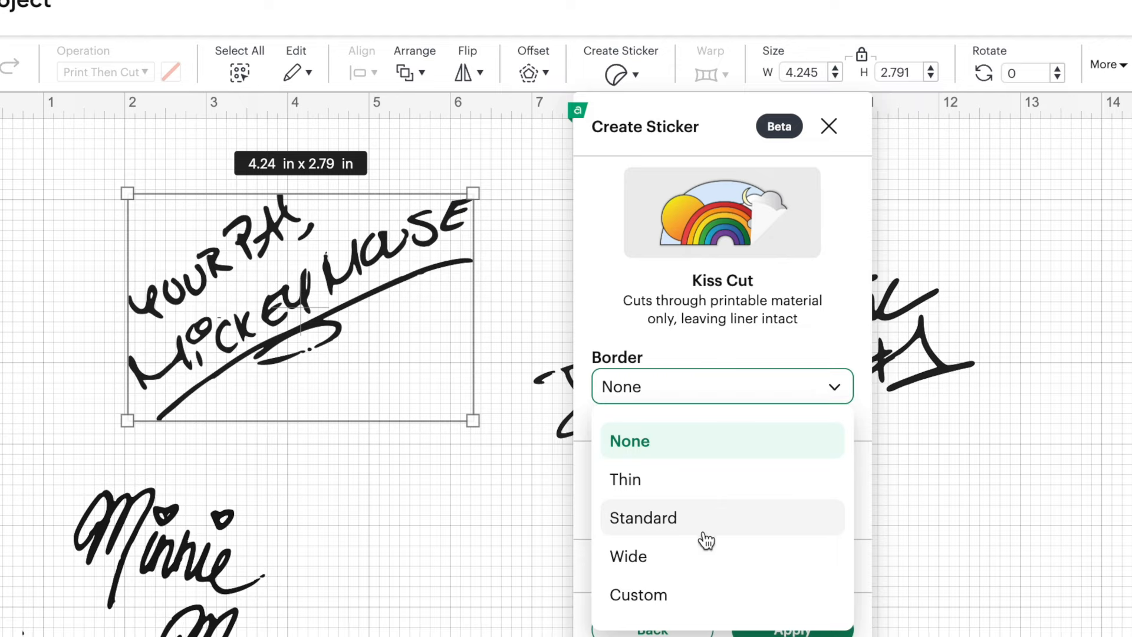
click(643, 518)
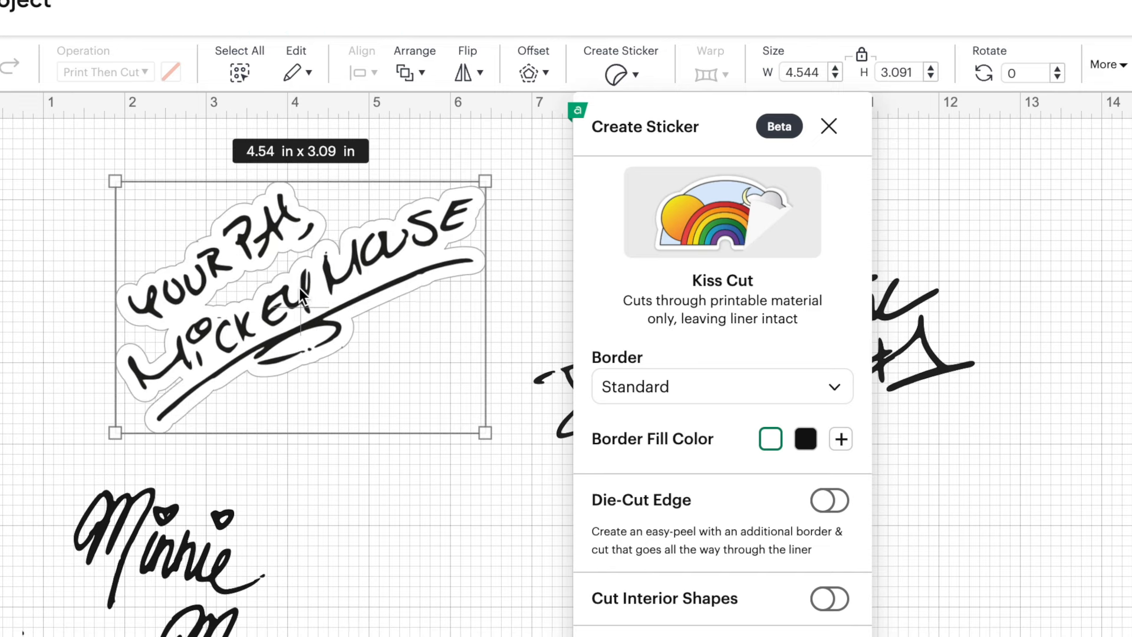
mouse_move(642, 531)
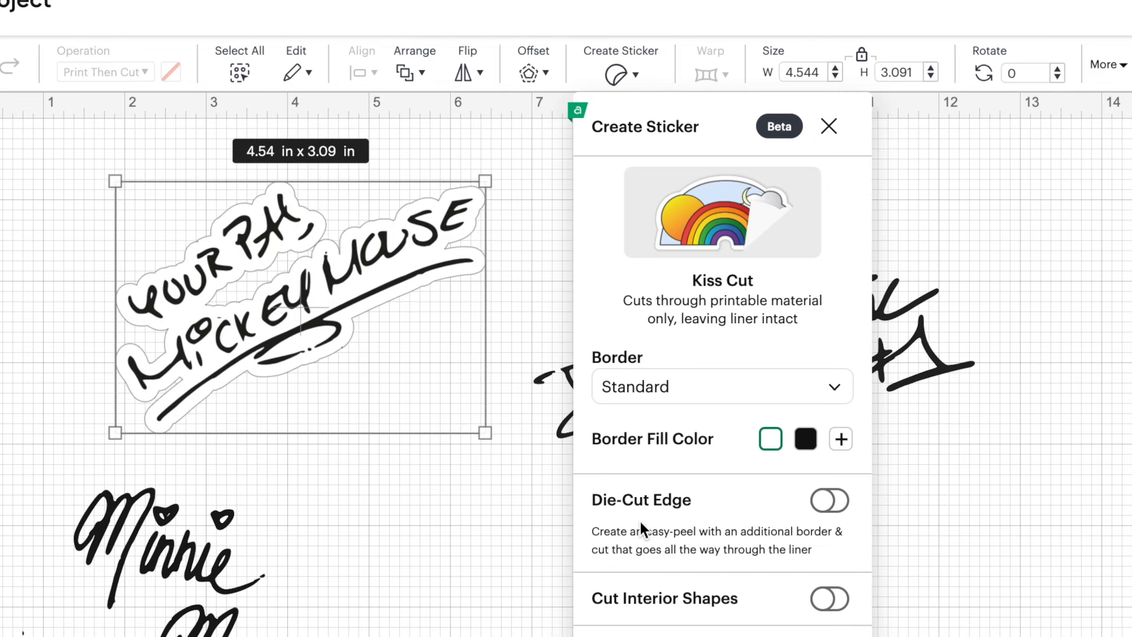
click(721, 386)
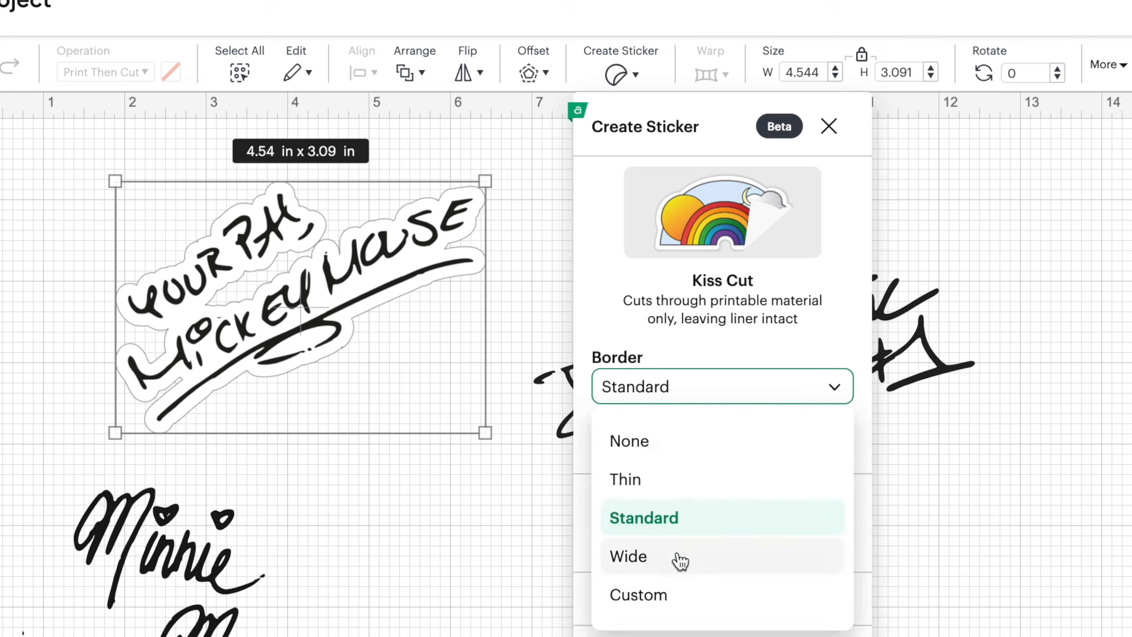
click(628, 556)
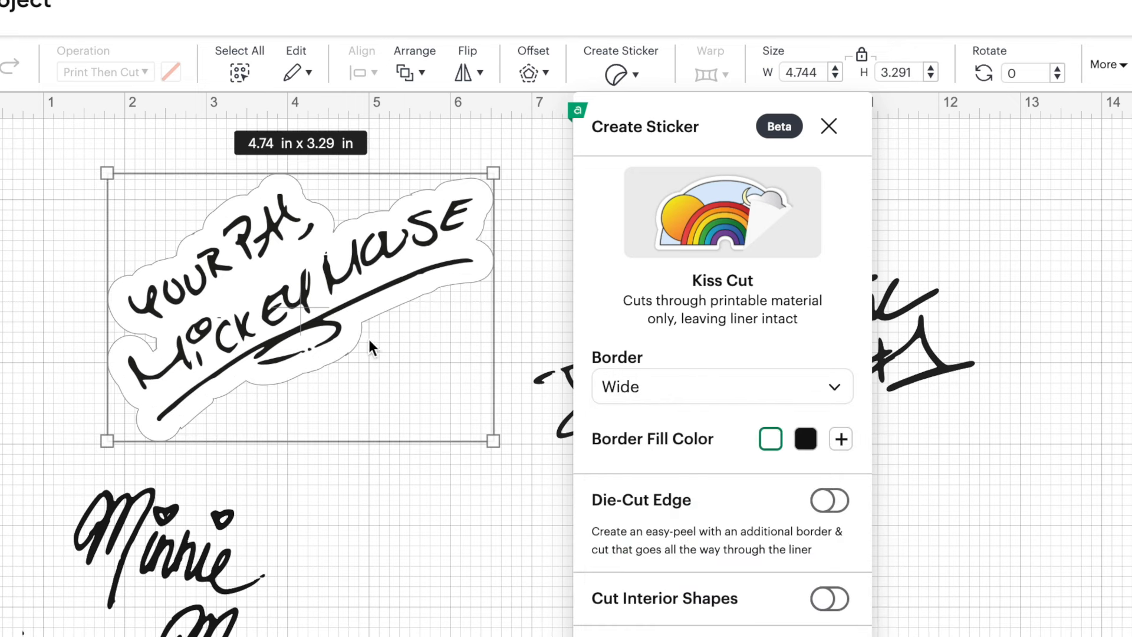
mouse_move(359, 366)
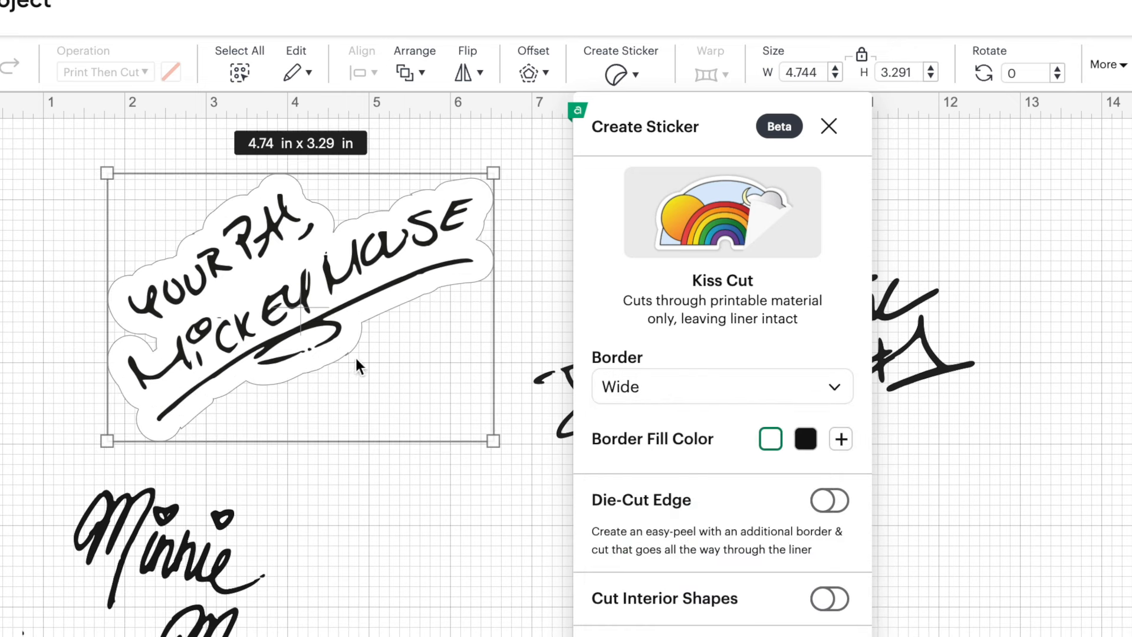
click(722, 386)
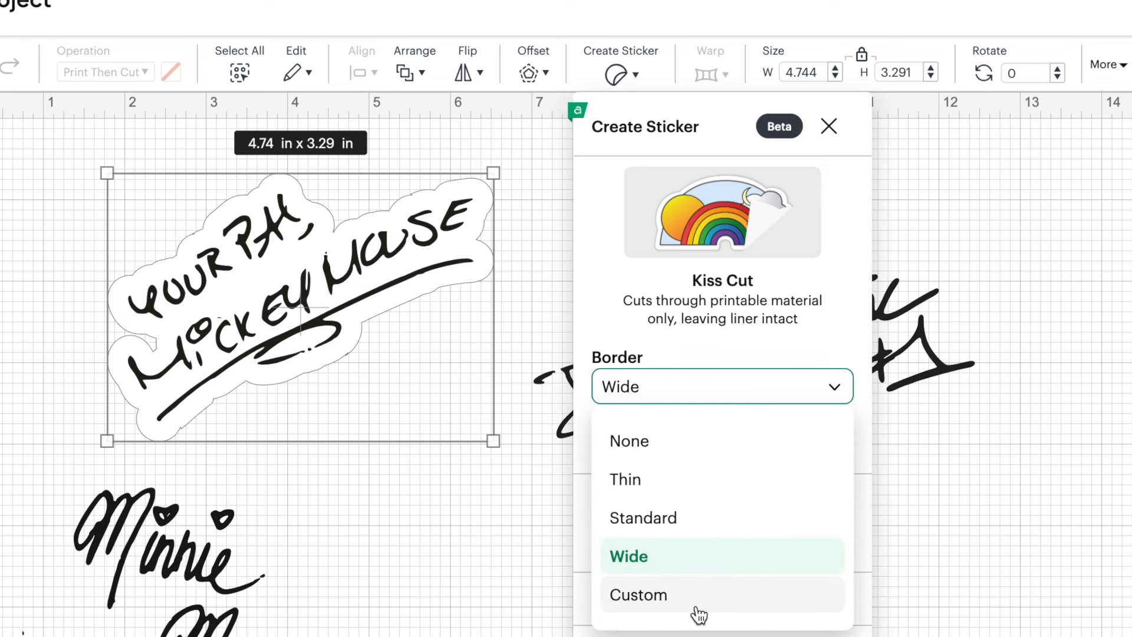
Set Mickey's custom border width to about 0.166 in with a black fill
click(638, 594)
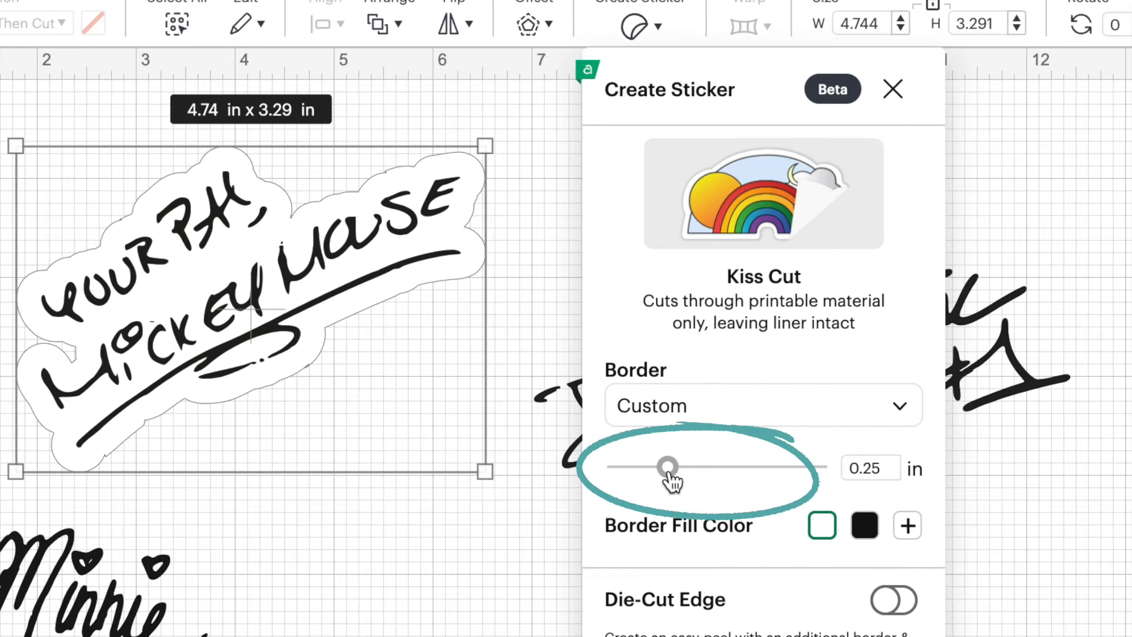
drag(669, 466, 710, 465)
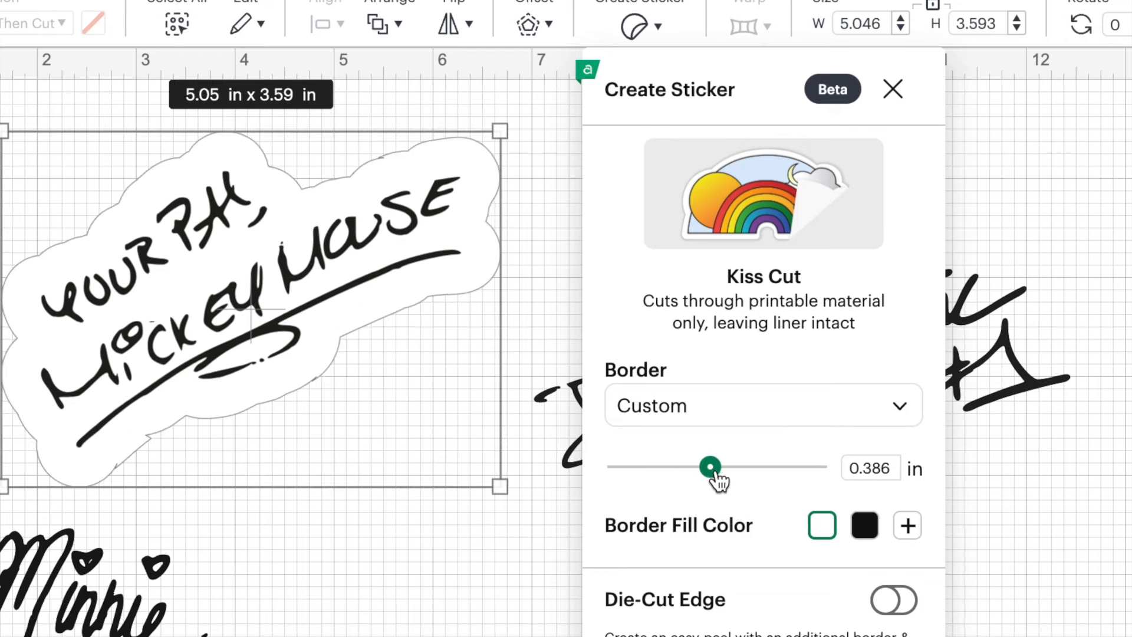
drag(708, 465, 751, 466)
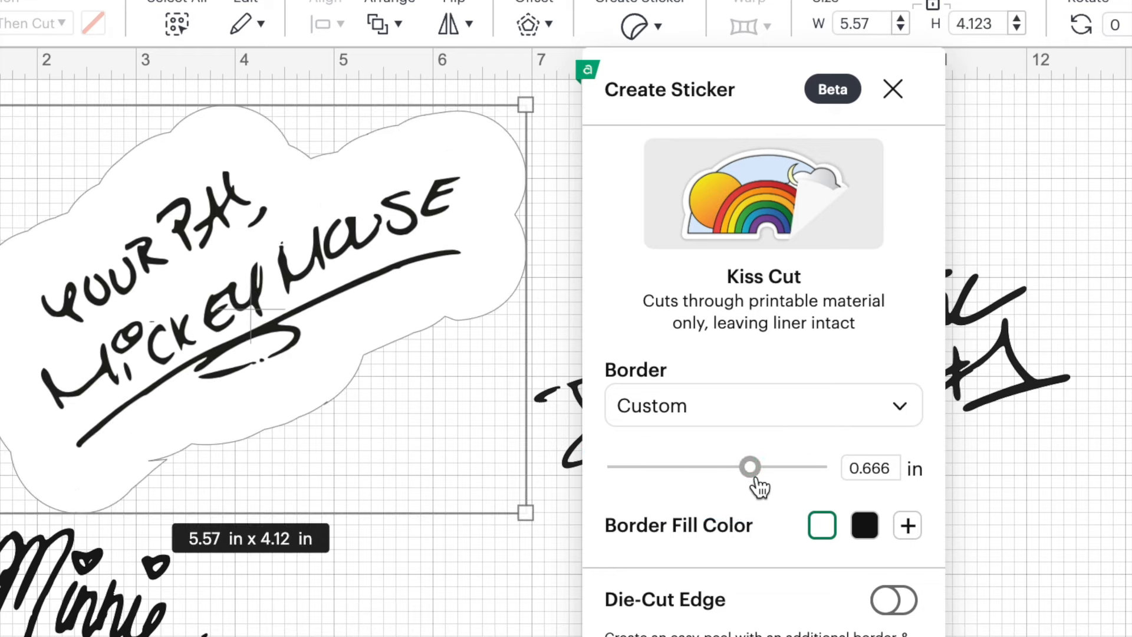
click(750, 467)
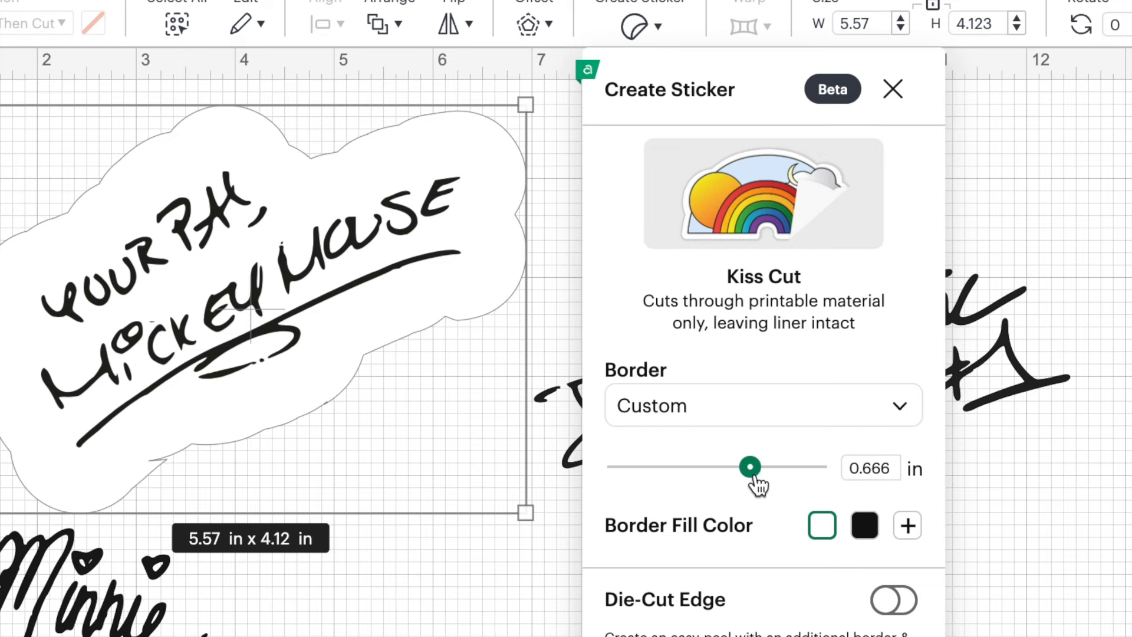
drag(749, 466, 663, 466)
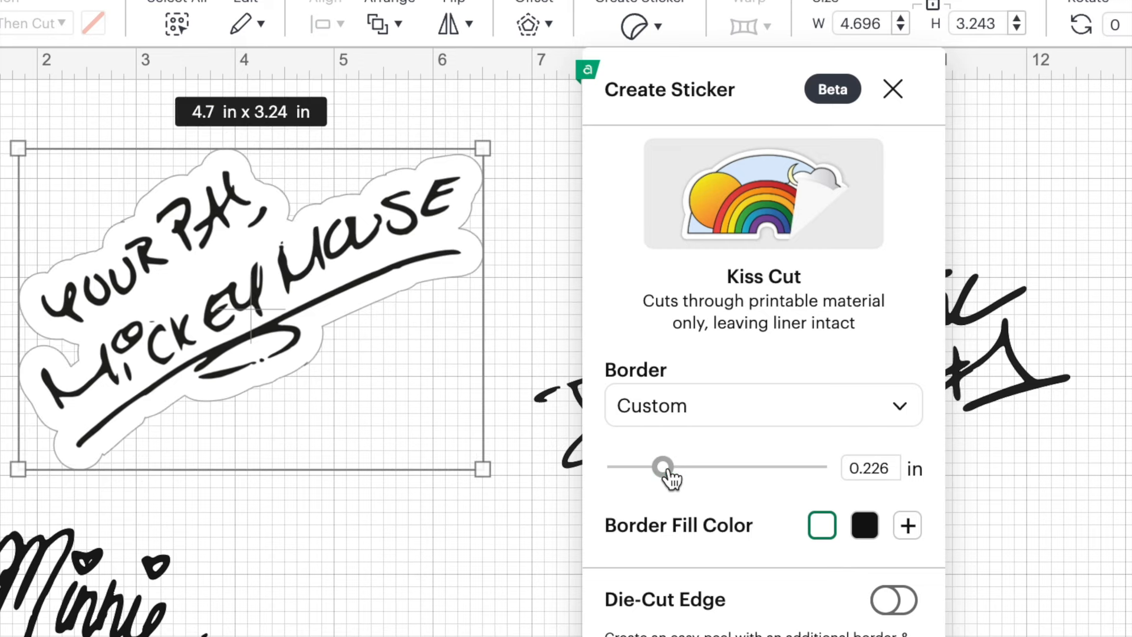
drag(662, 466, 628, 436)
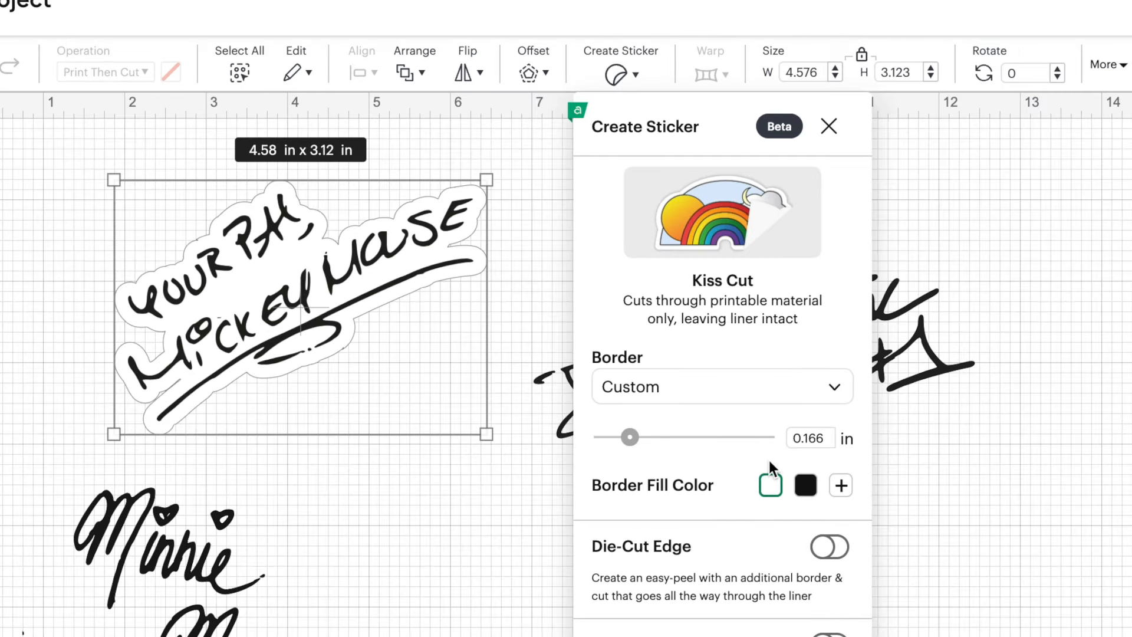
mouse_move(814, 463)
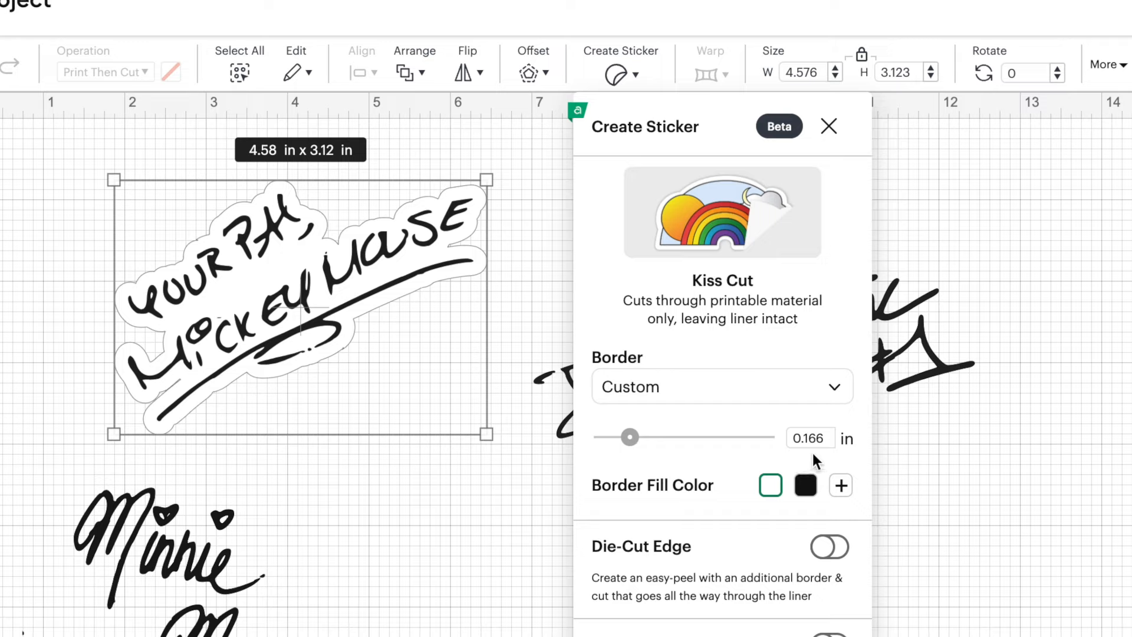
mouse_move(828, 460)
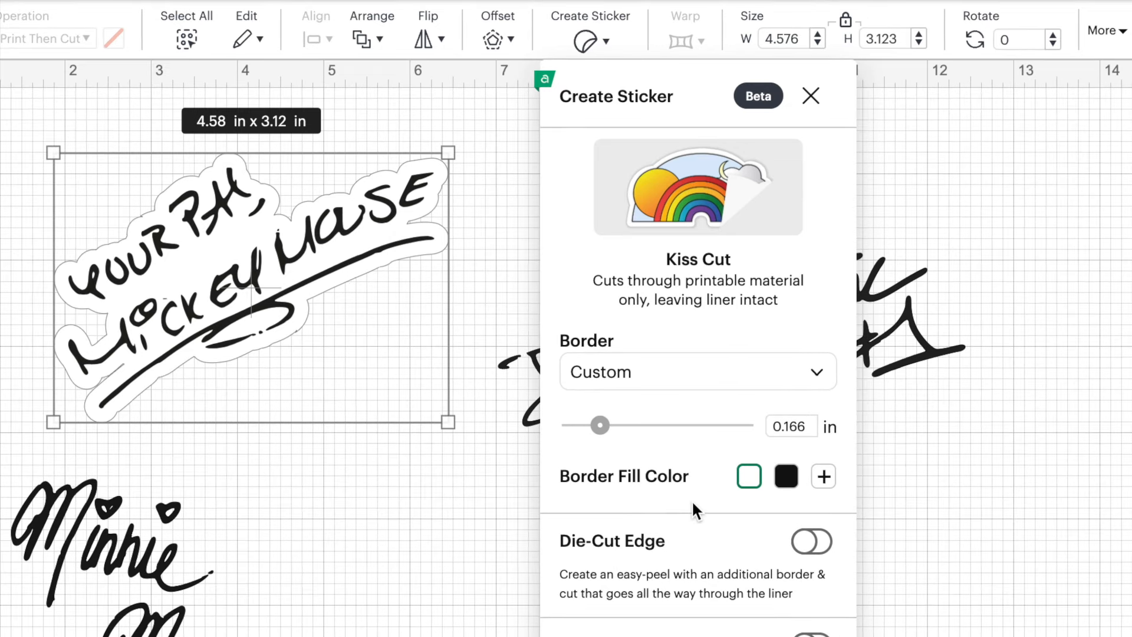
mouse_move(699, 473)
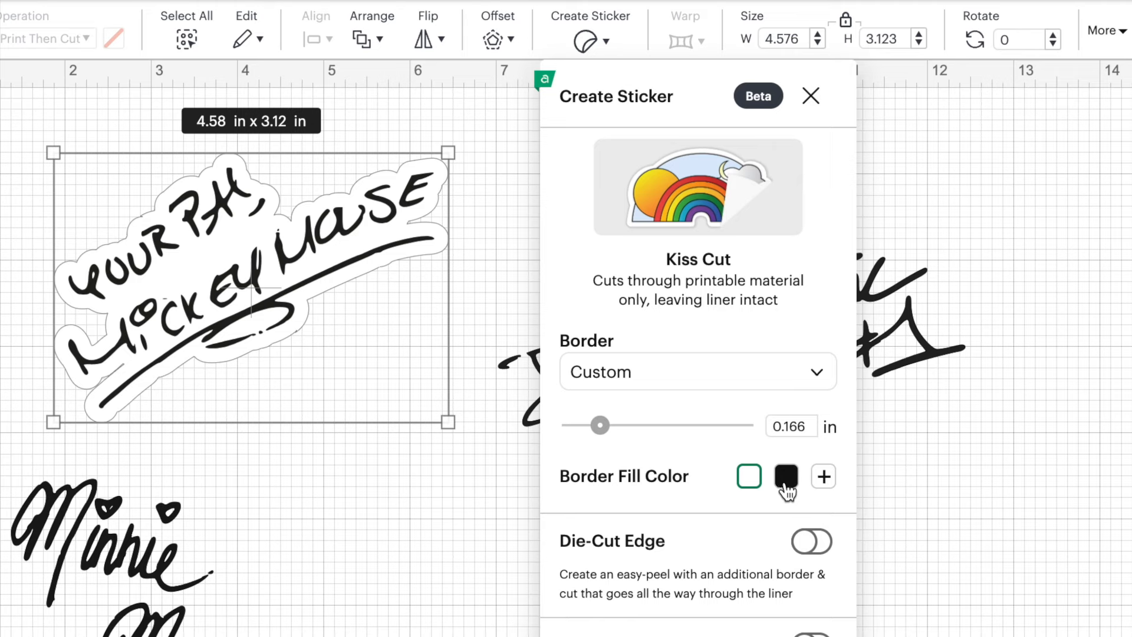
click(785, 476)
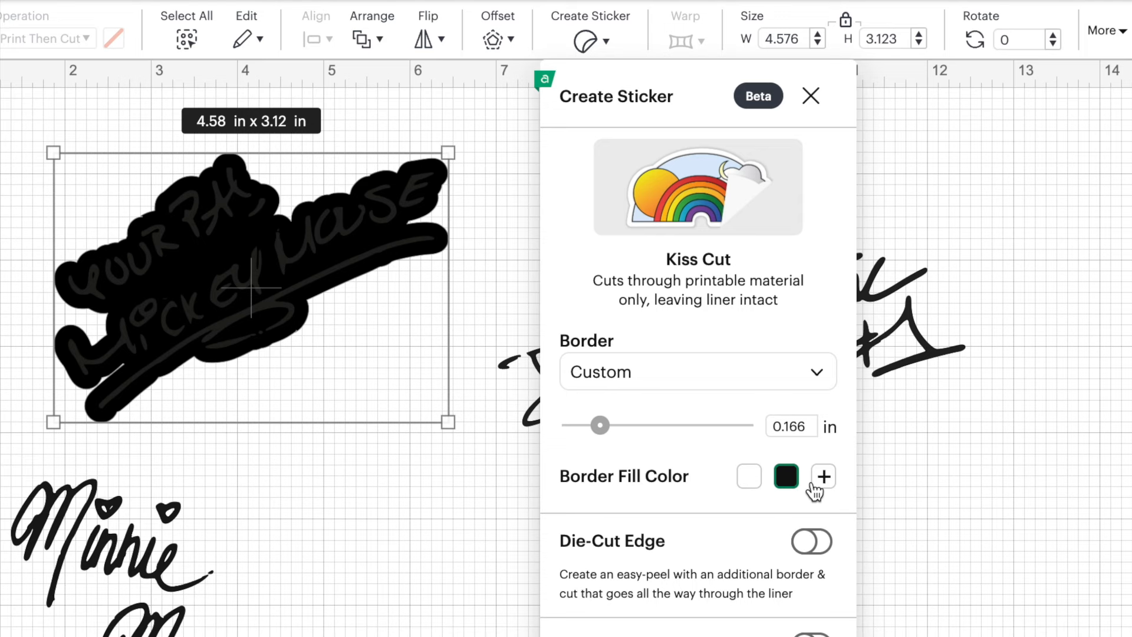
Change Mickey's border fill to custom red #d80707
click(822, 477)
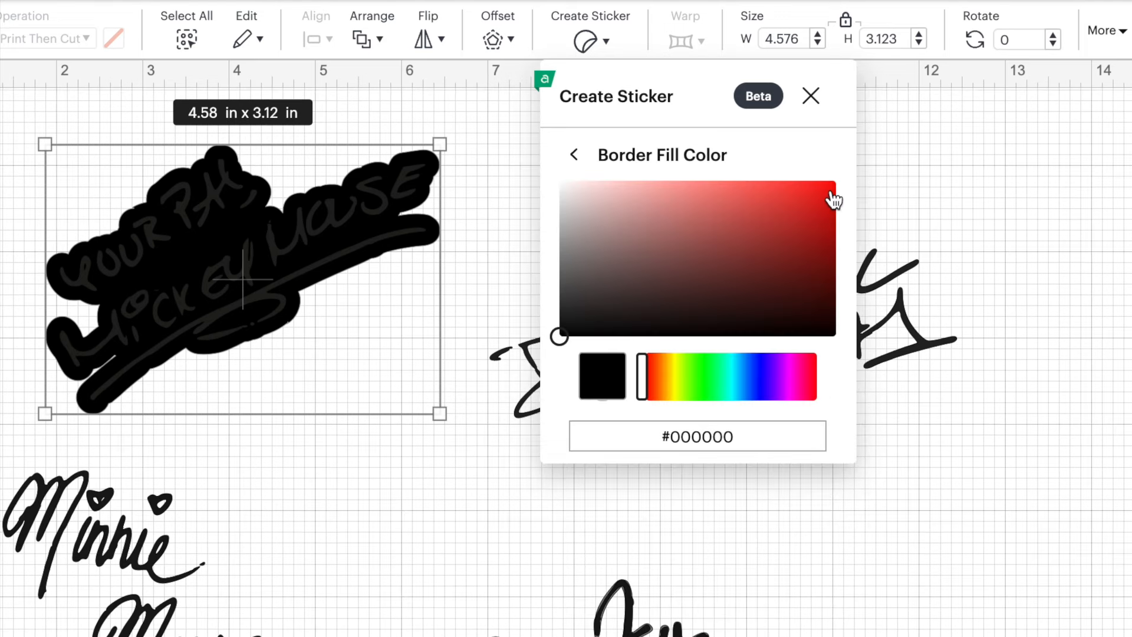
click(830, 191)
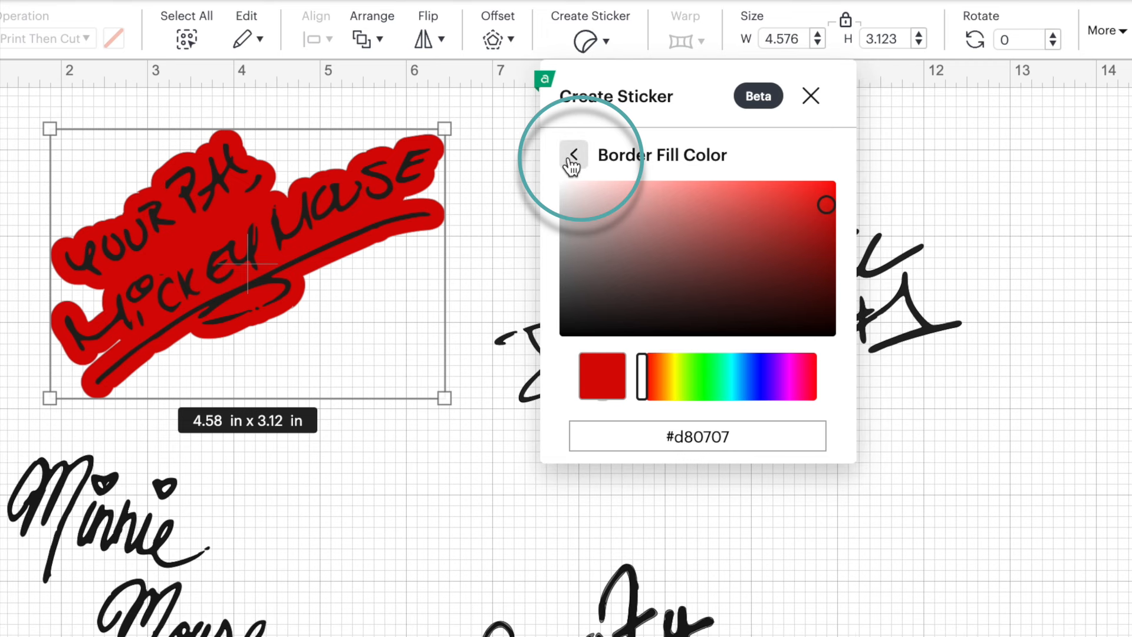
click(573, 154)
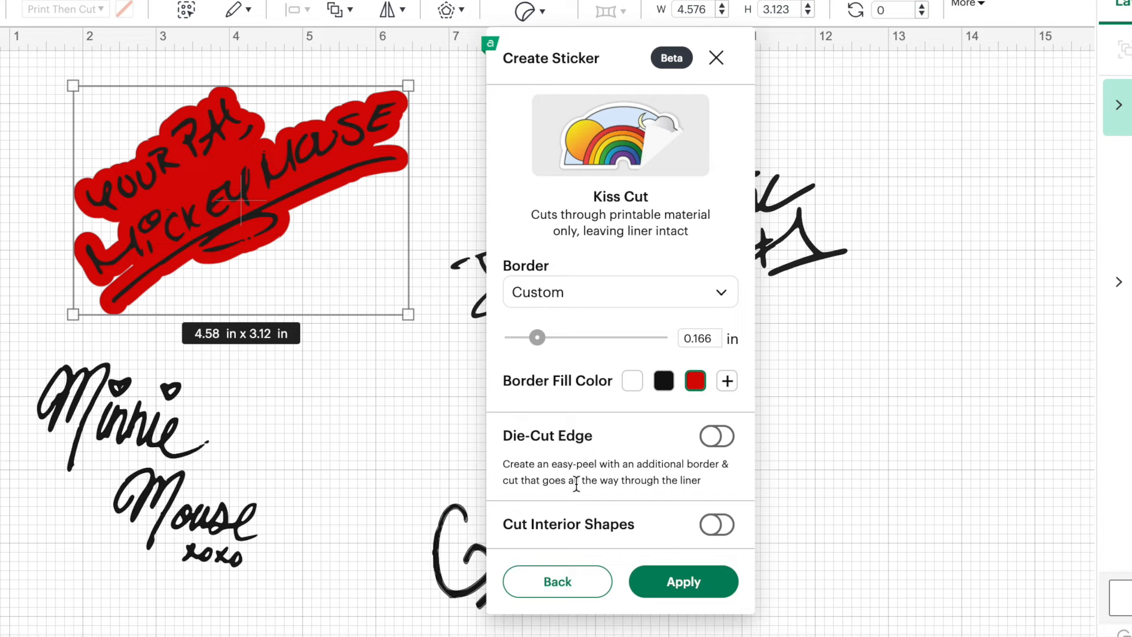
mouse_move(585, 479)
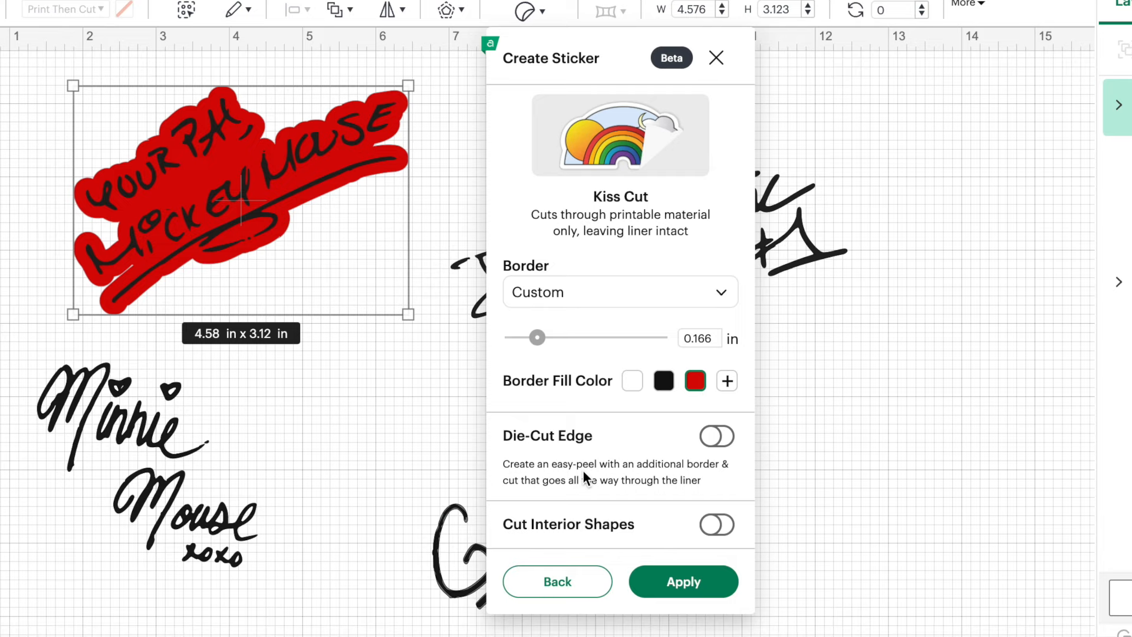
mouse_move(647, 462)
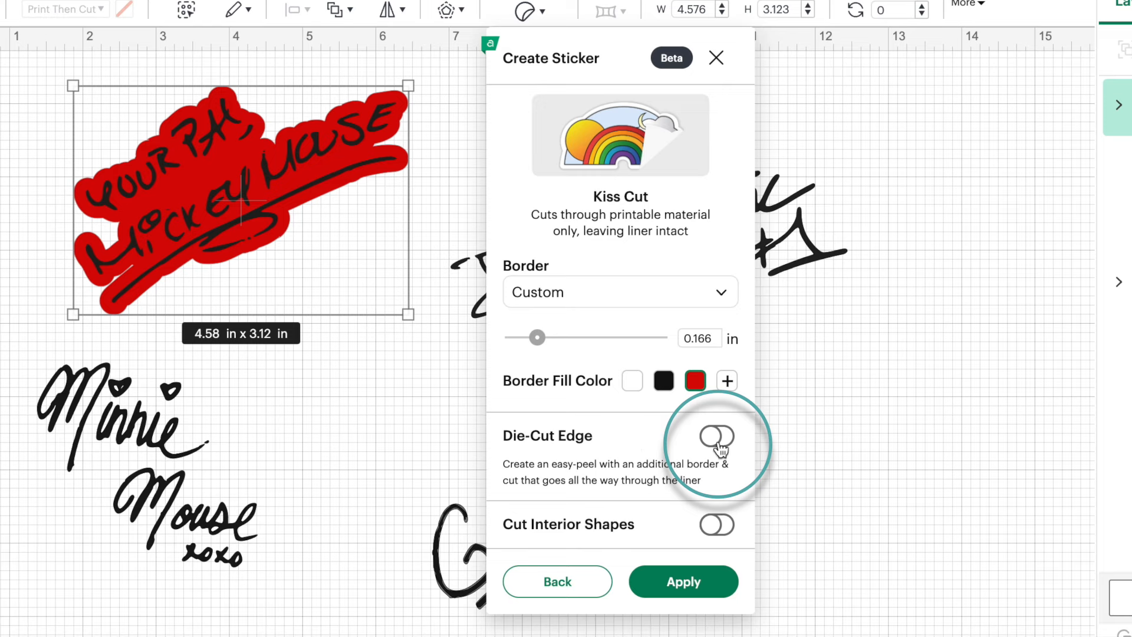
Turn on the die-cut edge for Mickey's sticker and apply the settings
click(716, 436)
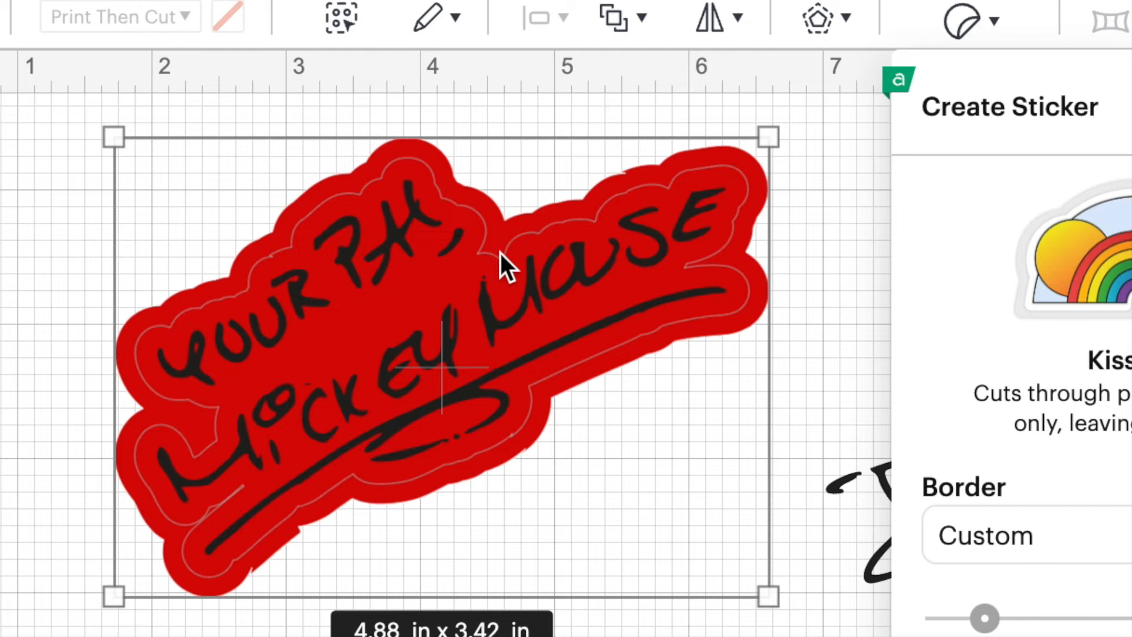
mouse_move(173, 418)
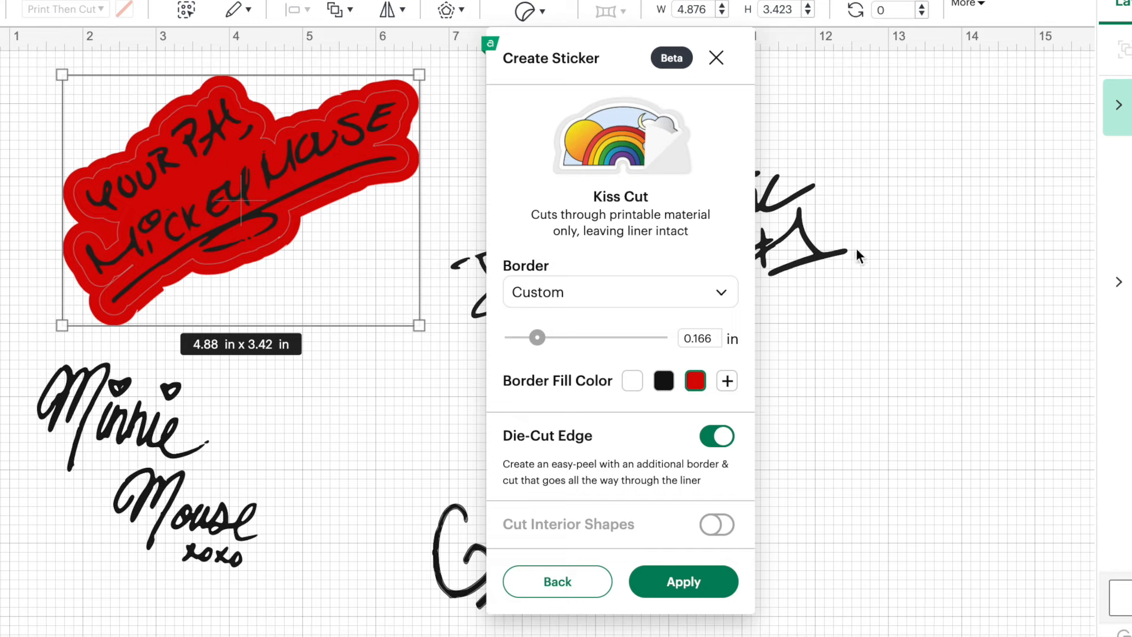
mouse_move(683, 84)
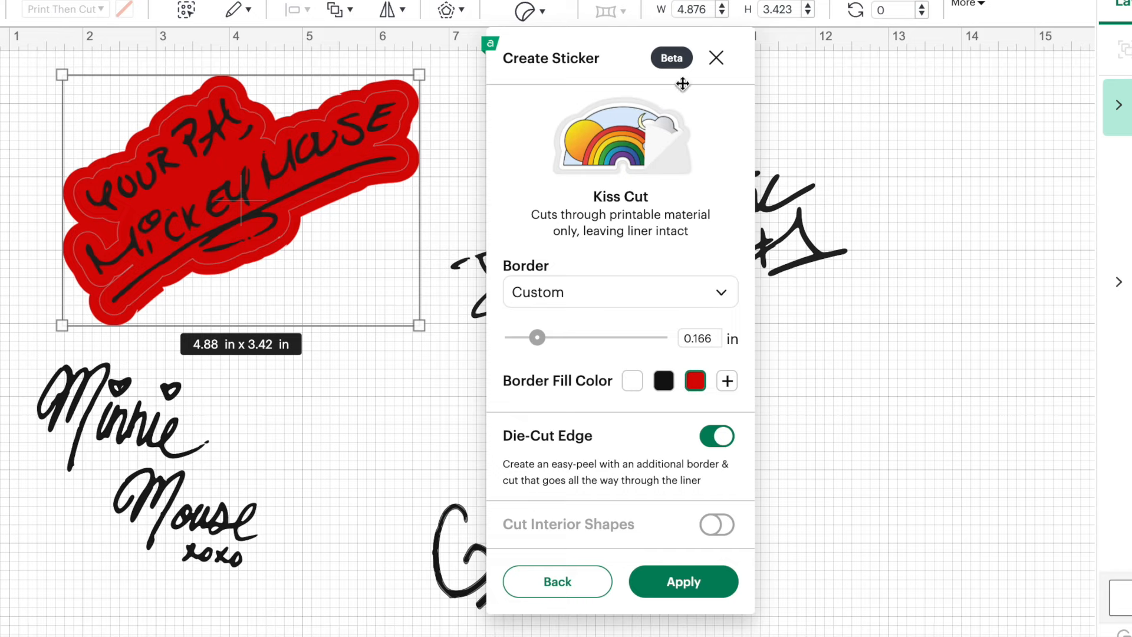
click(683, 582)
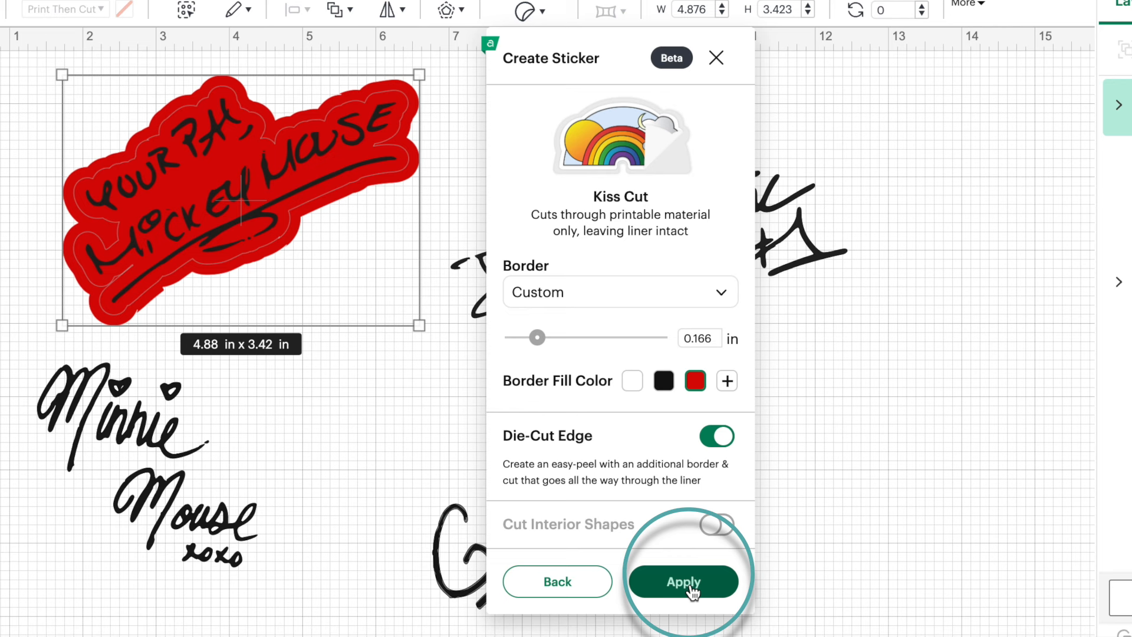
click(683, 582)
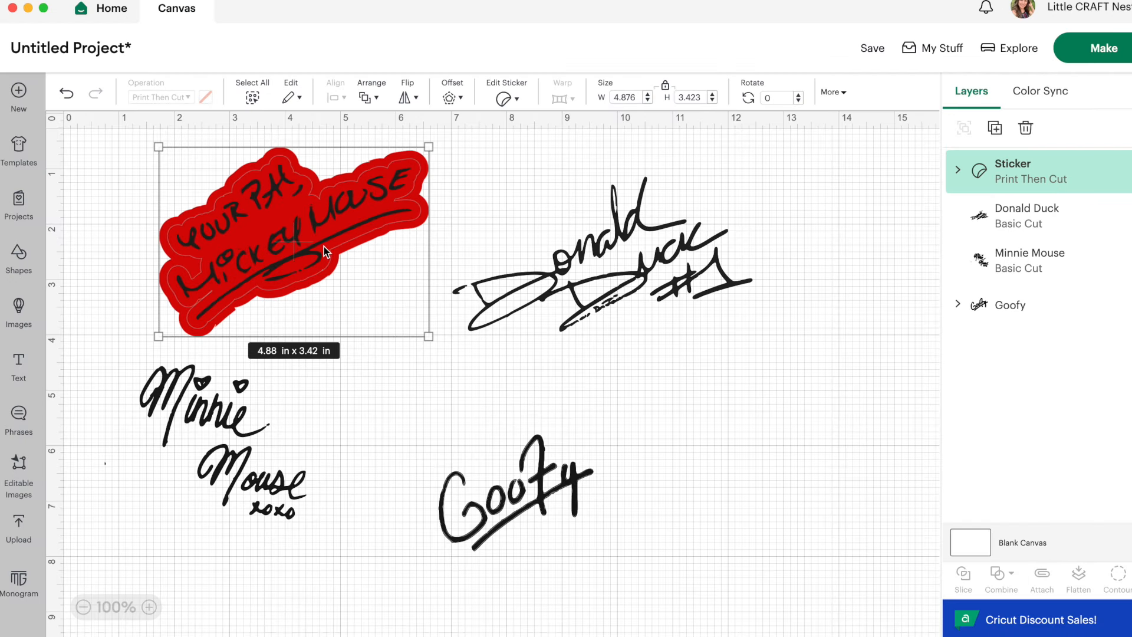
mouse_move(299, 220)
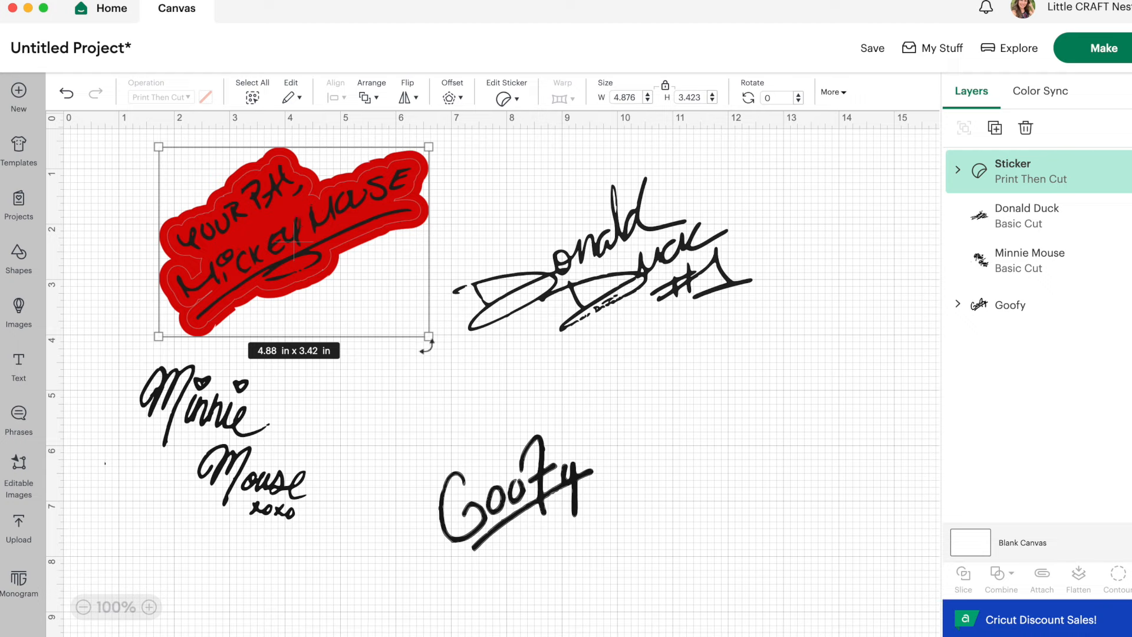
Move the Donald Duck signature to the canvas's upper right and start Create Sticker
drag(427, 347, 340, 272)
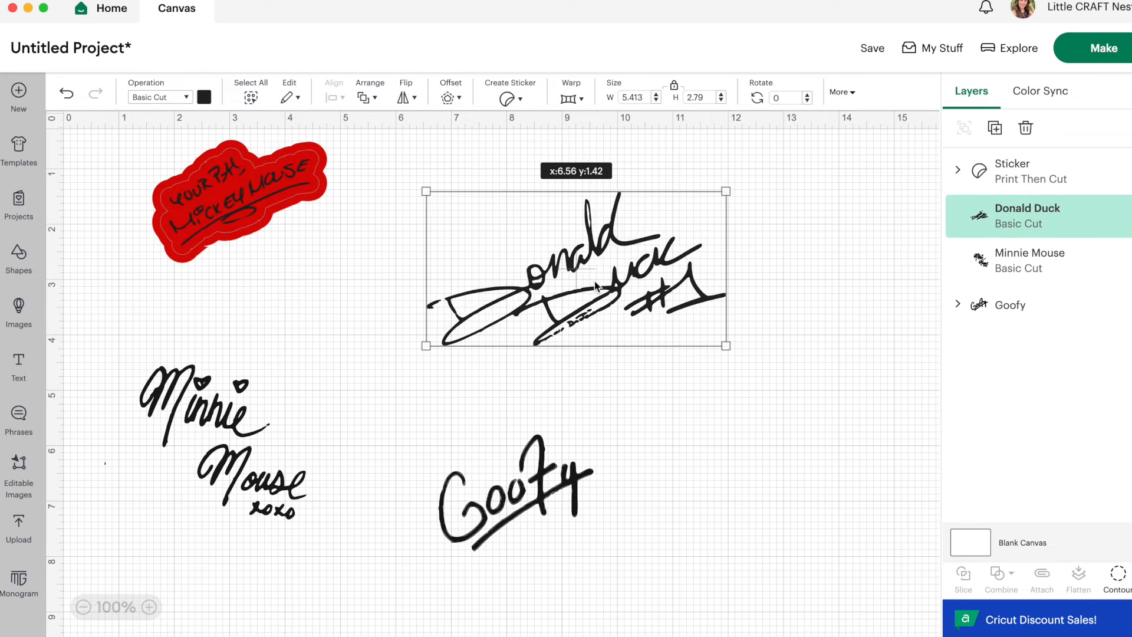
drag(576, 267, 727, 221)
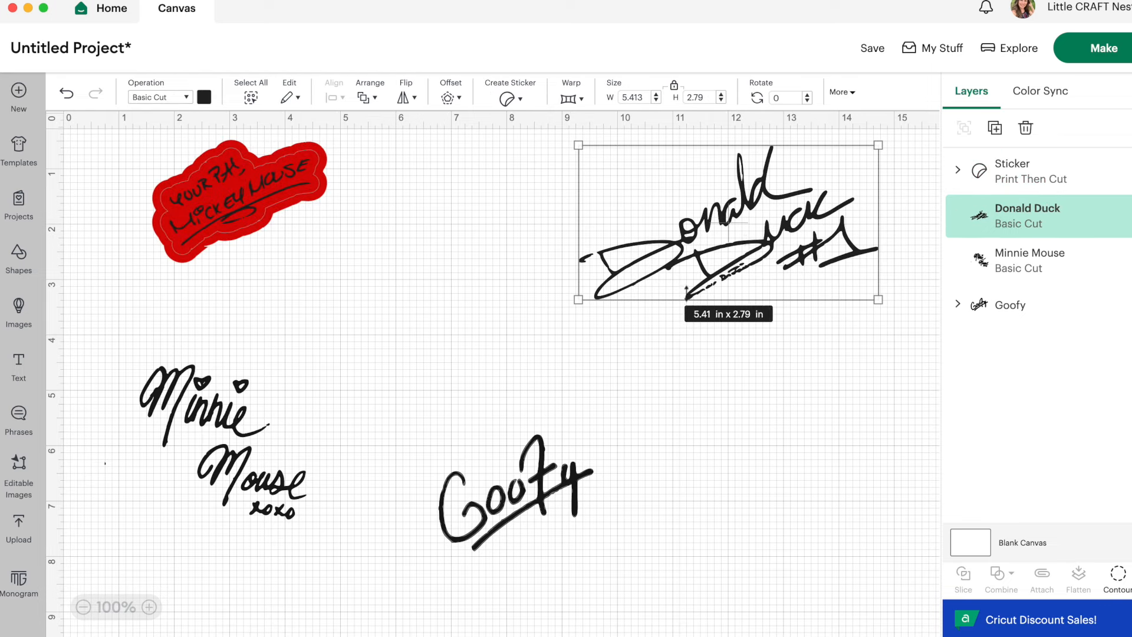
click(509, 98)
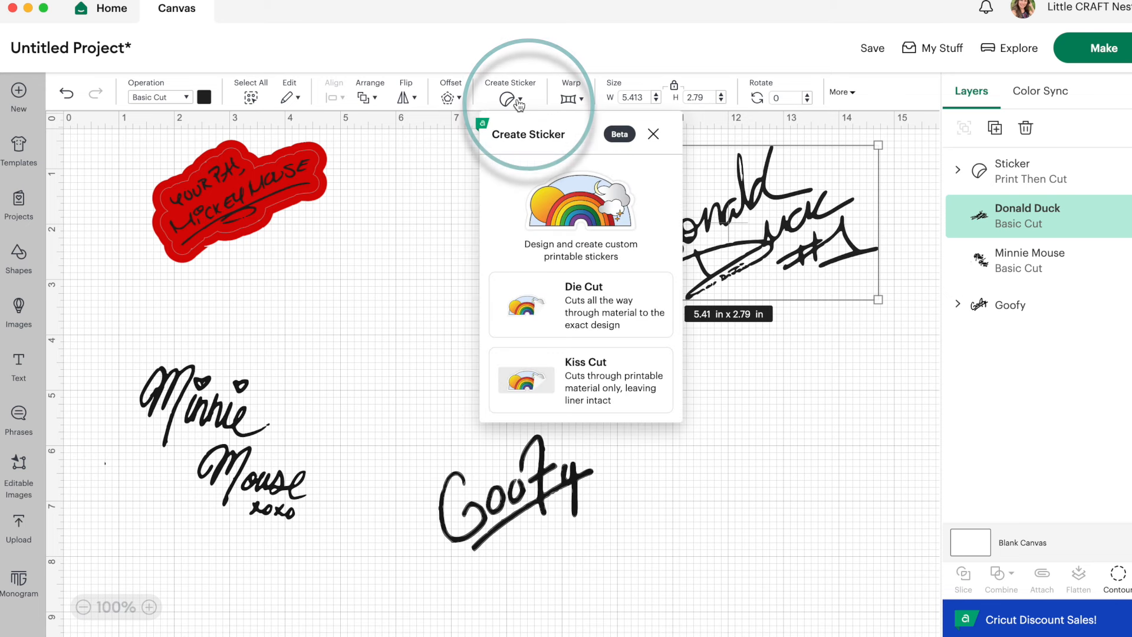
Make Donald Duck a kiss-cut sticker with a standard yellow border and die-cut edge
click(580, 381)
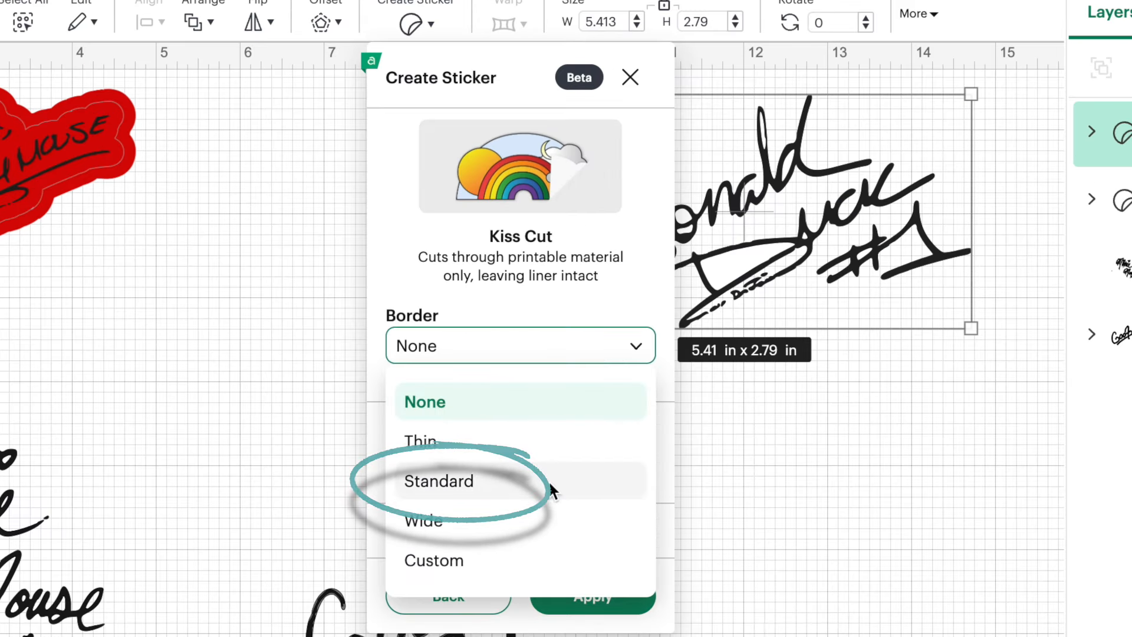
click(438, 482)
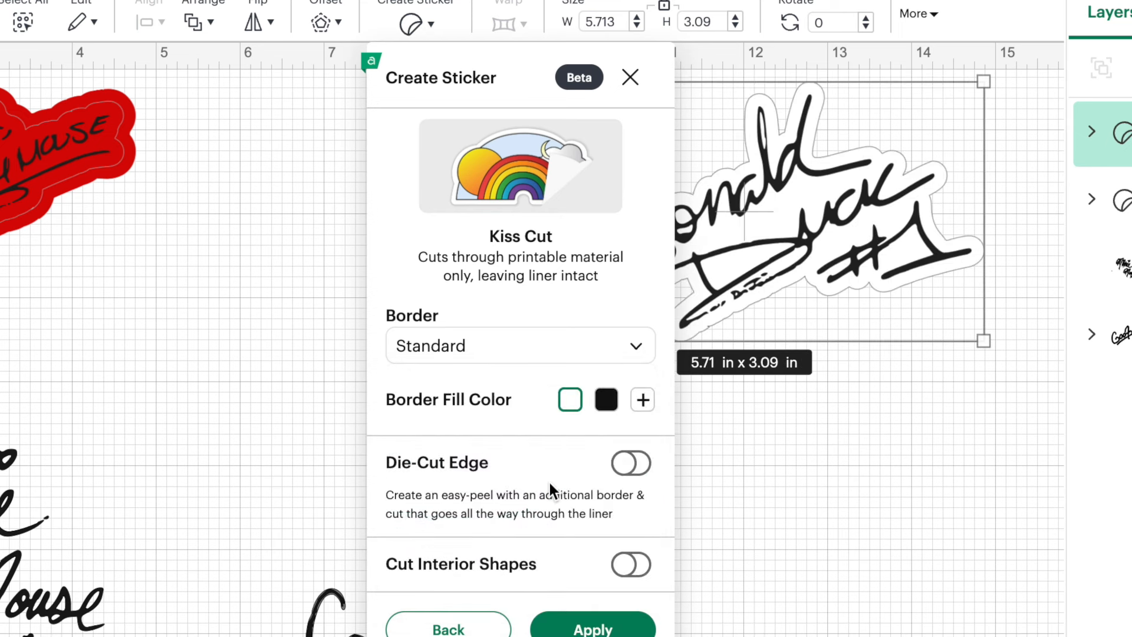
mouse_move(586, 471)
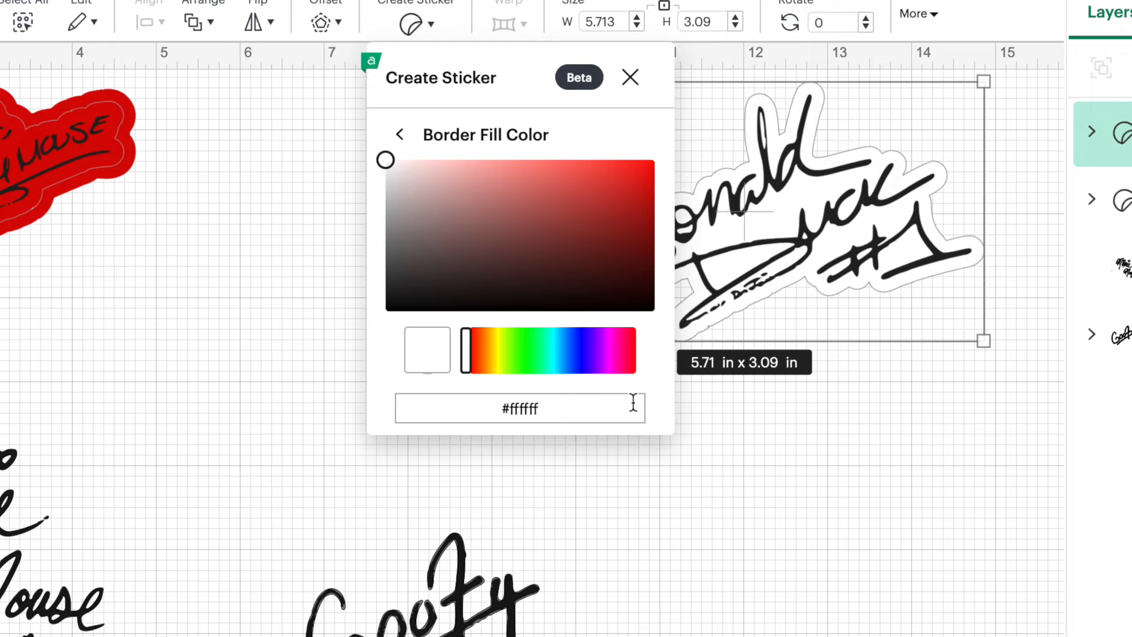
click(485, 351)
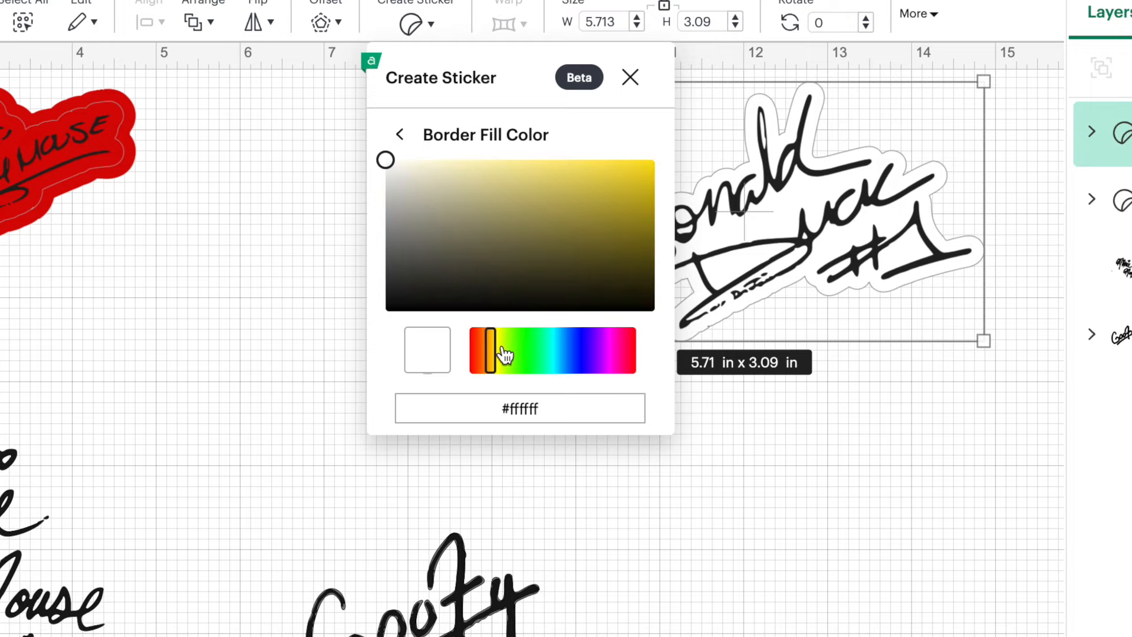
click(602, 163)
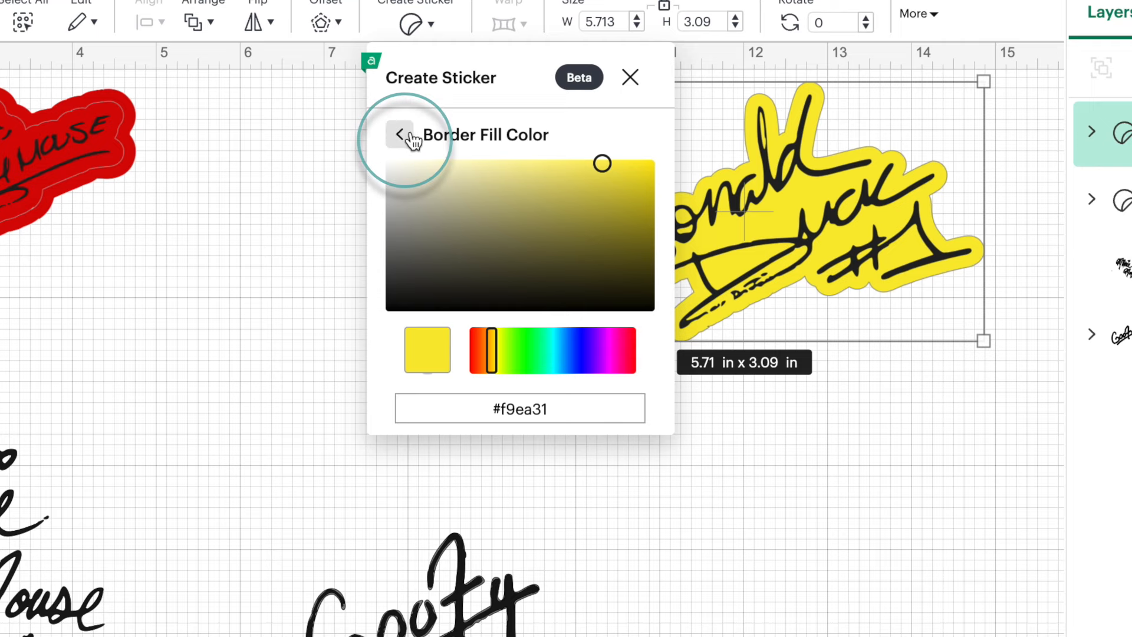
click(402, 135)
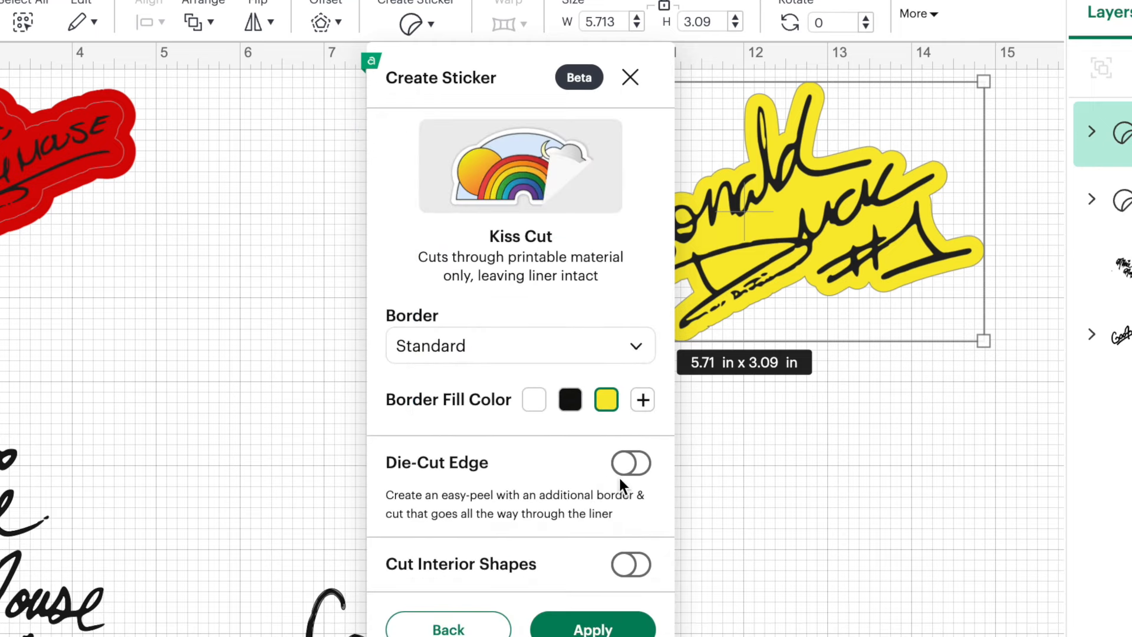
click(631, 463)
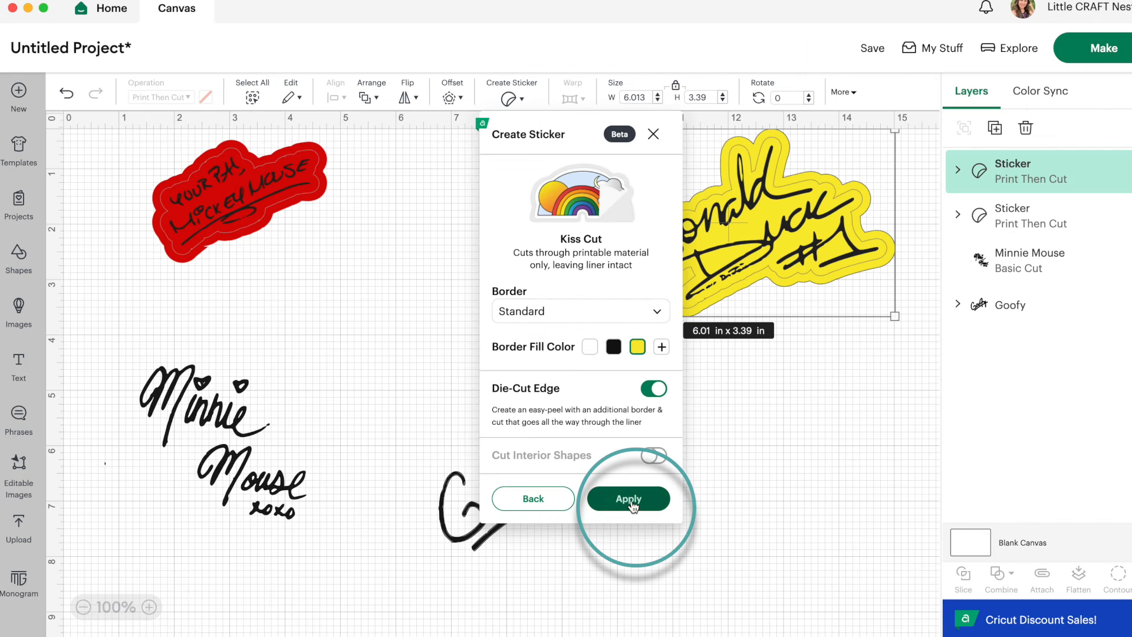
click(628, 499)
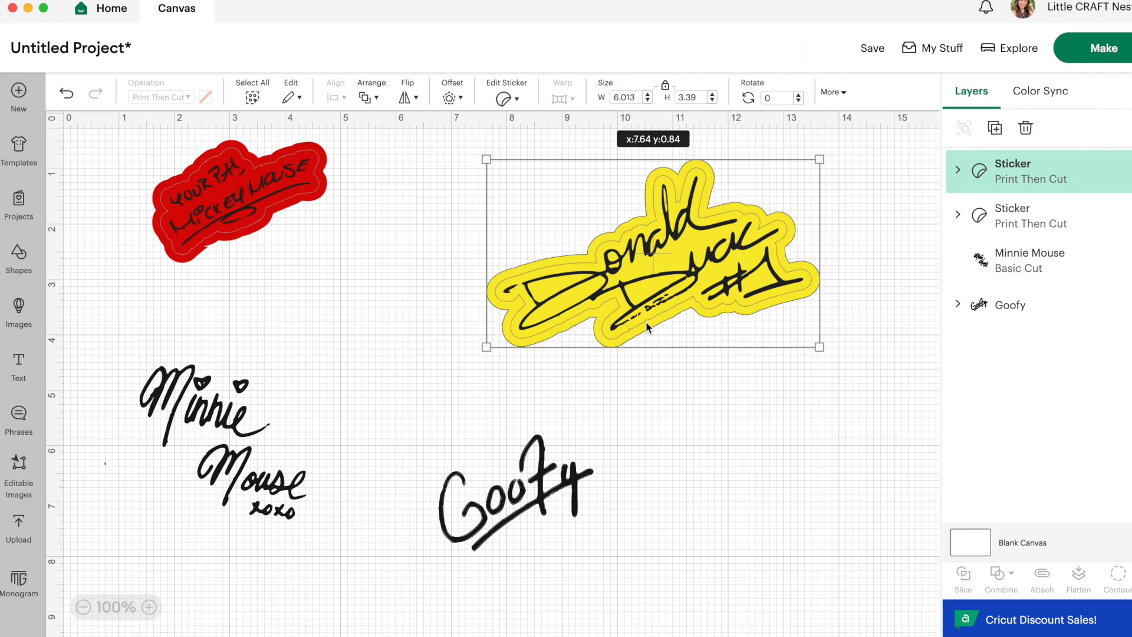
Shrink the Donald Duck sticker to about half size, then reopen and dismiss sticker settings
drag(820, 342, 762, 318)
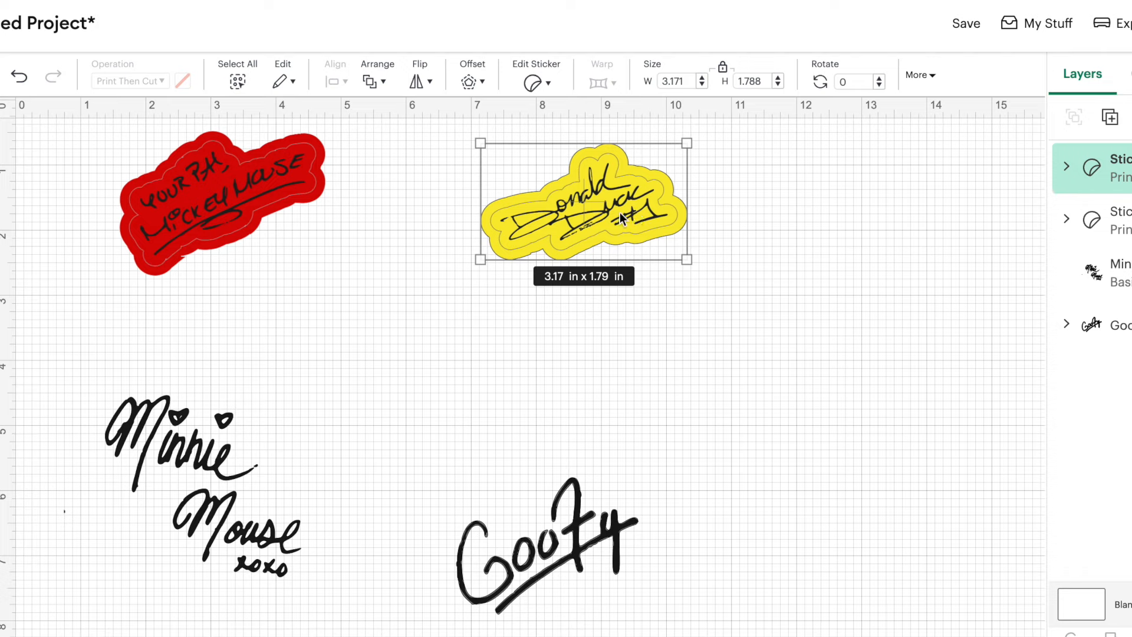
mouse_move(534, 71)
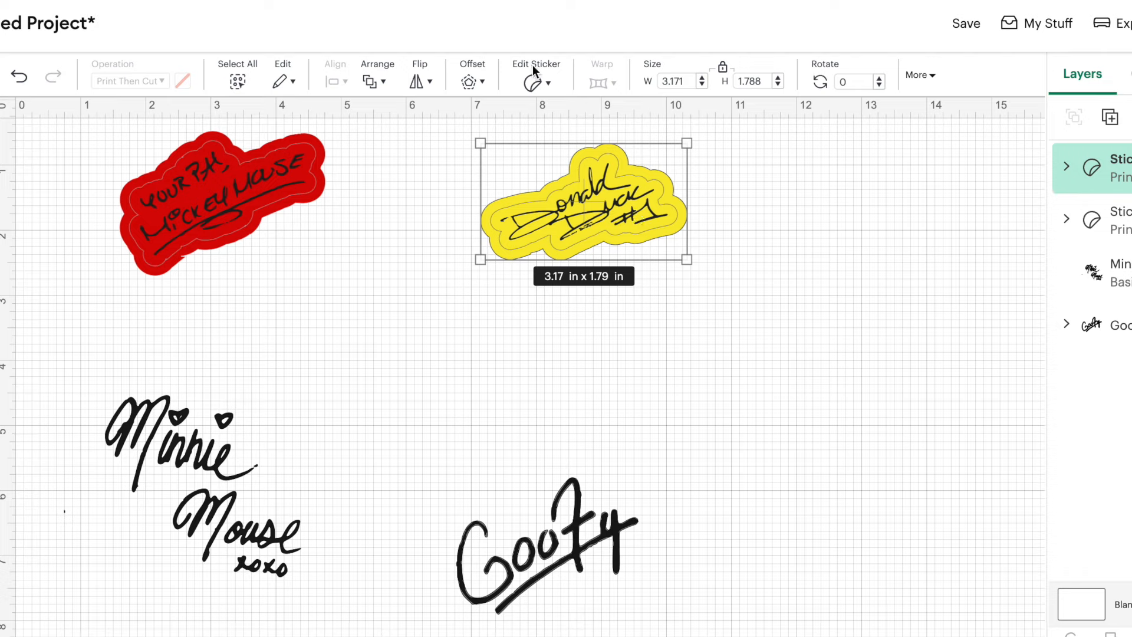
click(537, 75)
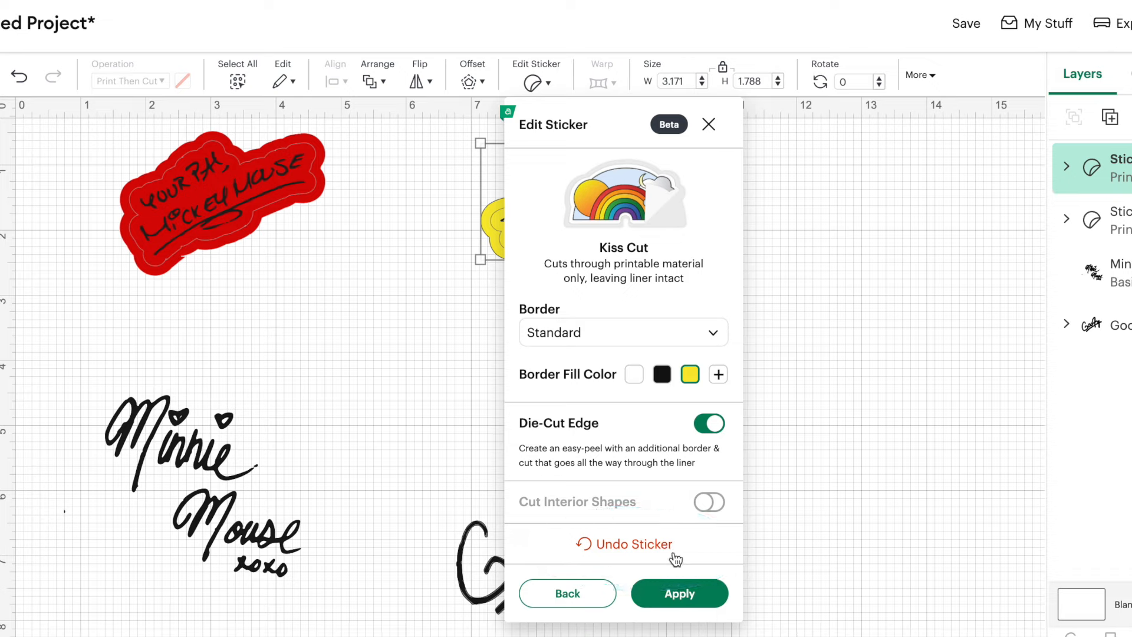
click(678, 593)
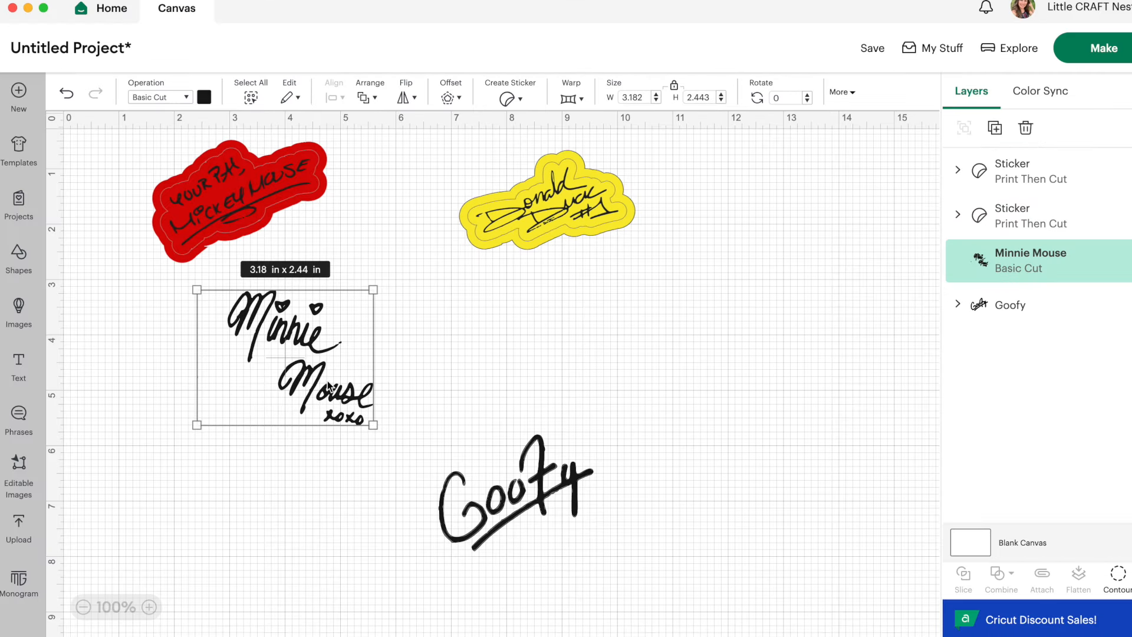
click(509, 99)
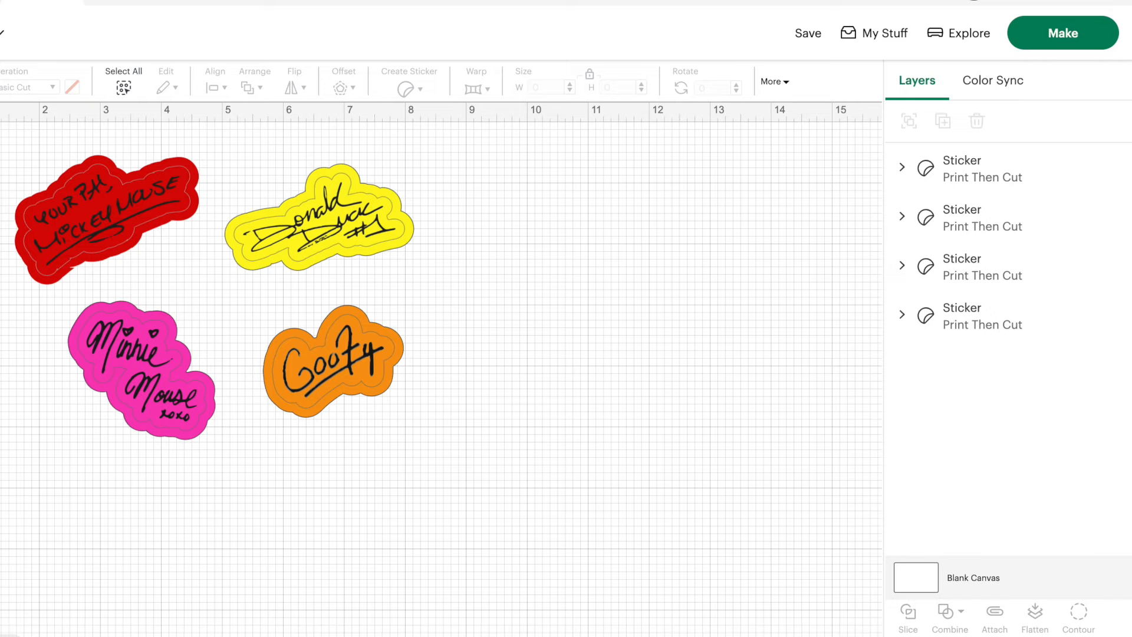
click(1062, 33)
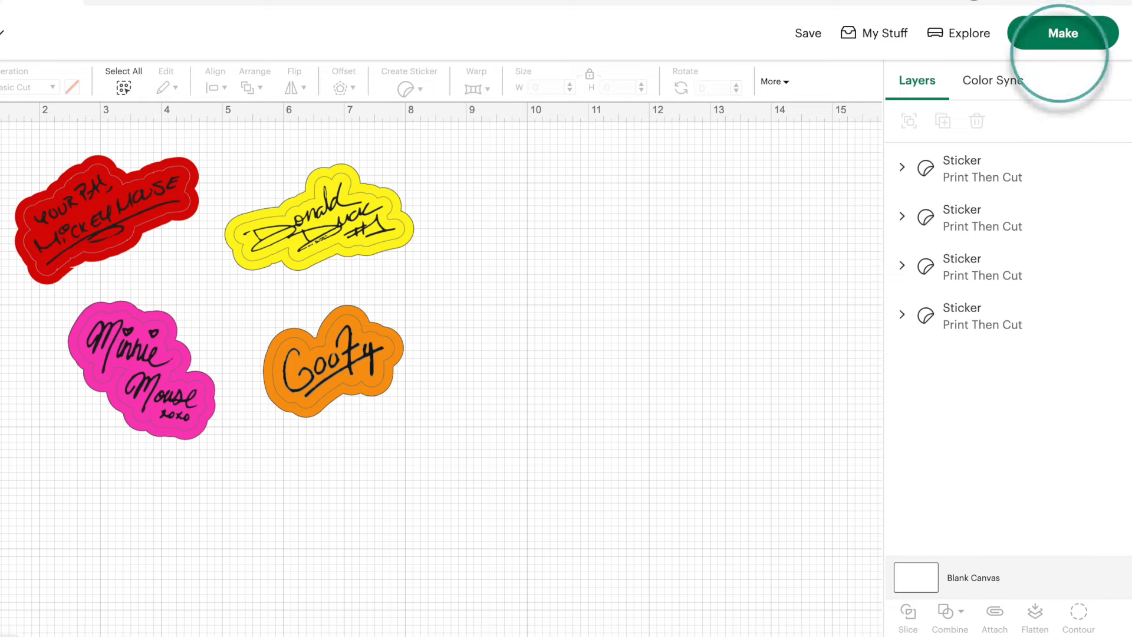
Send the design to mat preparation and raise project copies to 3
click(1062, 33)
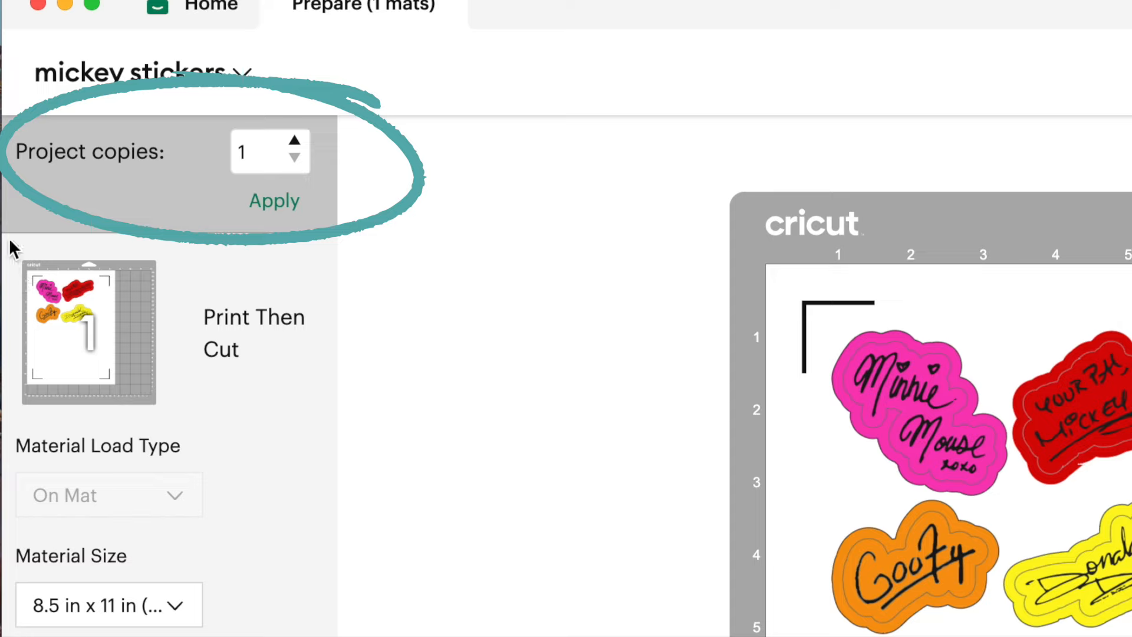
mouse_move(303, 144)
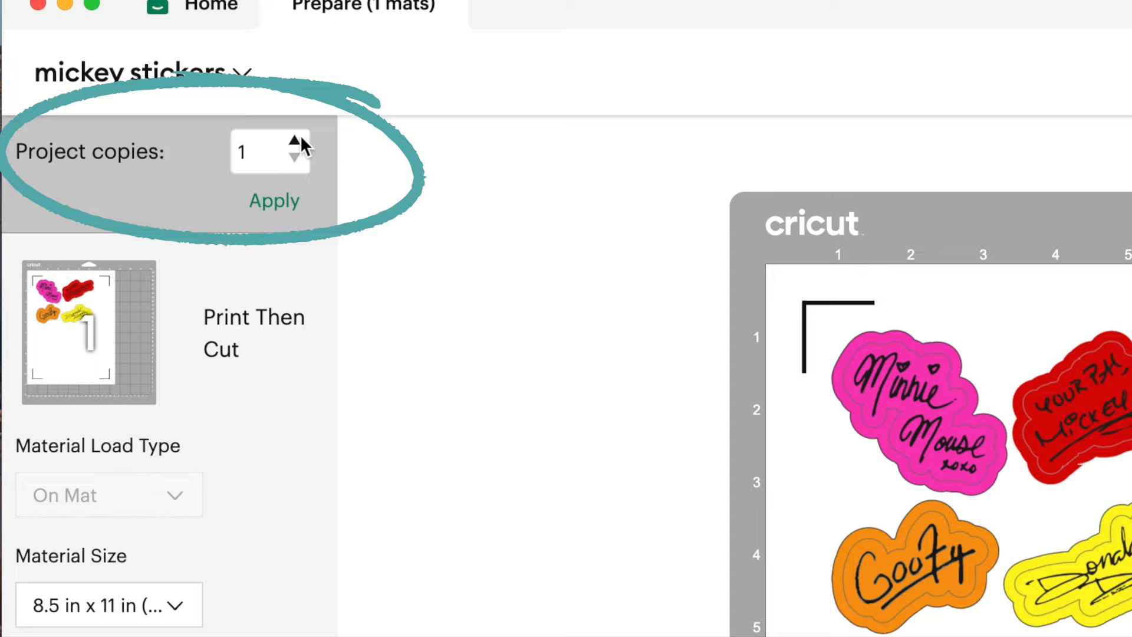
click(294, 142)
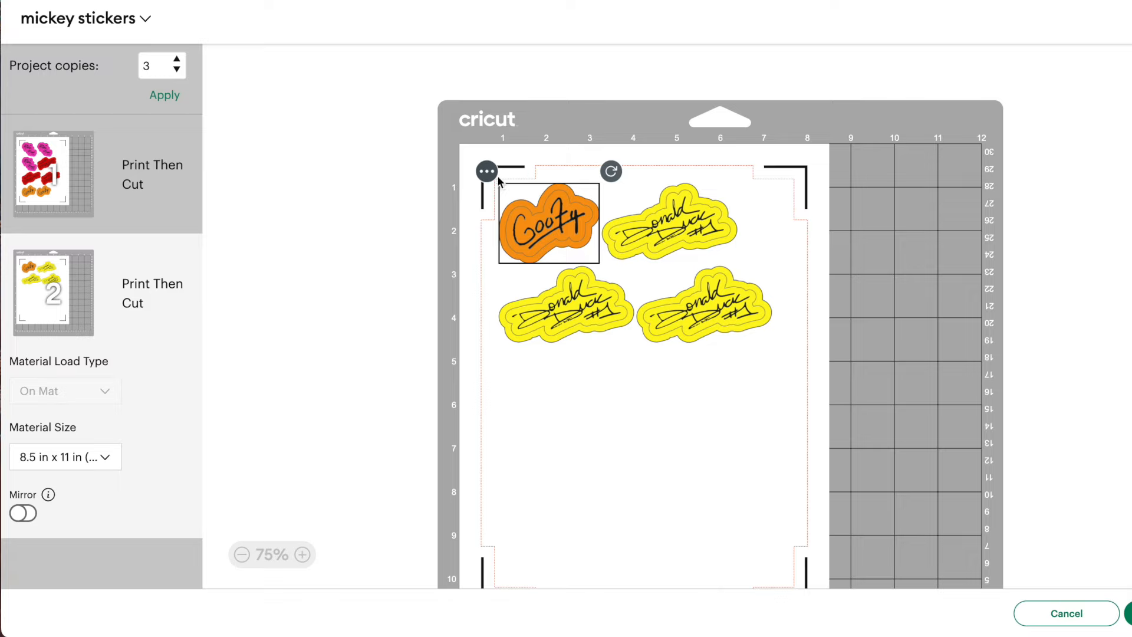
Move one orange Goofy sticker from mat 2 onto mat 1 with Move object
click(485, 172)
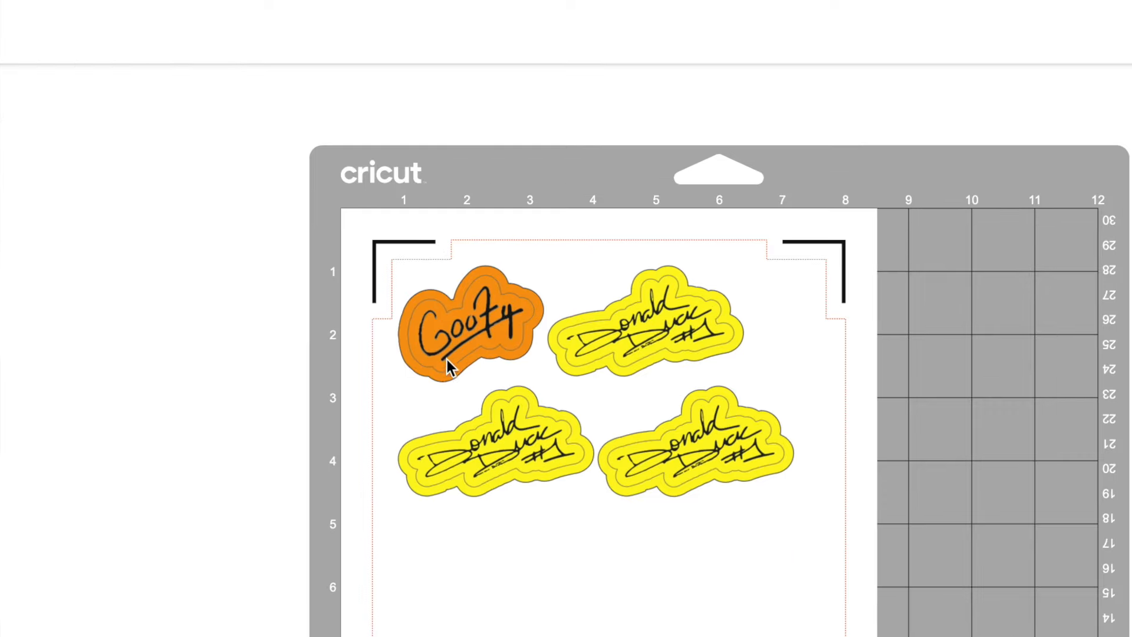
click(469, 325)
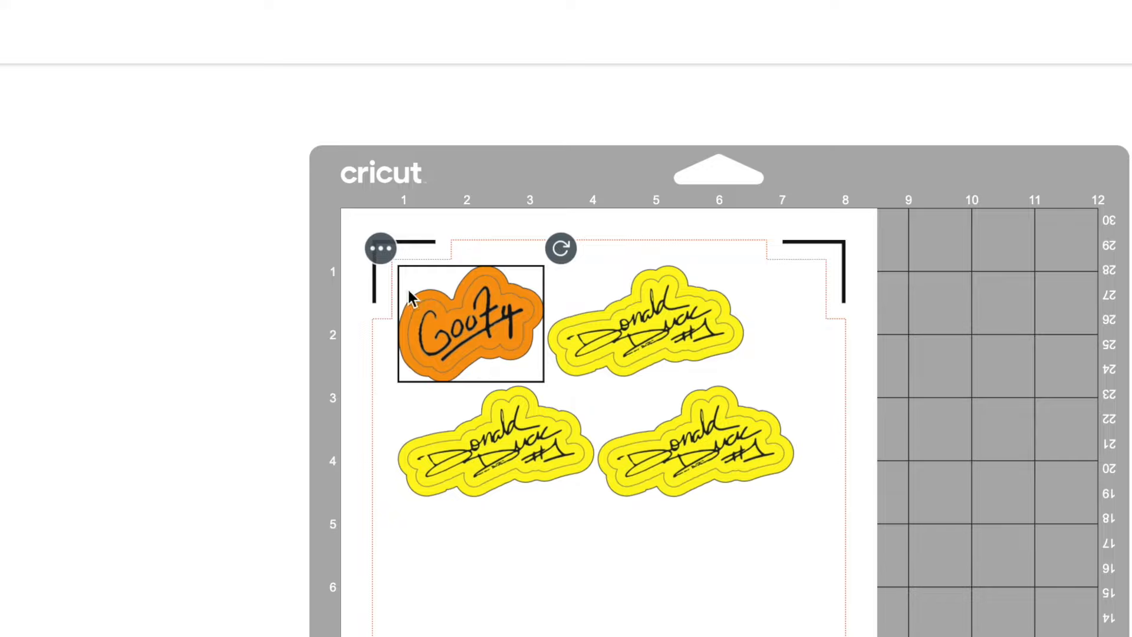
click(379, 248)
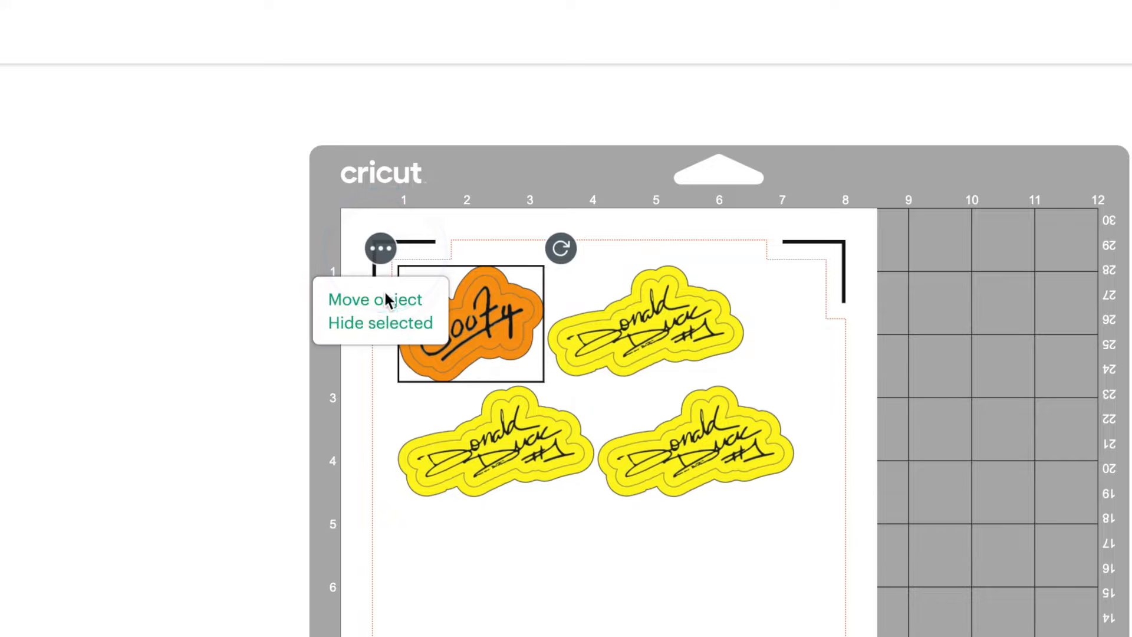
click(375, 299)
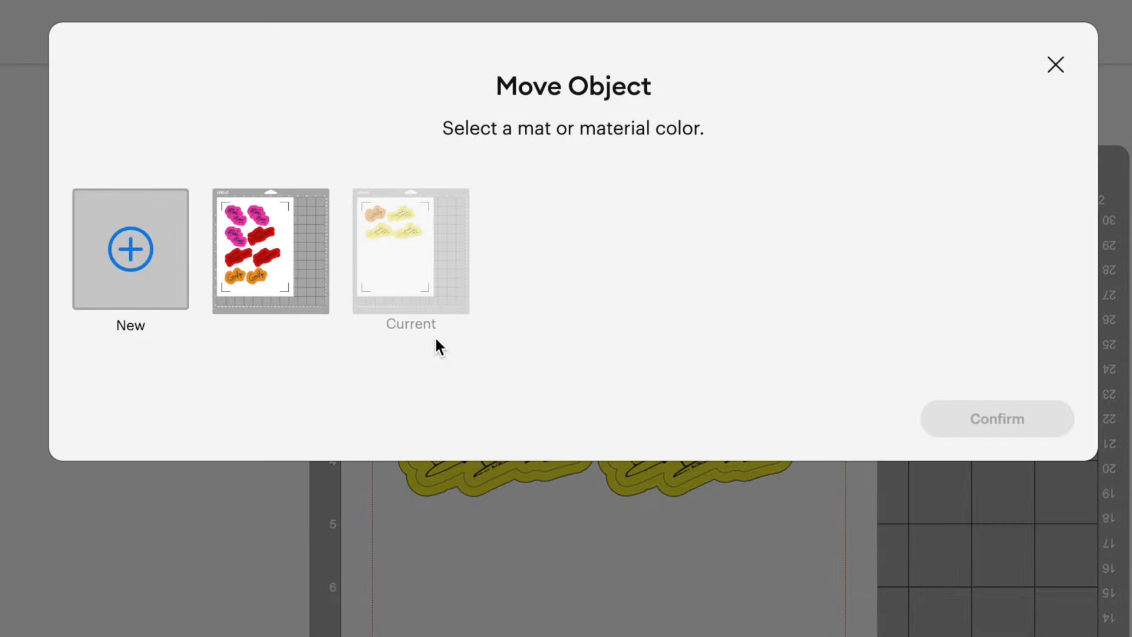
click(270, 251)
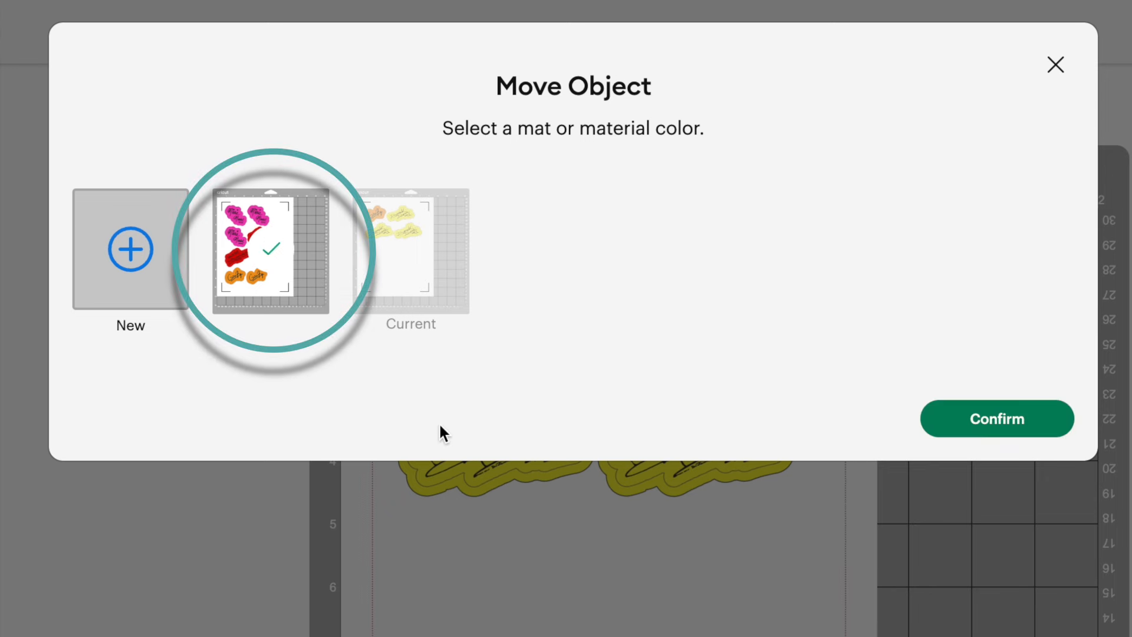
click(996, 419)
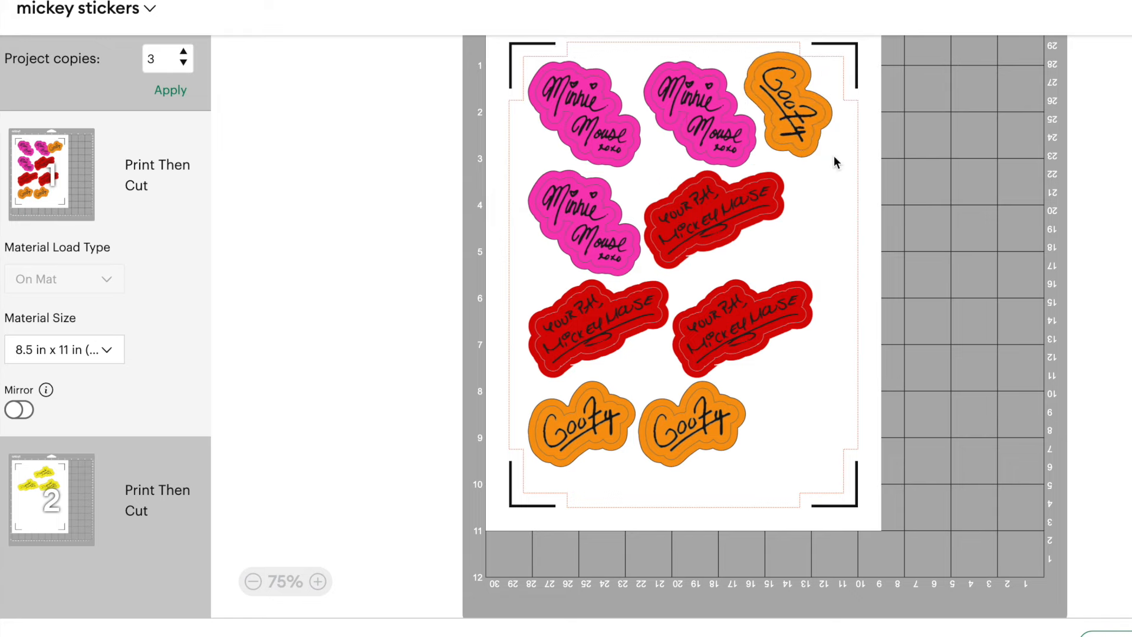
Drag the moved Goofy into mat 1's top-right corner, then show mat 2
click(694, 109)
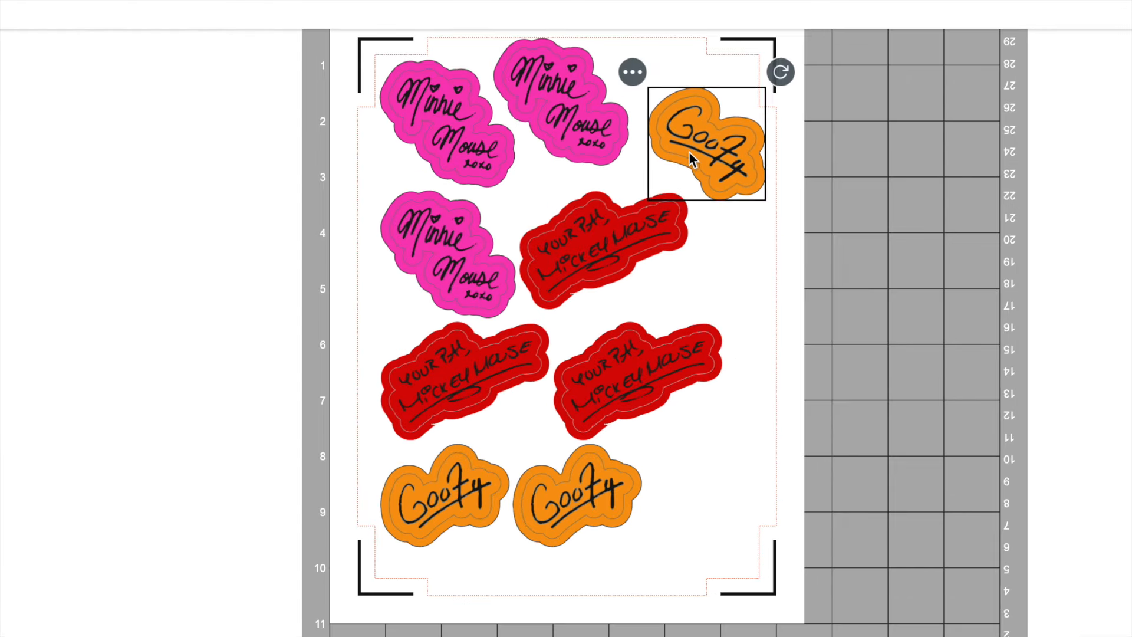
drag(708, 145, 693, 101)
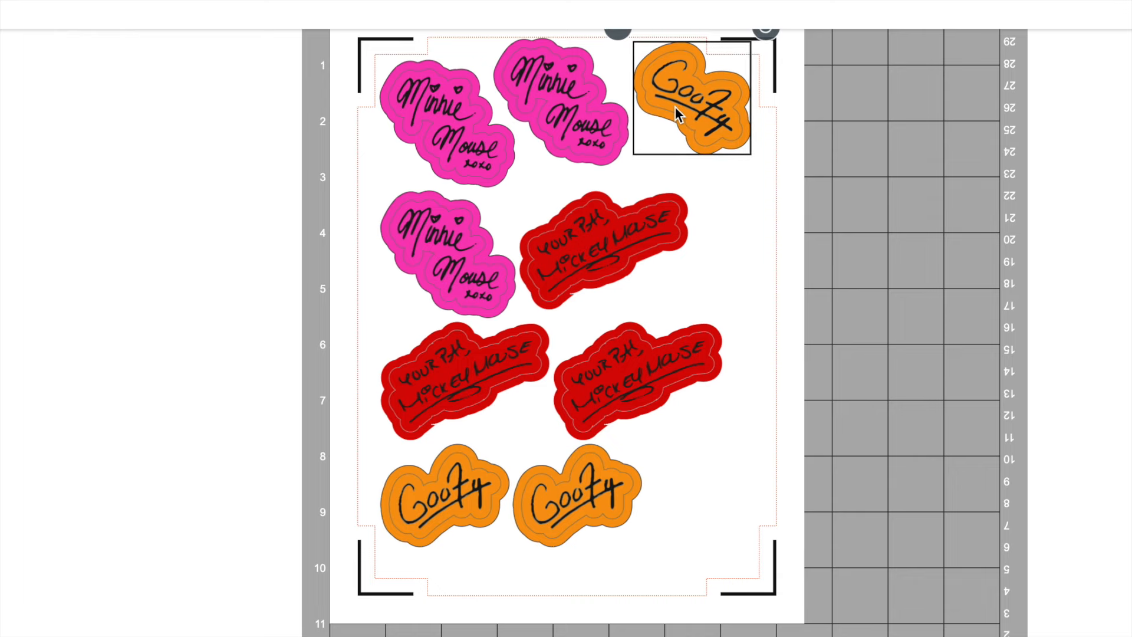
click(603, 238)
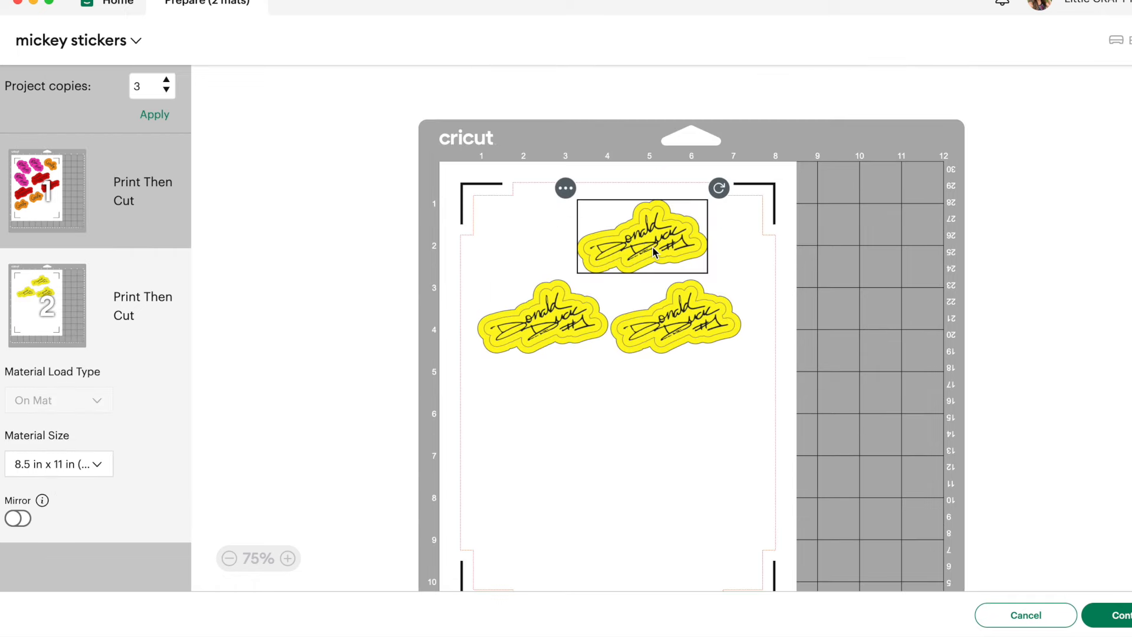
Move the Donald Duck stickers to mat 1 and arrange them in the open lower-right space
click(566, 189)
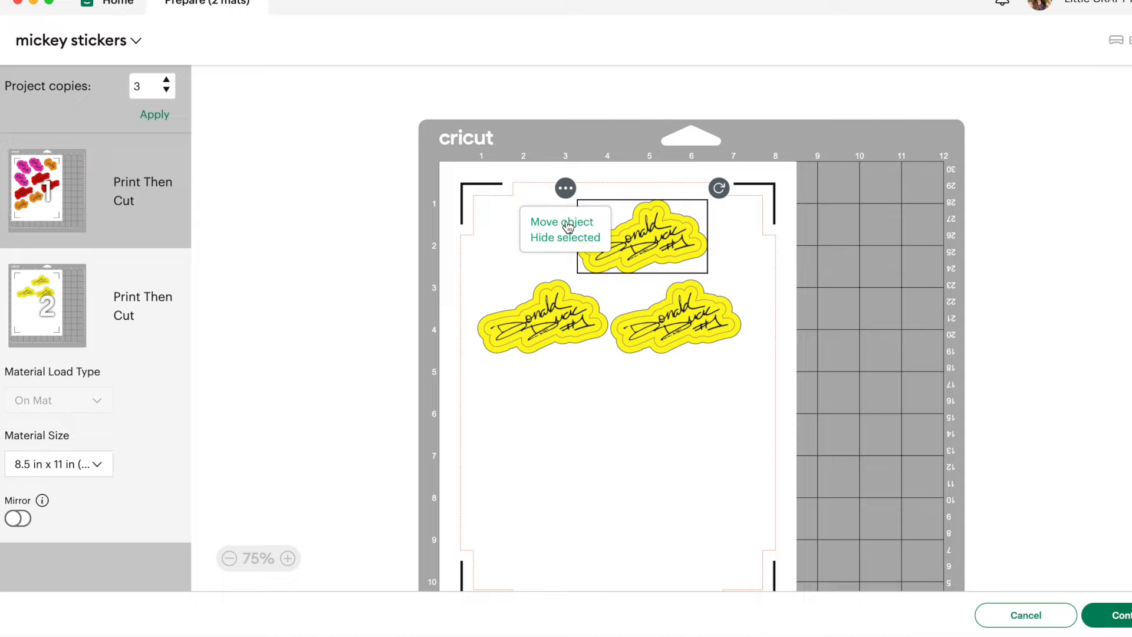
click(562, 221)
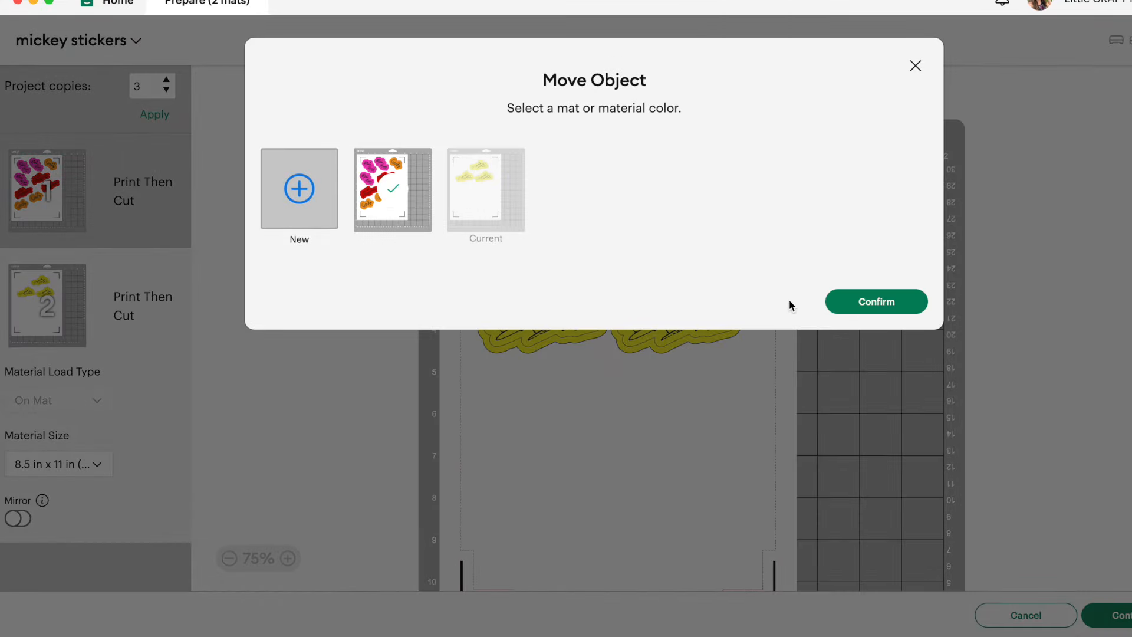
click(876, 302)
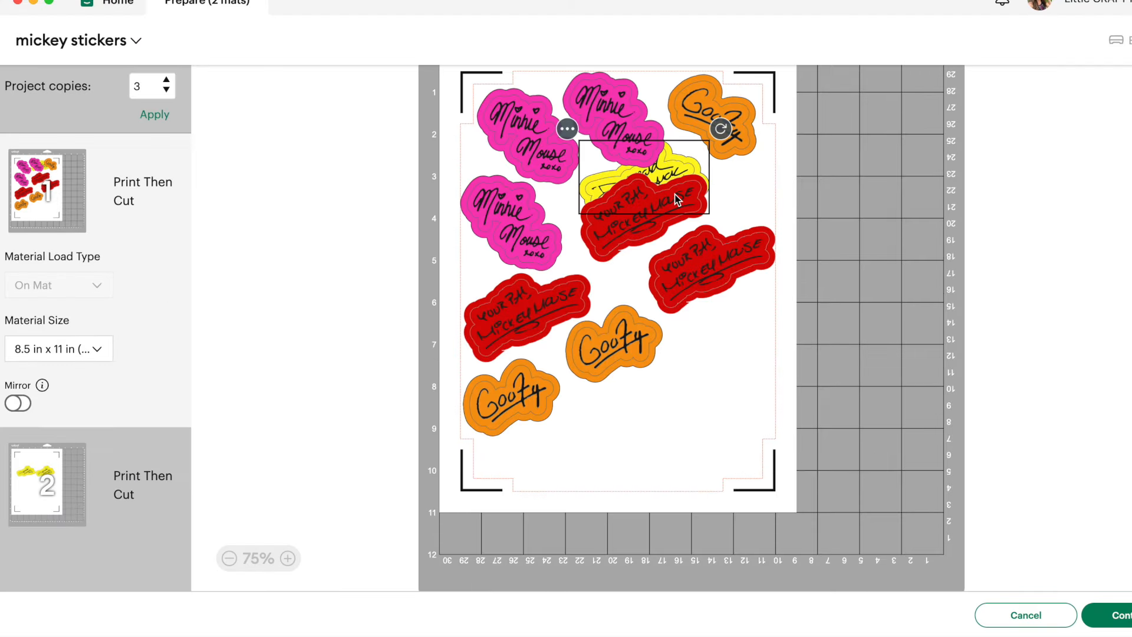
drag(643, 181, 707, 332)
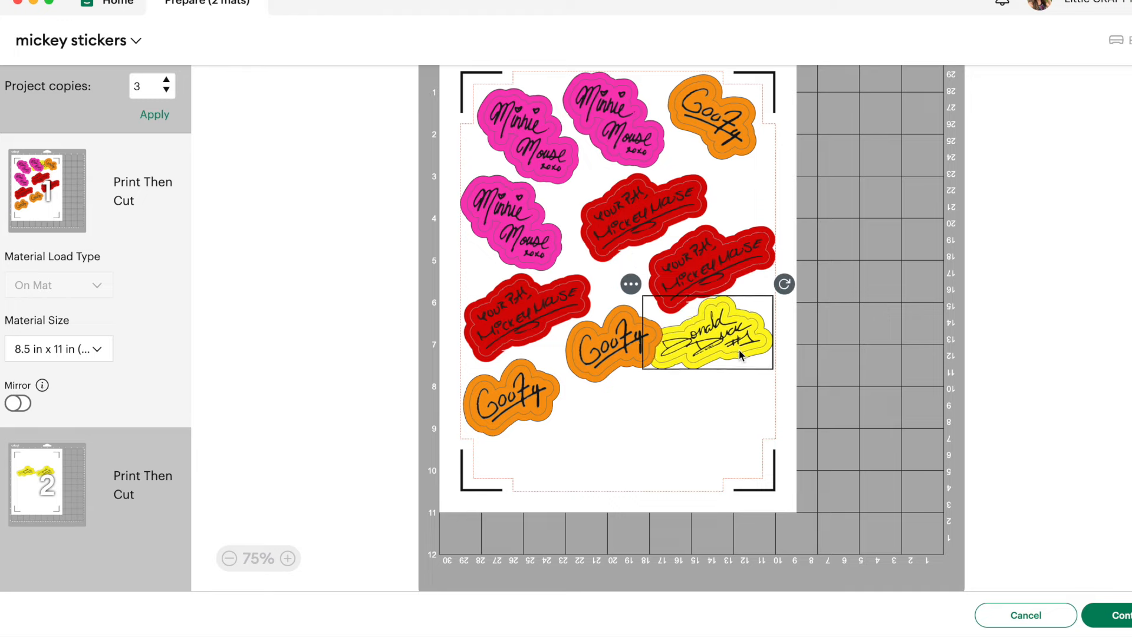
drag(708, 332, 708, 375)
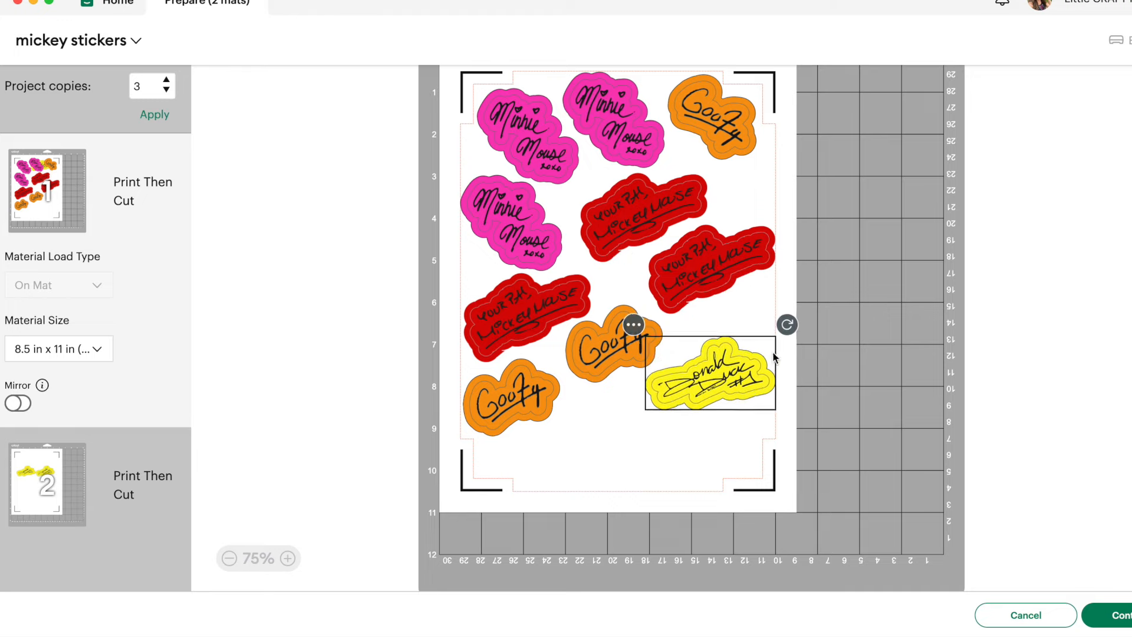
drag(786, 324, 694, 283)
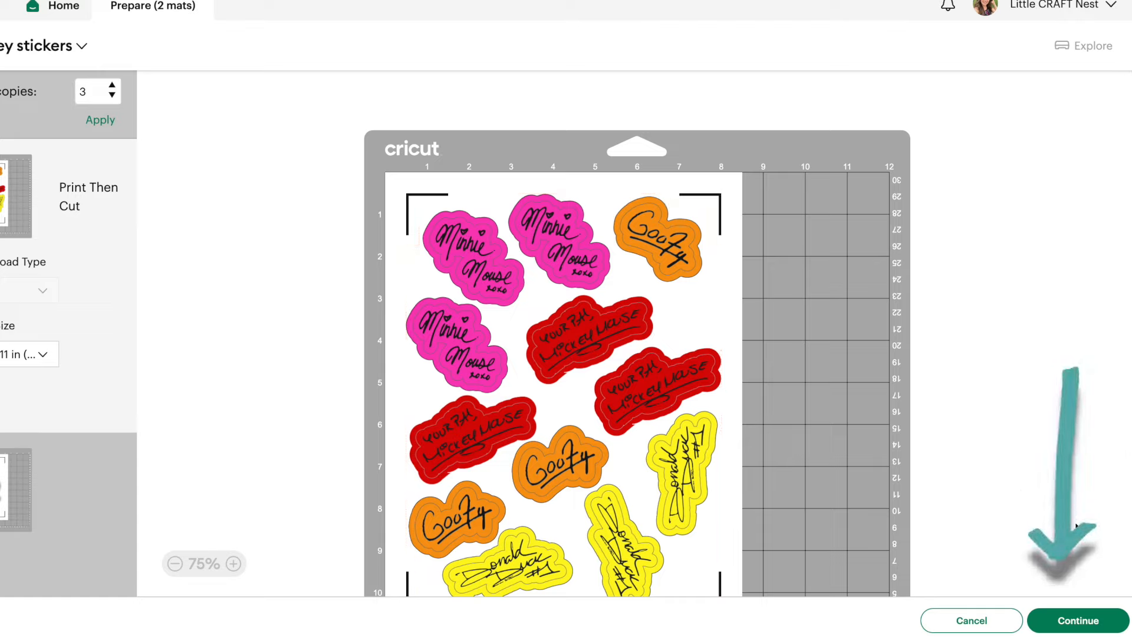
Send the sticker mat to print with Add Bleed off and Use System Dialog on
click(1078, 621)
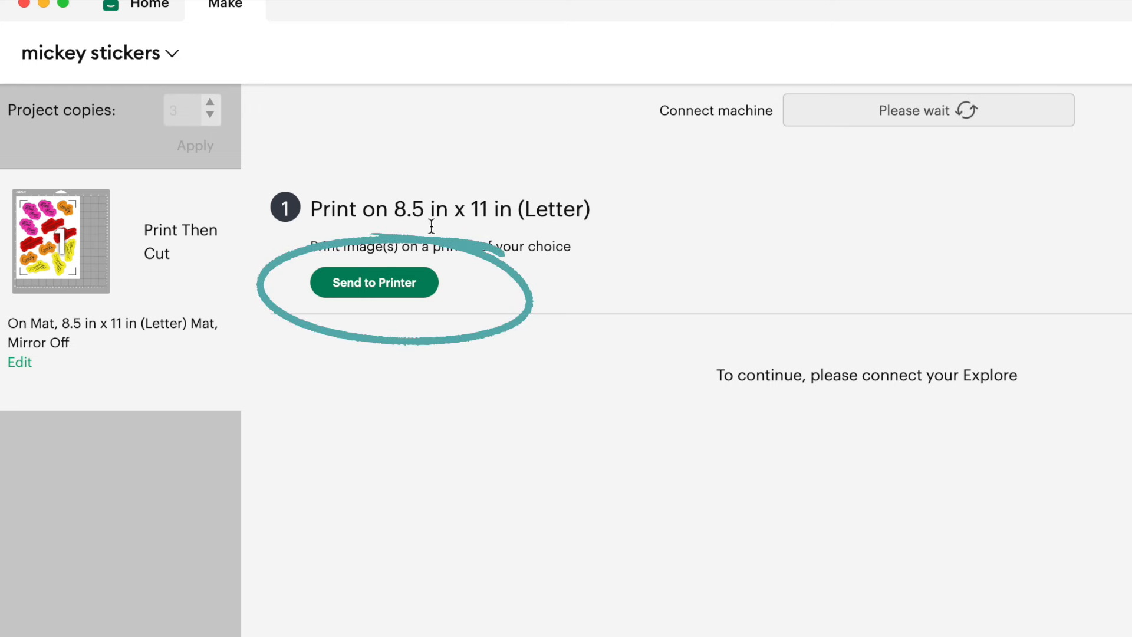
click(374, 281)
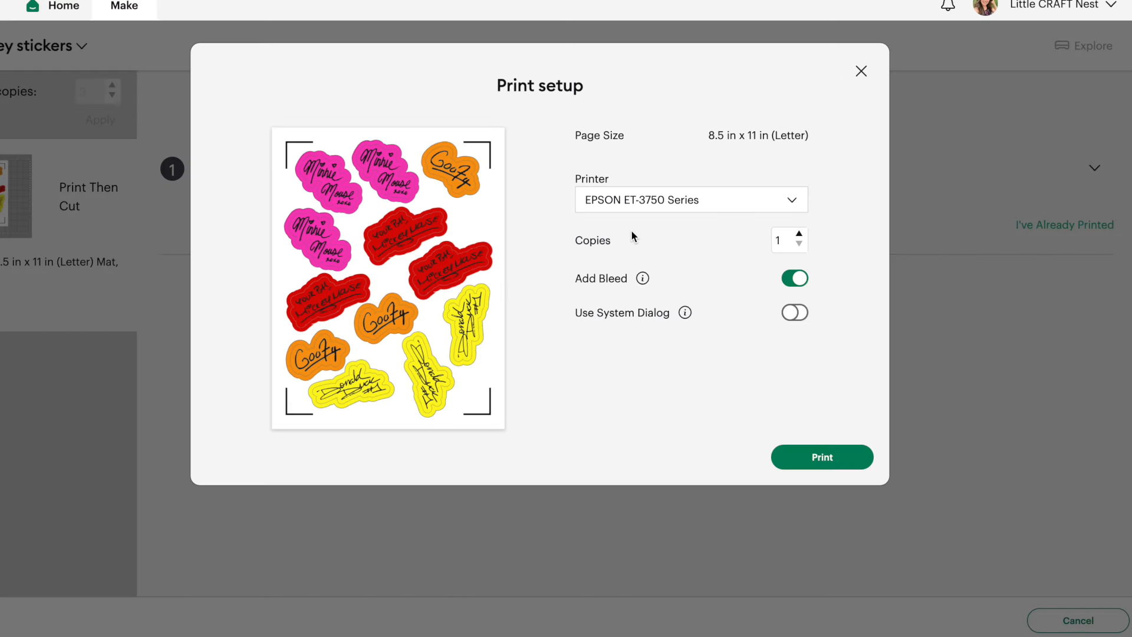
mouse_move(609, 215)
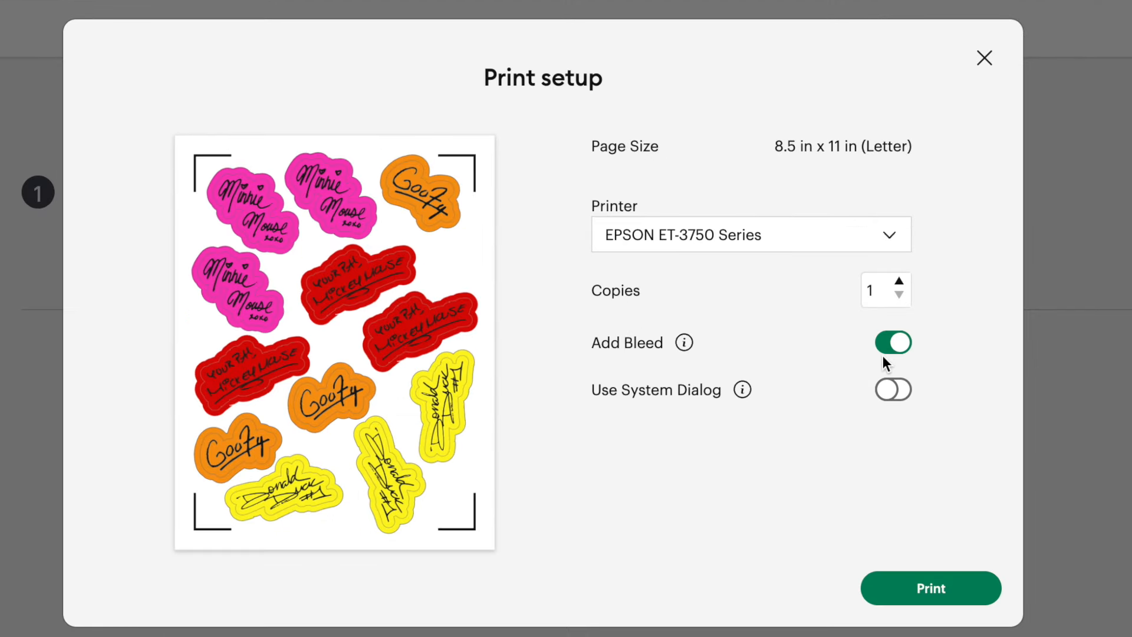
click(893, 342)
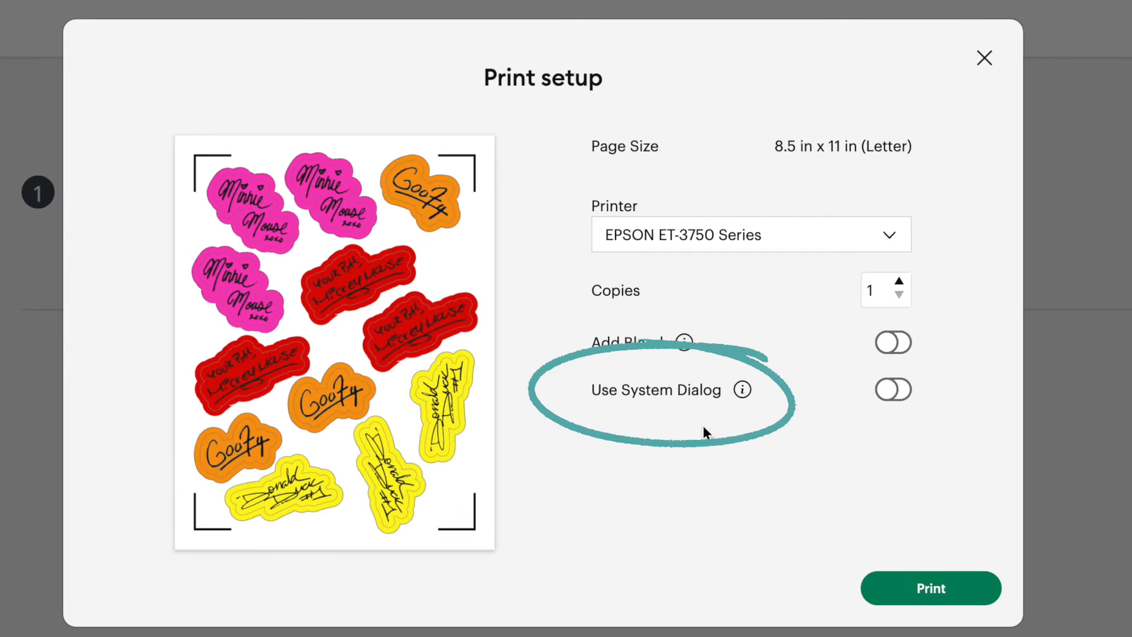
click(893, 389)
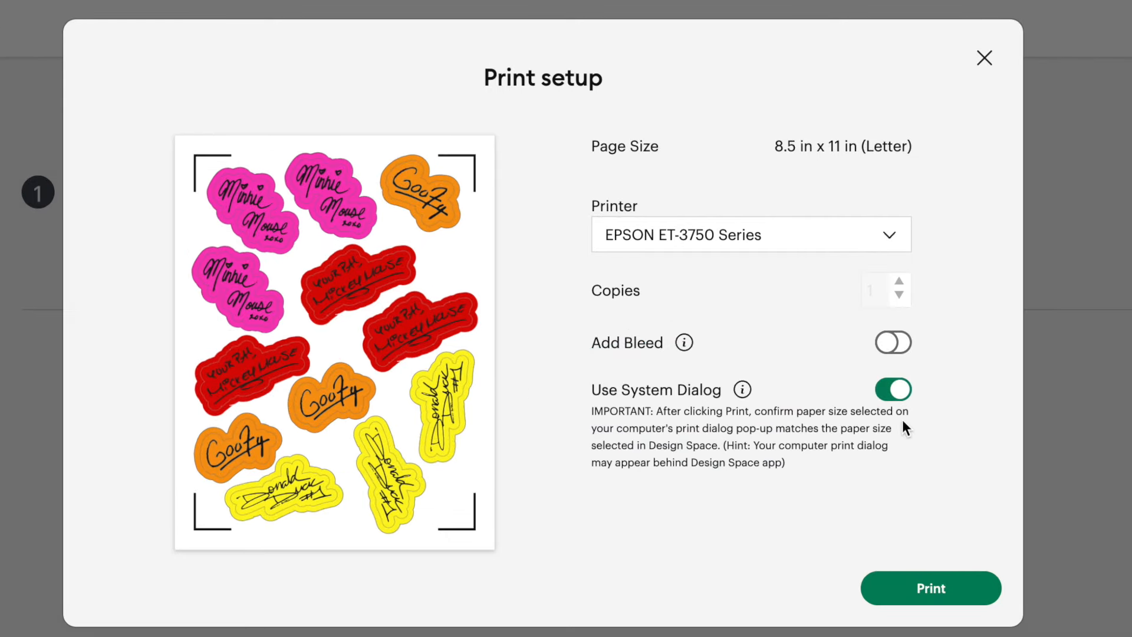
click(930, 587)
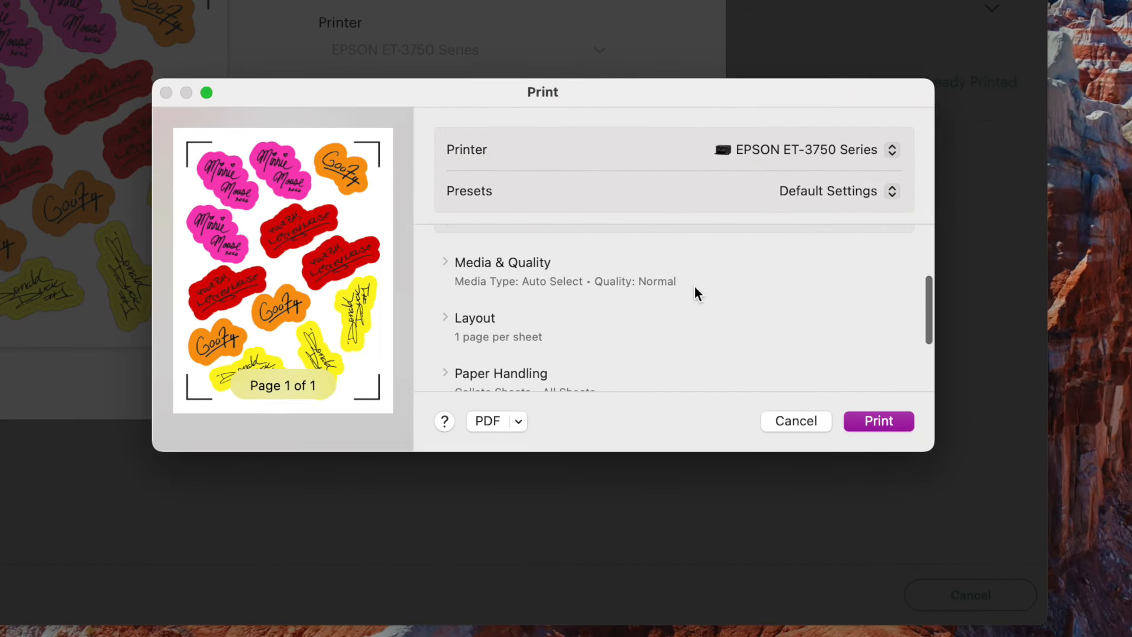
Set Media Type to Photo Matte Paper under Media & Quality and print the sticker sheet
click(502, 262)
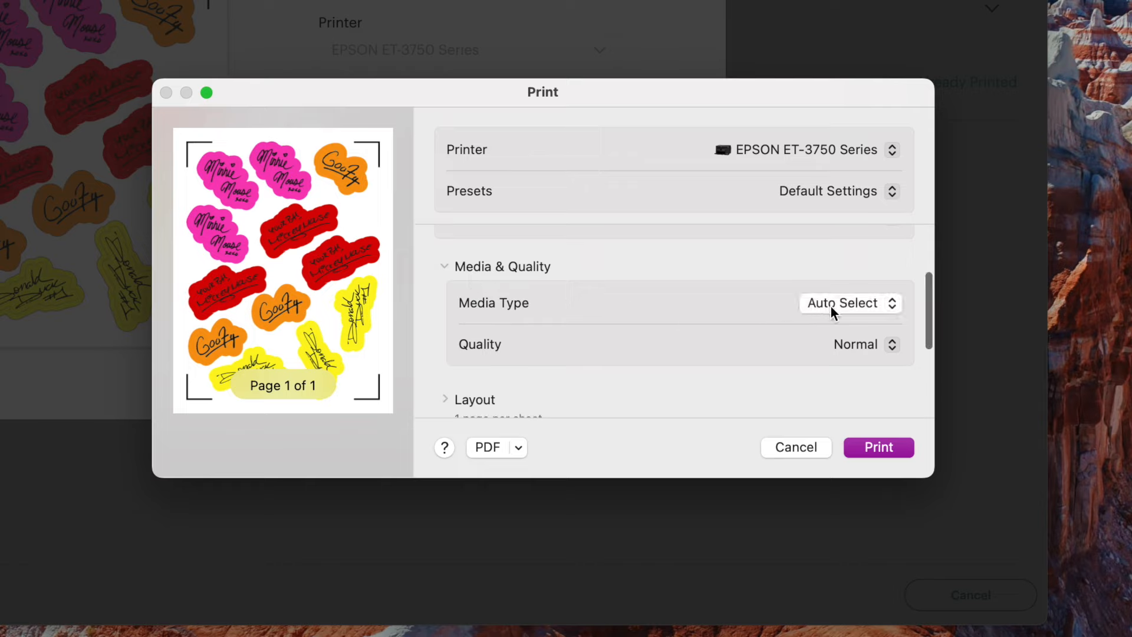
click(851, 302)
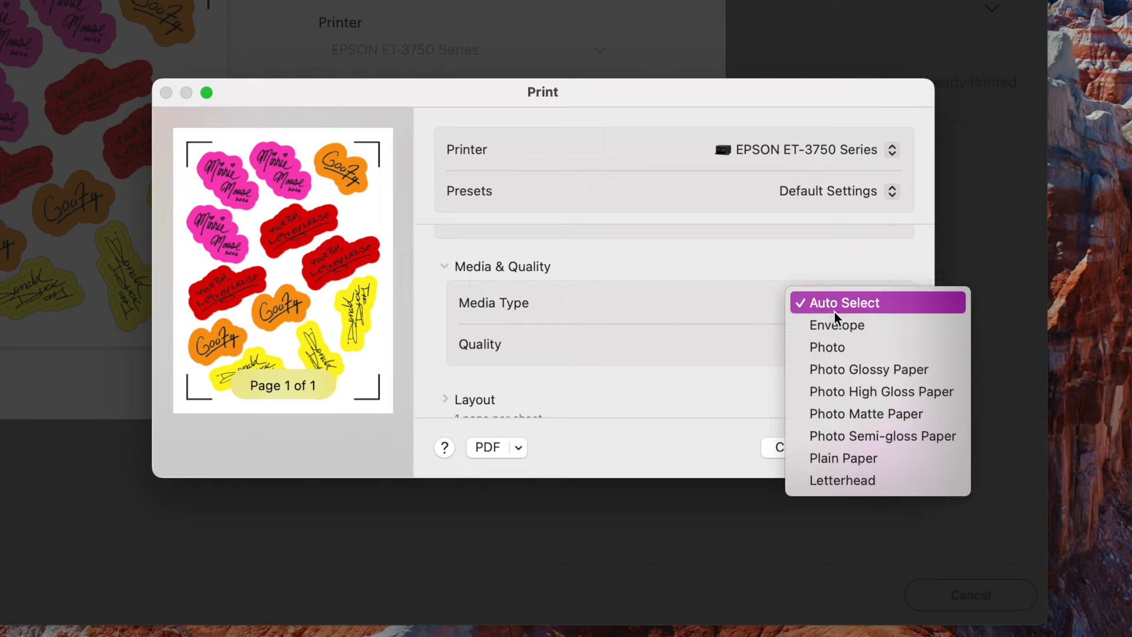
mouse_move(866, 413)
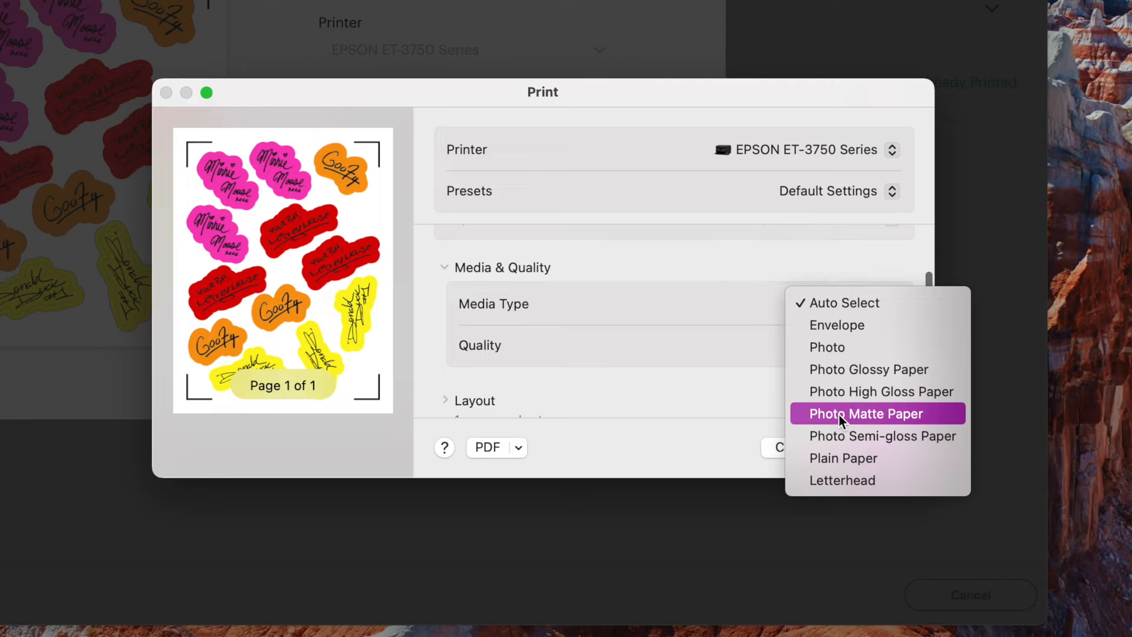
click(862, 413)
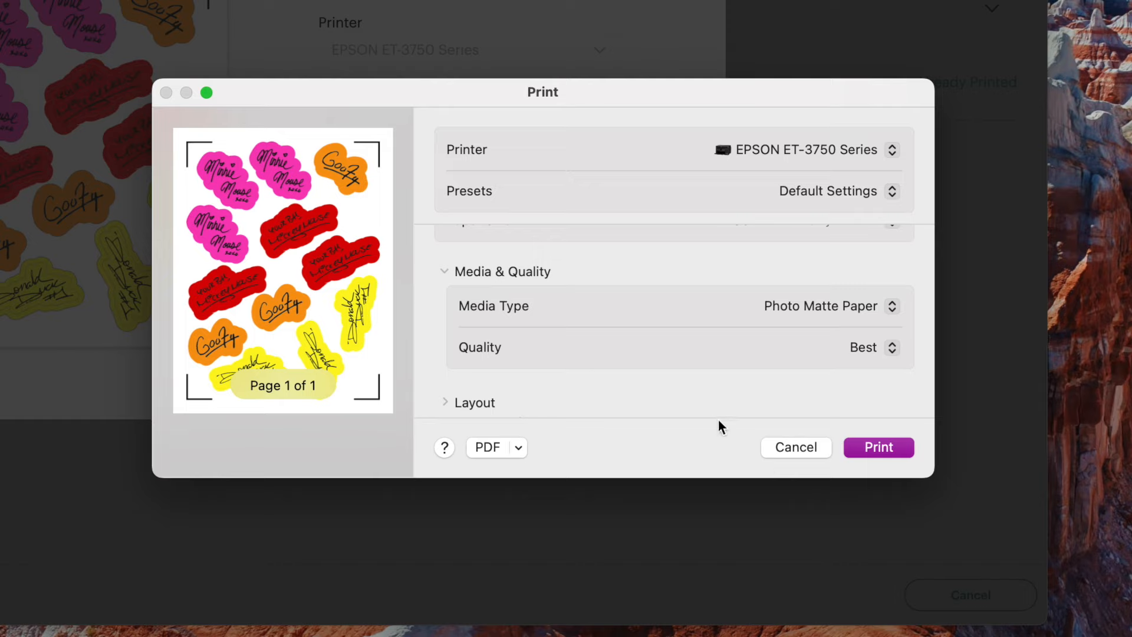
mouse_move(927, 462)
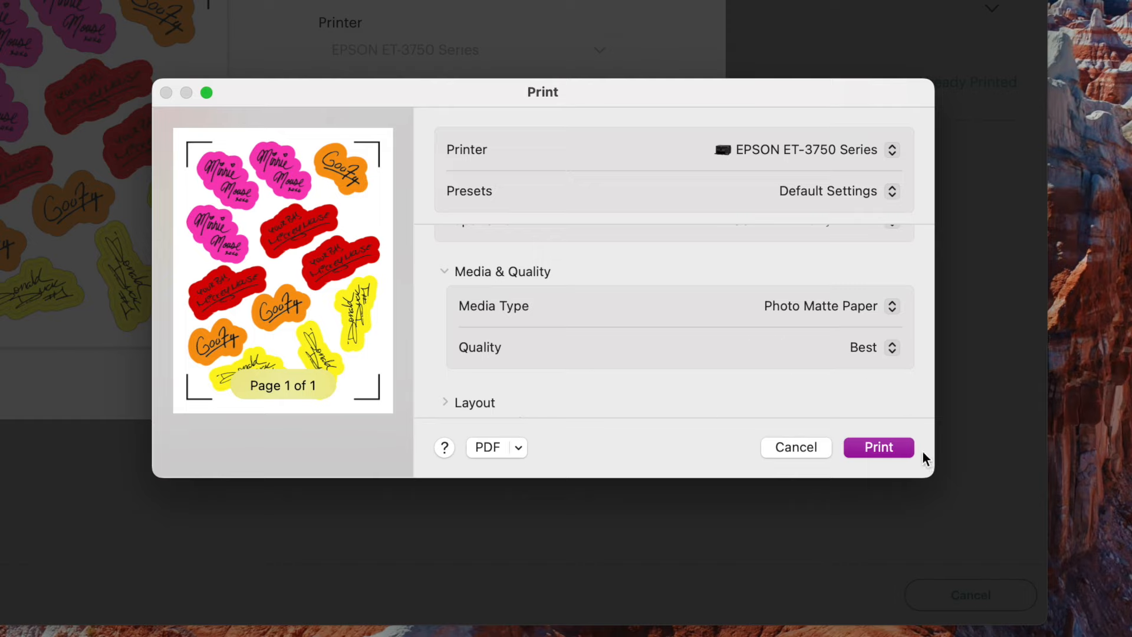
click(878, 447)
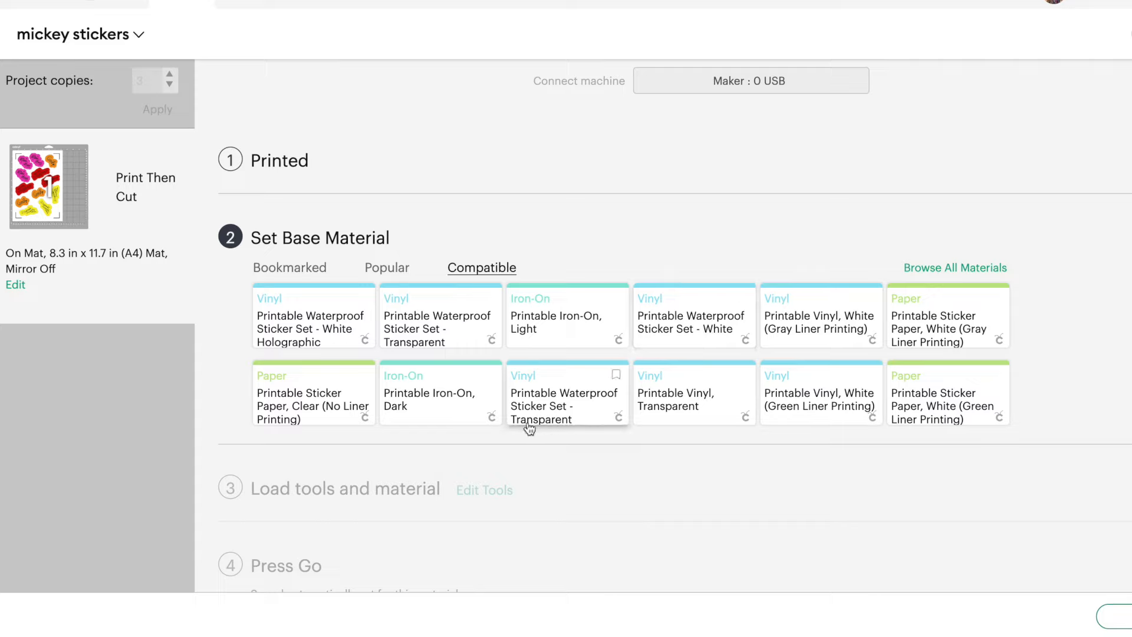
mouse_move(540, 431)
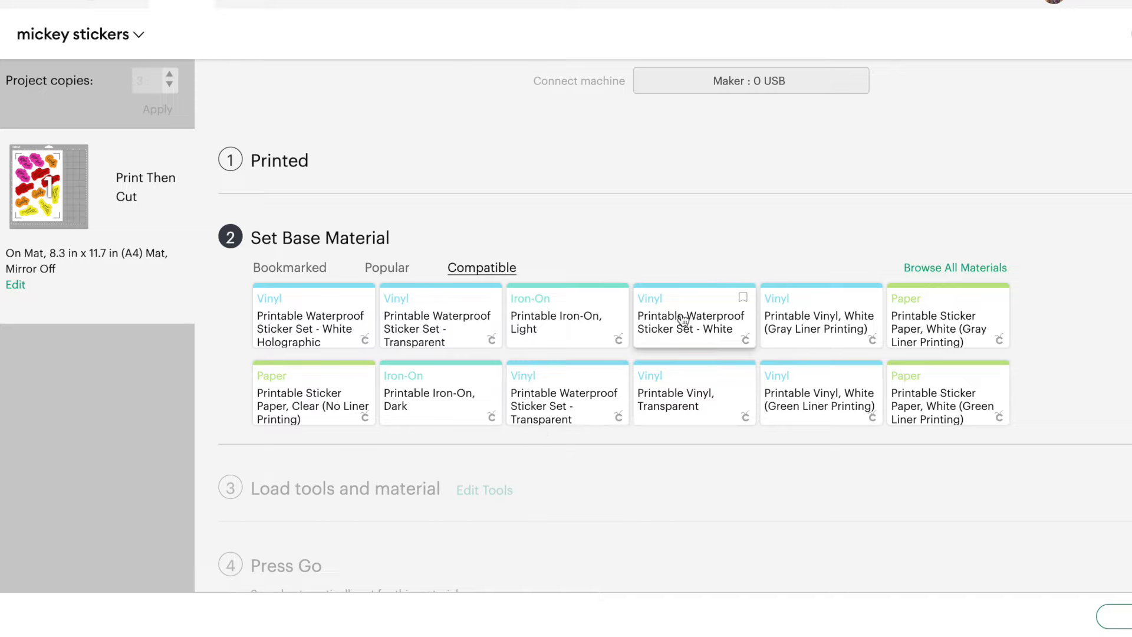
Choose Printable Waterproof Sticker Set - White and keep kiss-cut pressure at Default
click(689, 315)
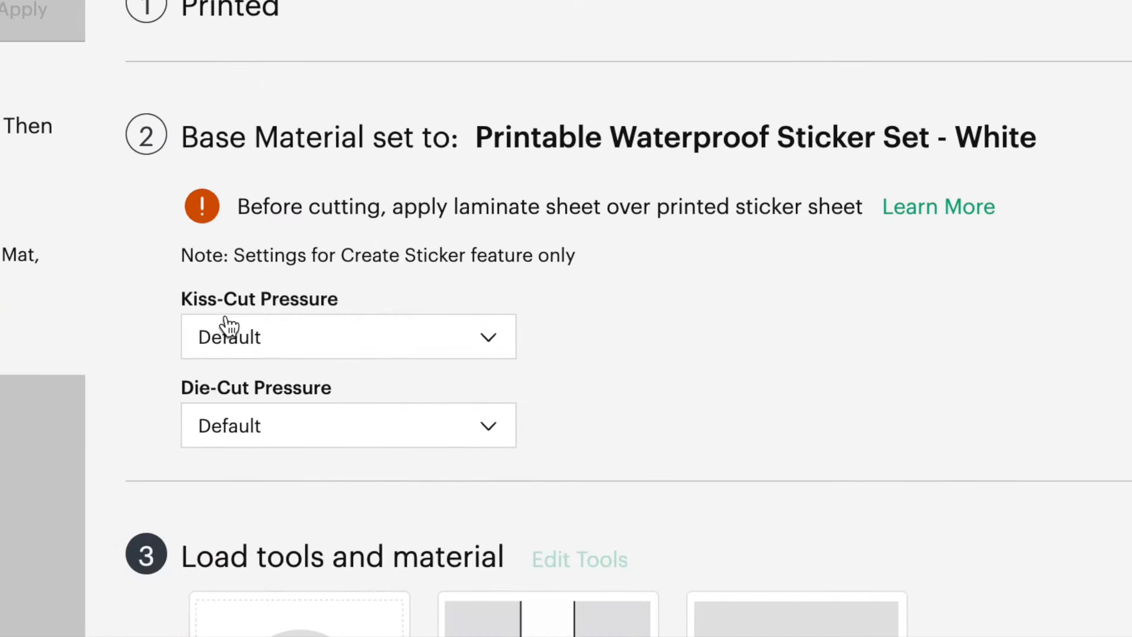
mouse_move(284, 326)
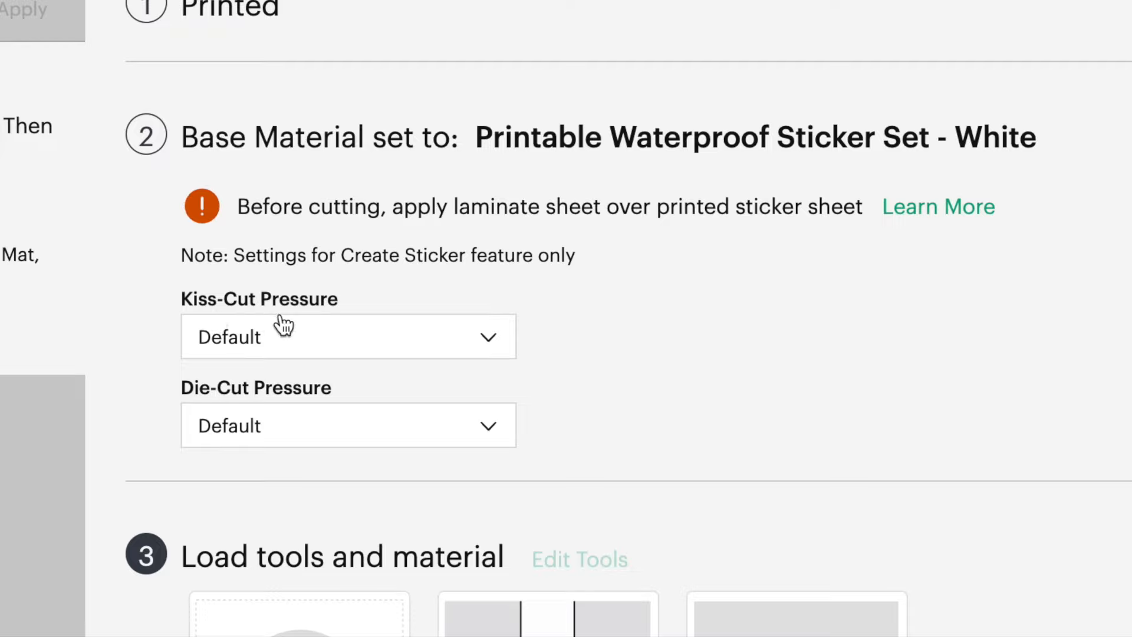
mouse_move(251, 417)
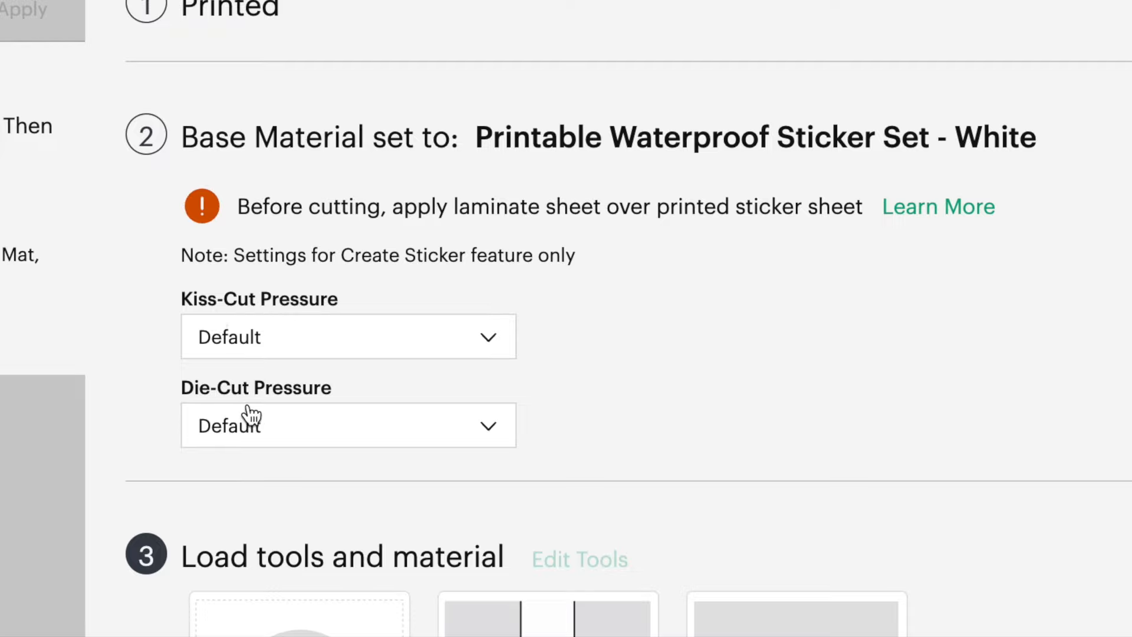
mouse_move(392, 385)
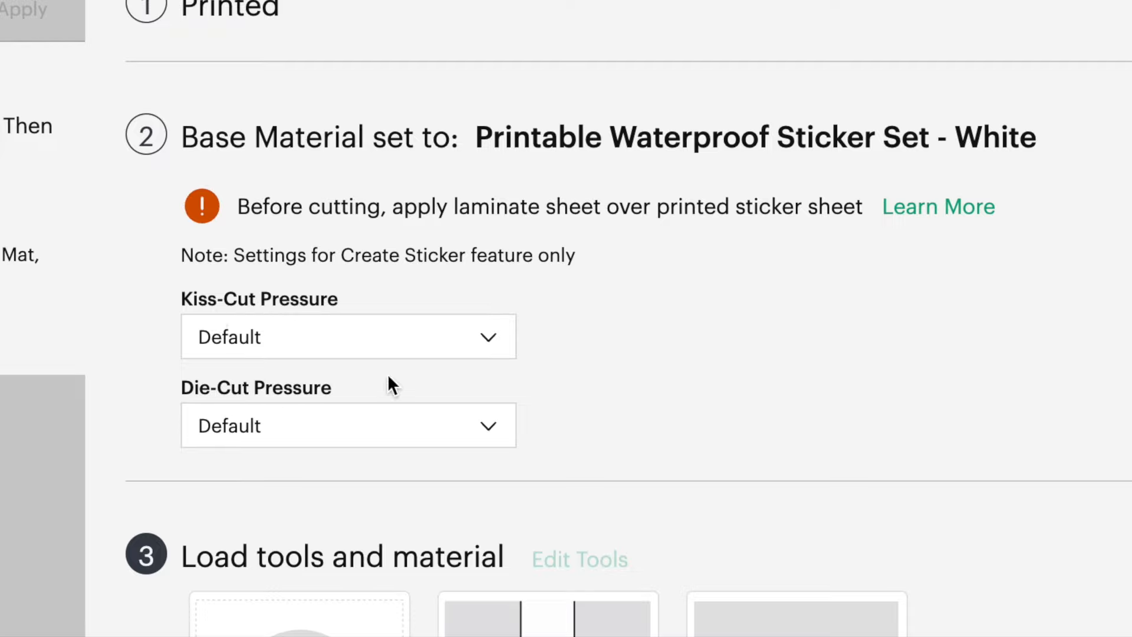
click(347, 337)
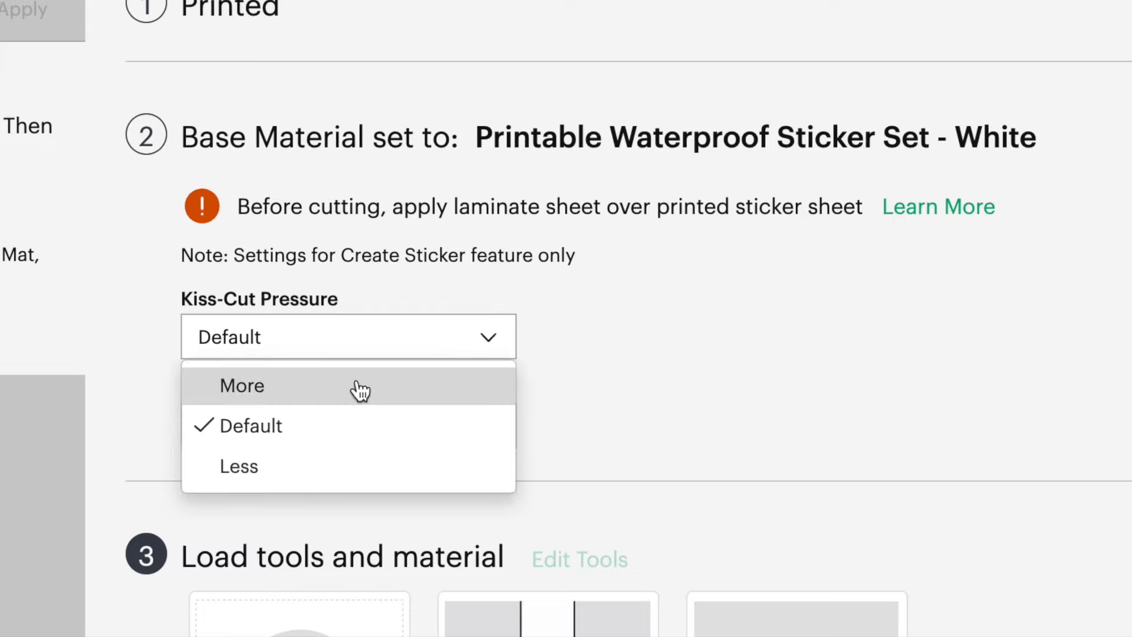
mouse_move(321, 469)
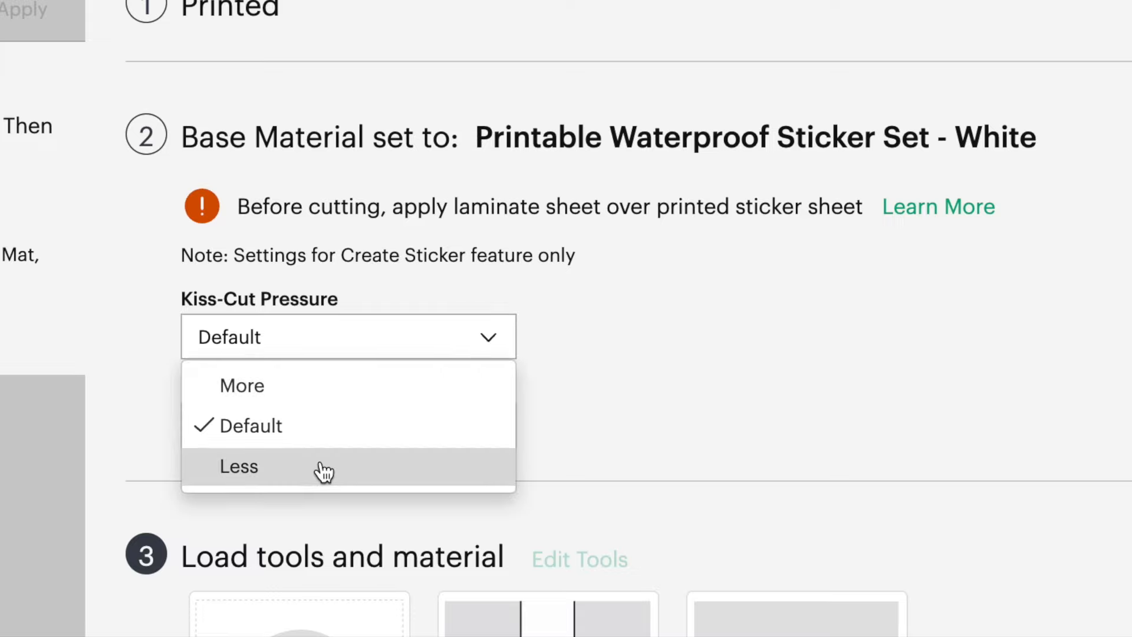
mouse_move(359, 451)
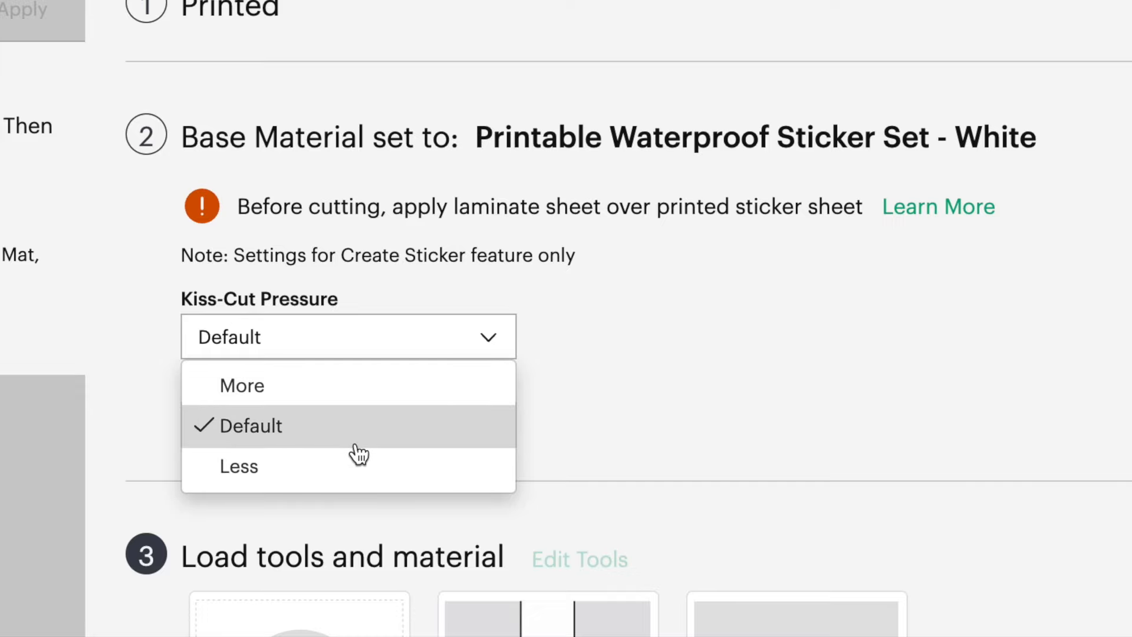
click(252, 425)
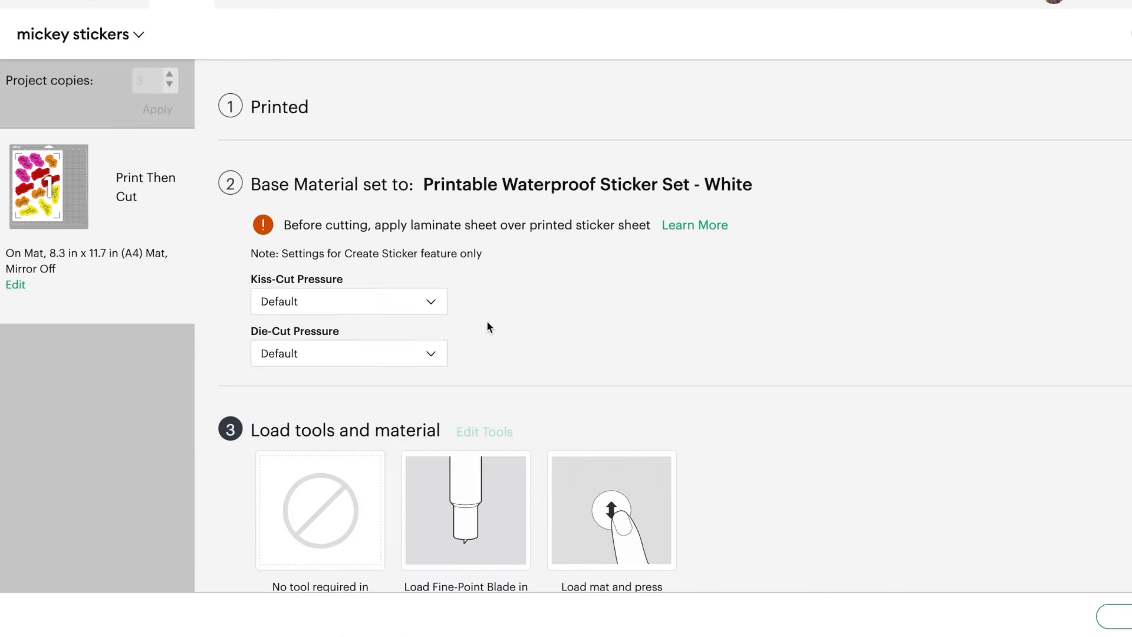